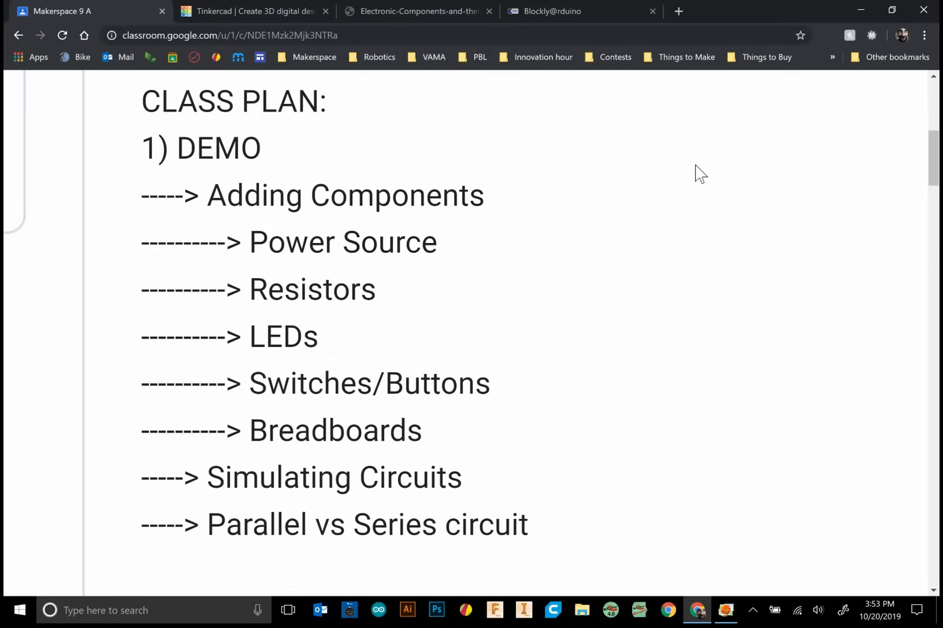
pyautogui.moveTo(685, 155)
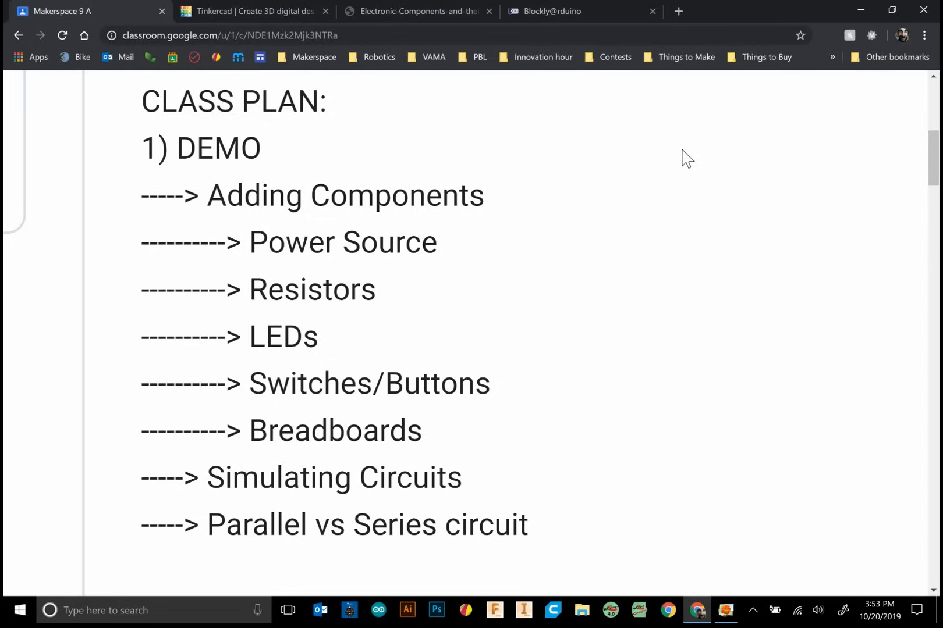
pyautogui.moveTo(515, 211)
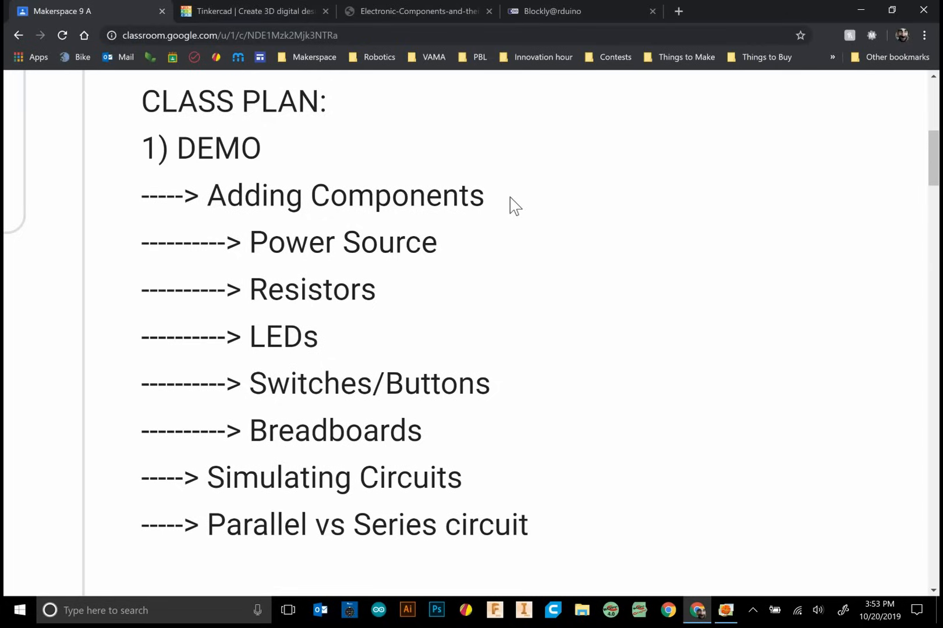
pyautogui.moveTo(492, 253)
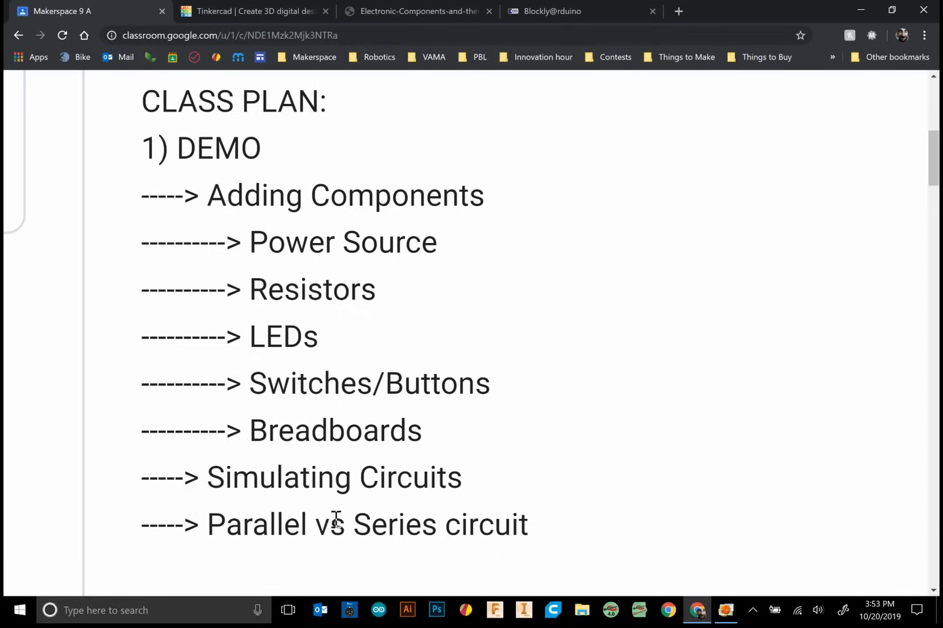
pyautogui.moveTo(259, 15)
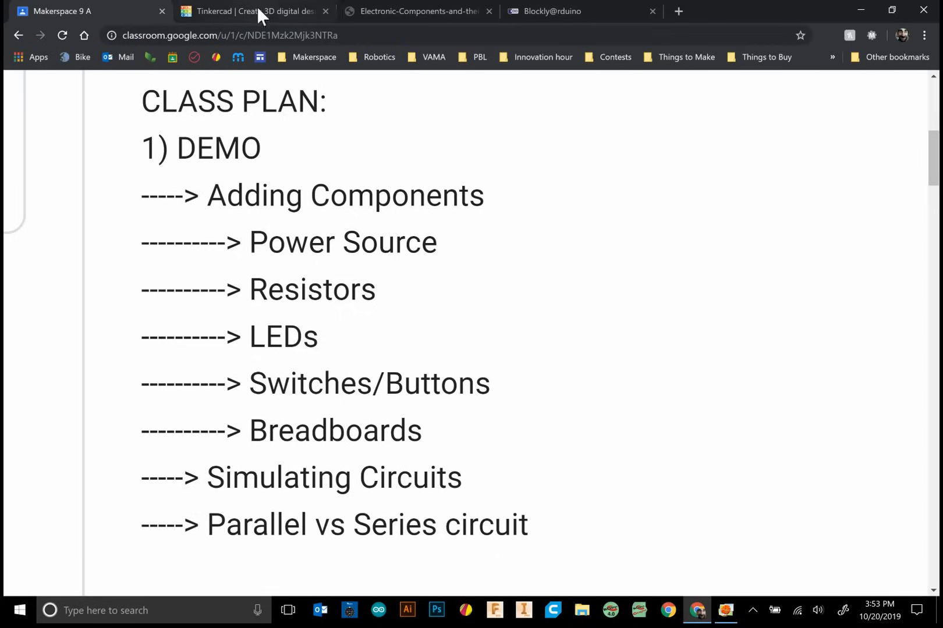
# Step: Show the Circuits collection on the Tinkercad dashboard, listing designs like Multiple LEDs
pyautogui.click(253, 11)
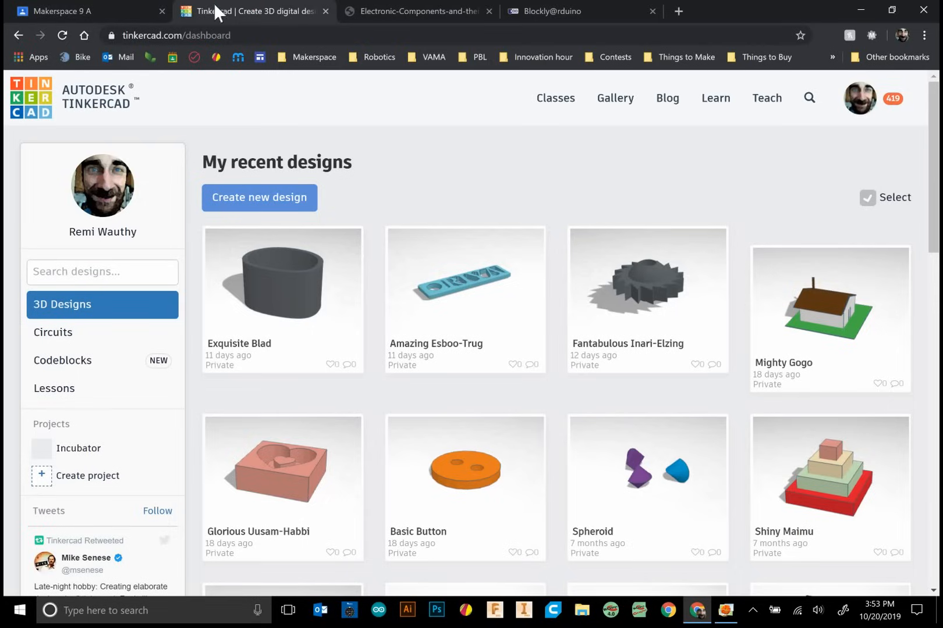
pyautogui.moveTo(31, 99)
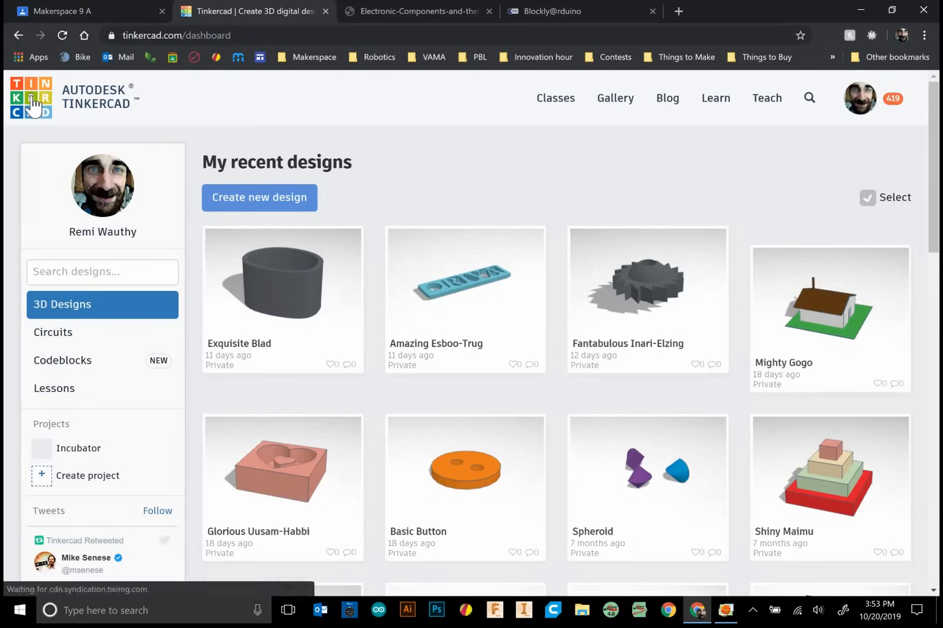
pyautogui.click(31, 98)
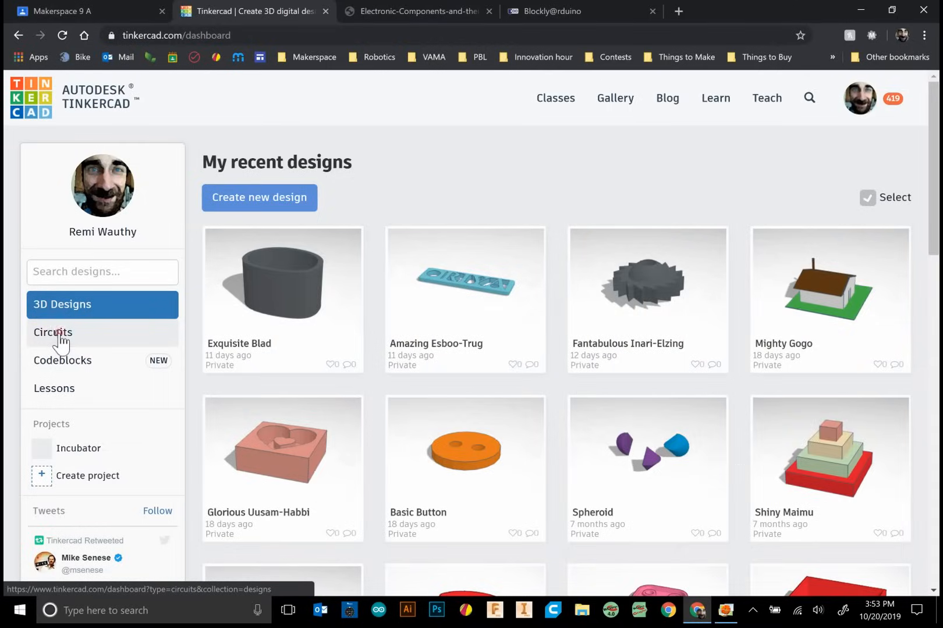
pyautogui.click(53, 333)
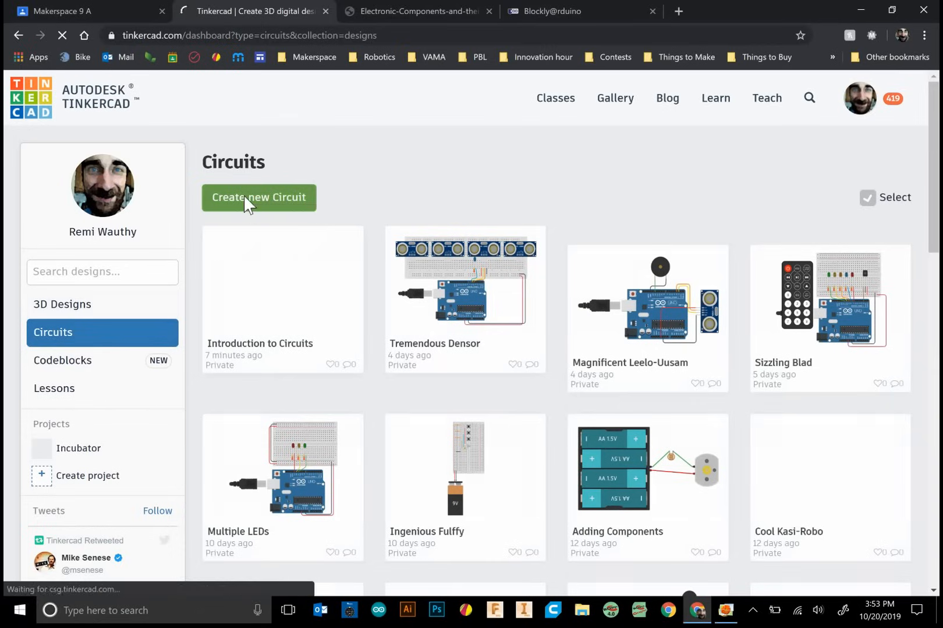
# Step: Create a new blank circuit and search All components for 'power'
pyautogui.click(258, 197)
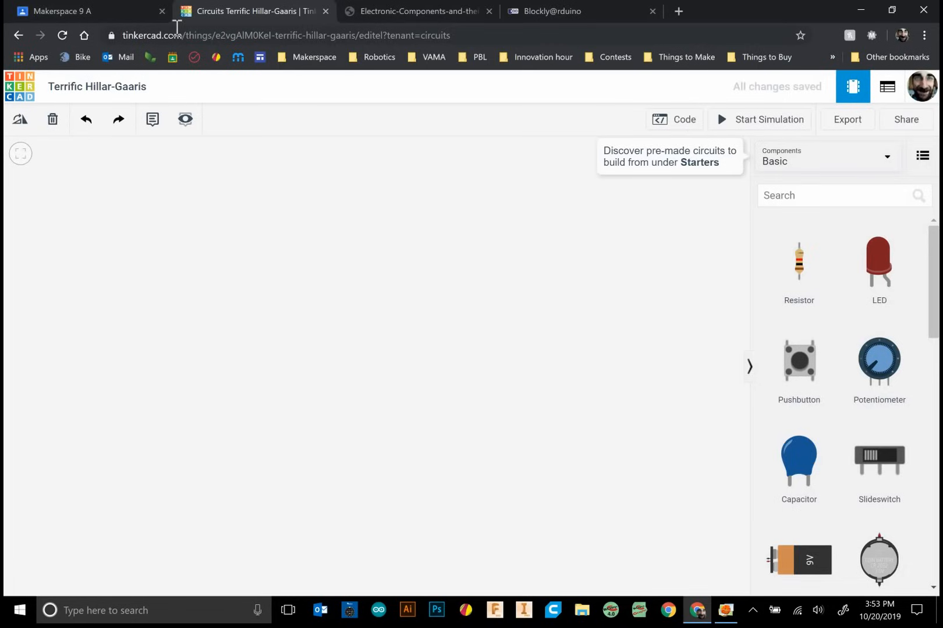
pyautogui.moveTo(178, 33)
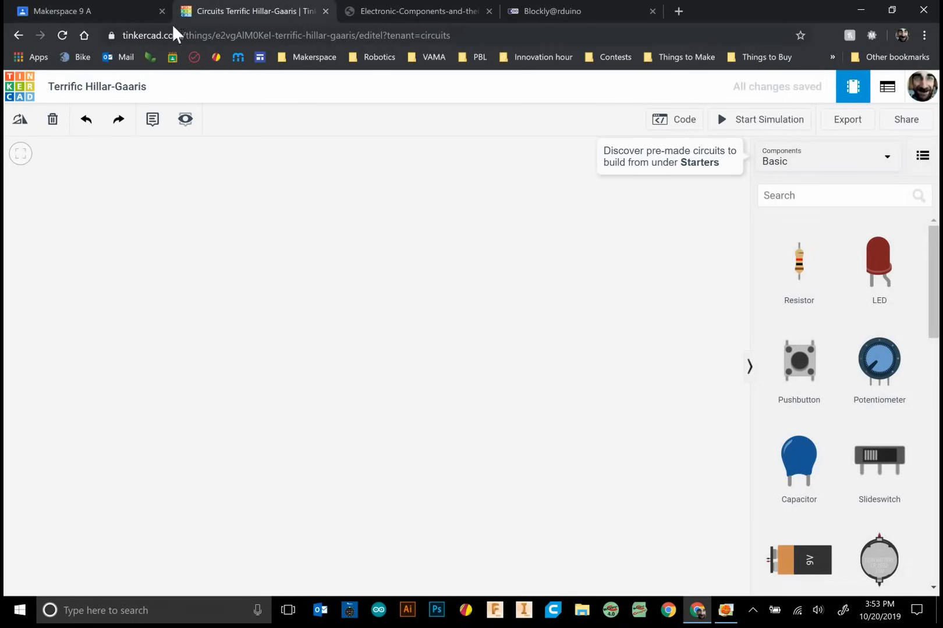
pyautogui.click(841, 195)
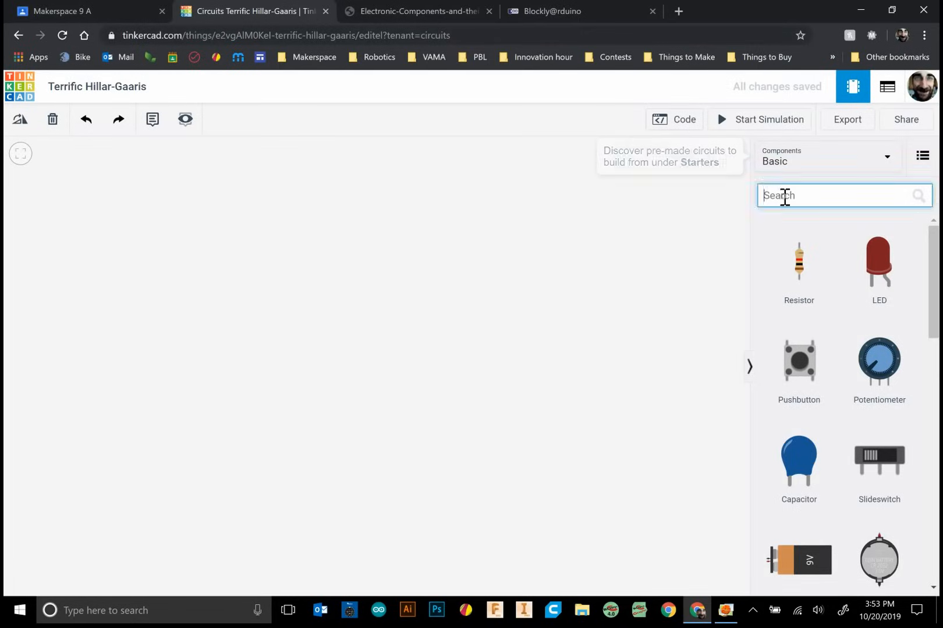
pyautogui.write('power')
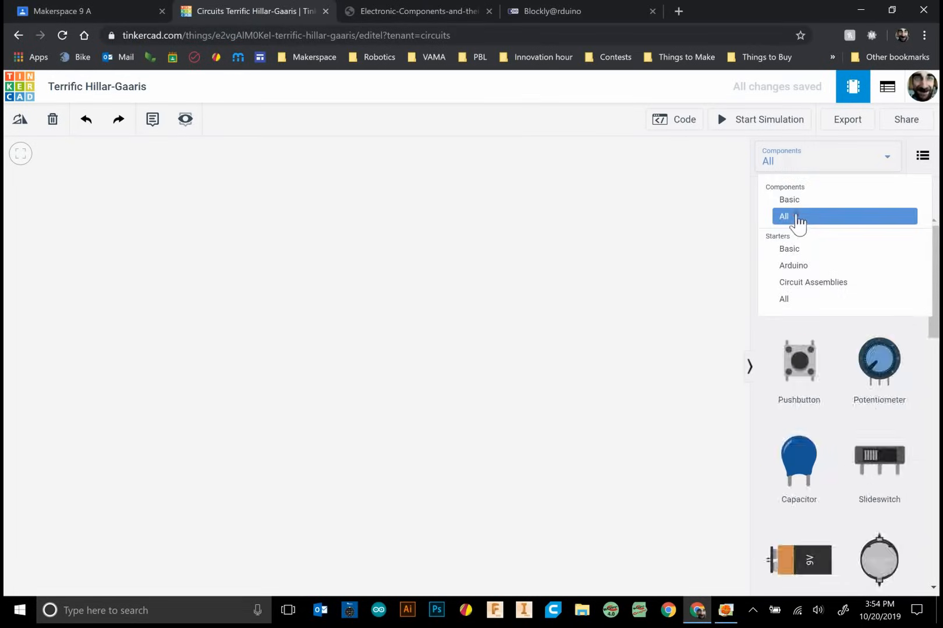
pyautogui.click(783, 216)
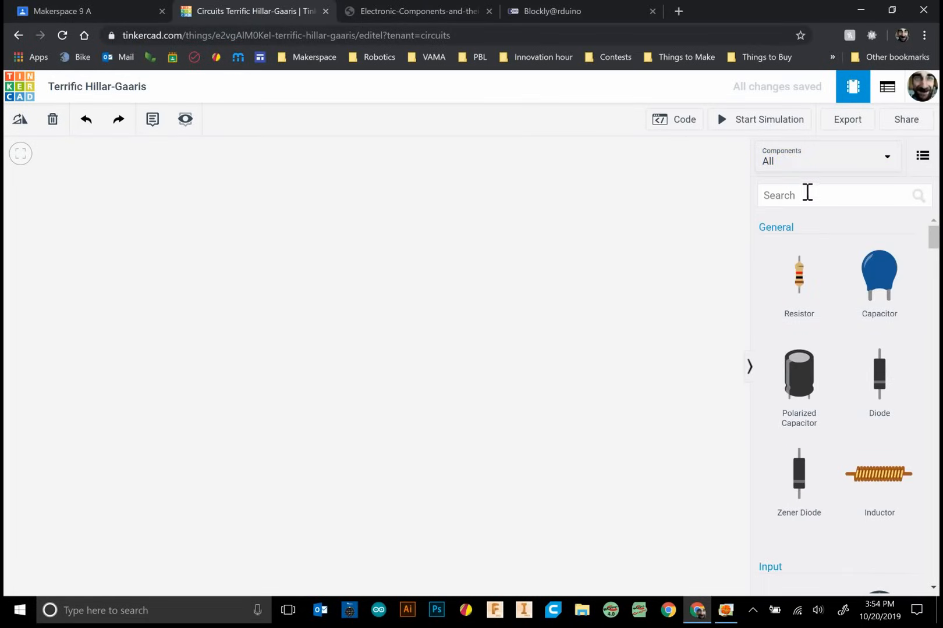
pyautogui.write('power')
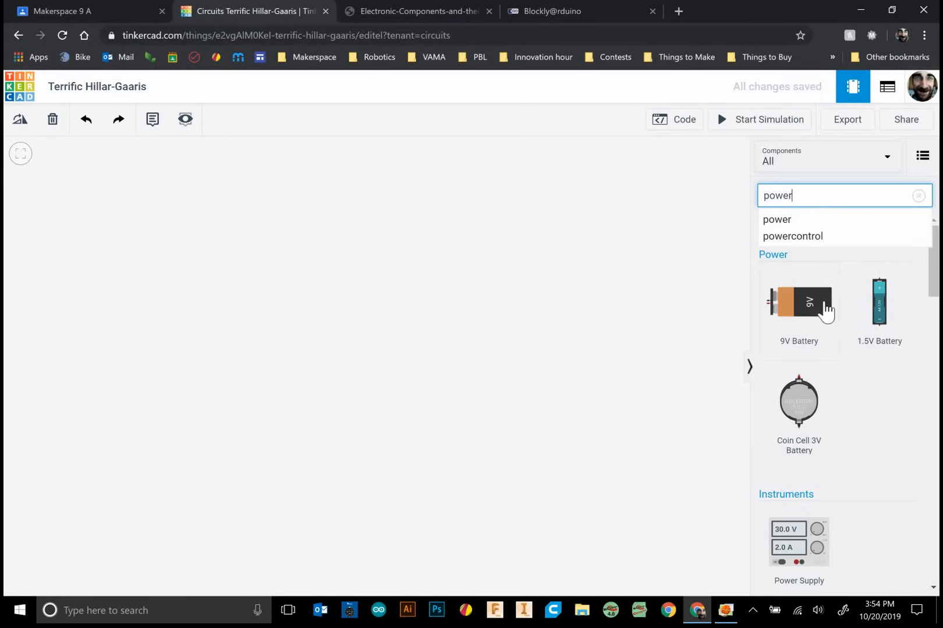
pyautogui.moveTo(829, 327)
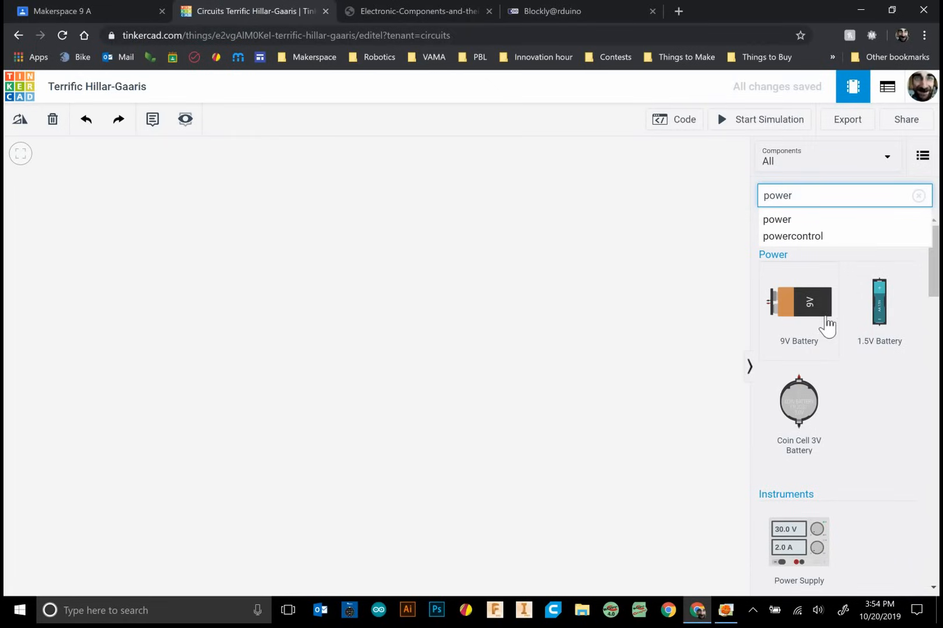
pyautogui.moveTo(874, 330)
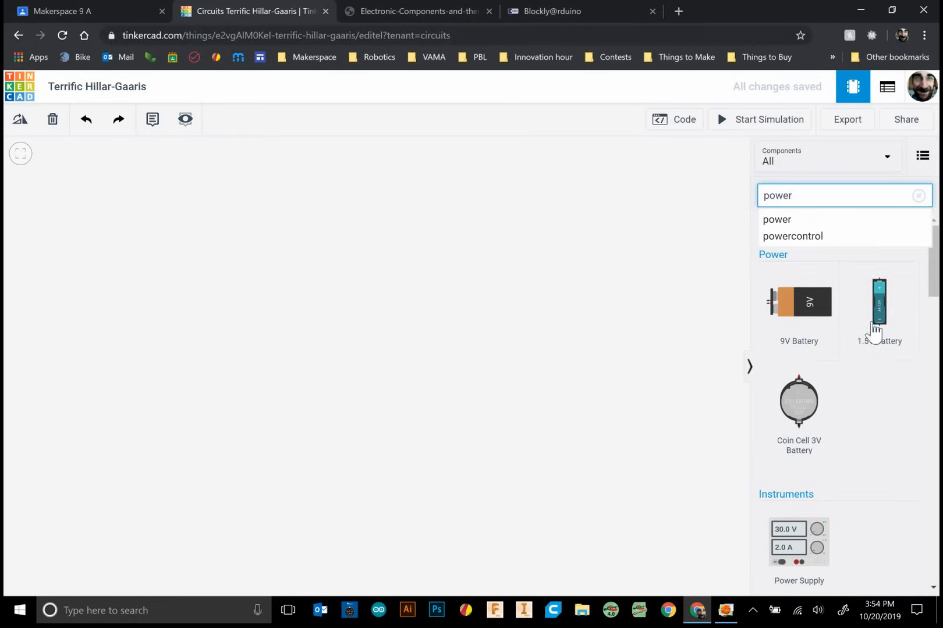
pyautogui.moveTo(822, 313)
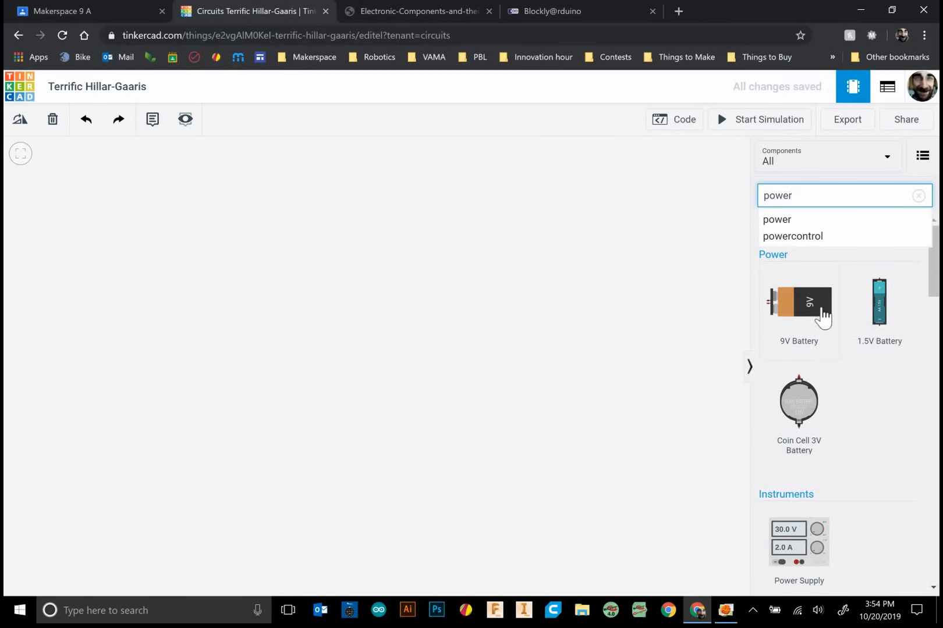
# Step: Place a 9V battery, a coin cell and a 1.5V battery on the canvas
pyautogui.moveTo(798, 302); pyautogui.dragTo(539, 326)
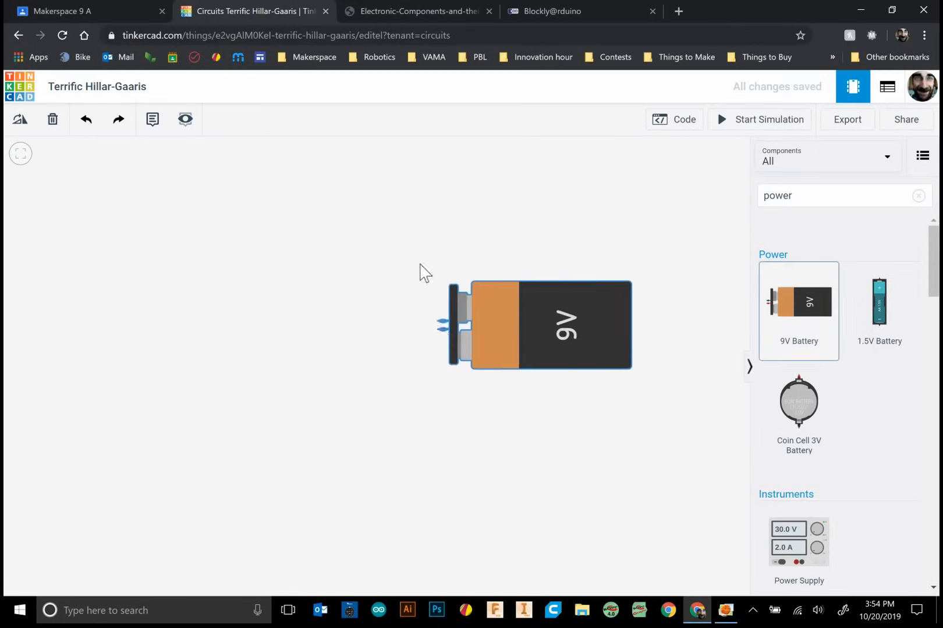
pyautogui.moveTo(799, 402); pyautogui.dragTo(265, 276)
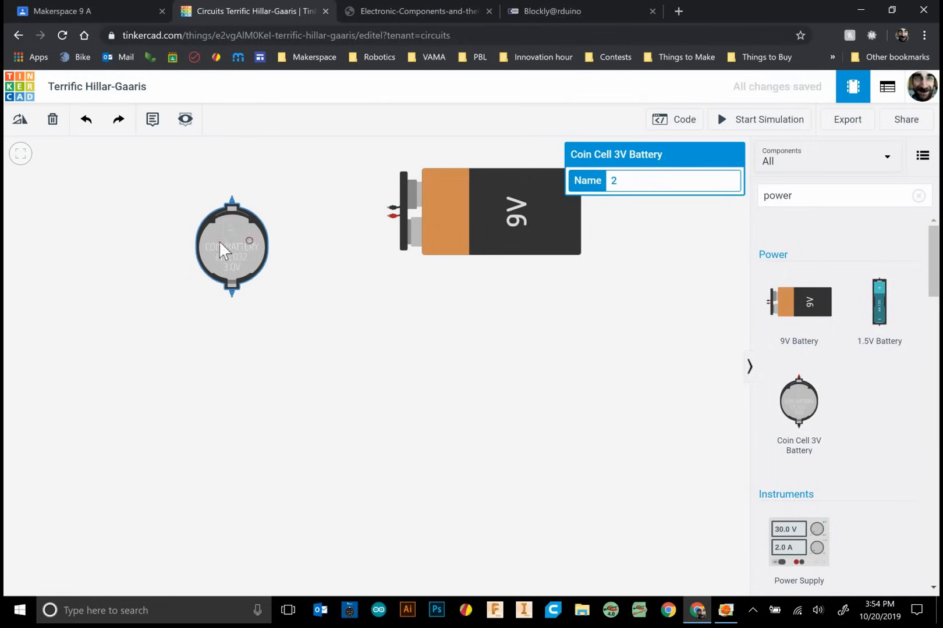
pyautogui.moveTo(231, 247); pyautogui.dragTo(199, 236)
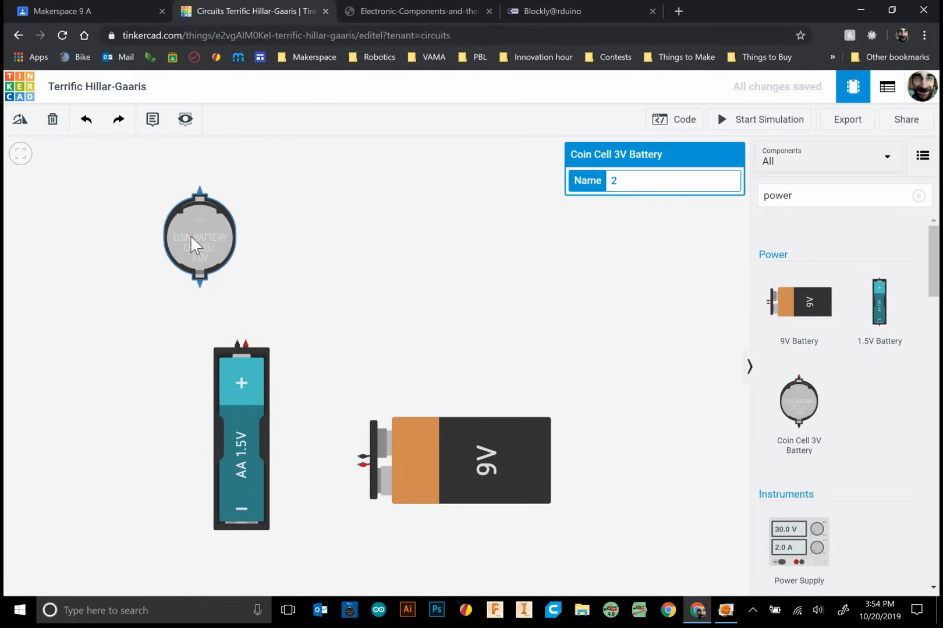
pyautogui.moveTo(586, 178)
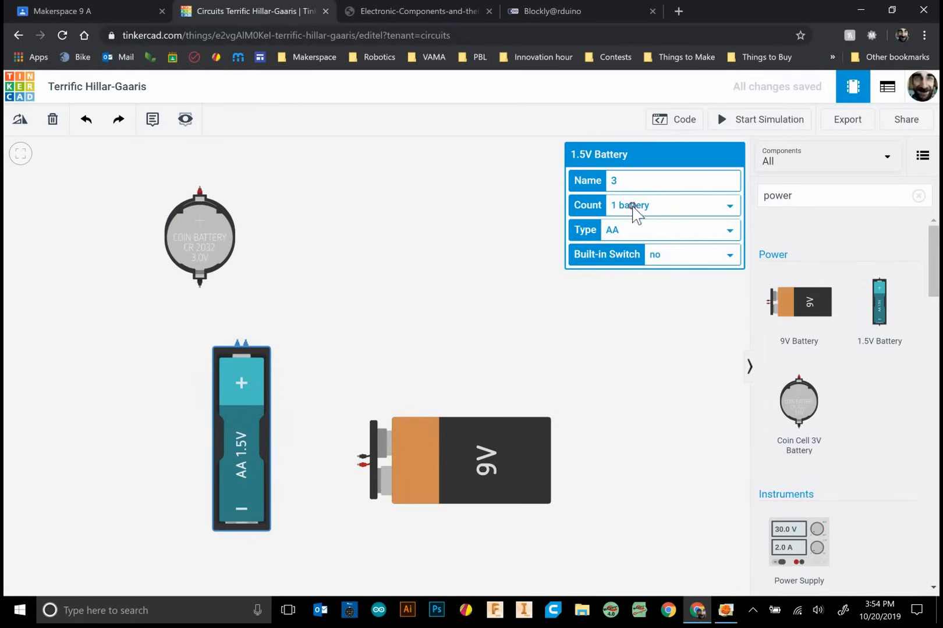
# Step: Make the 1.5V battery a pack of four AAA cells with a built-in switch
pyautogui.click(655, 205)
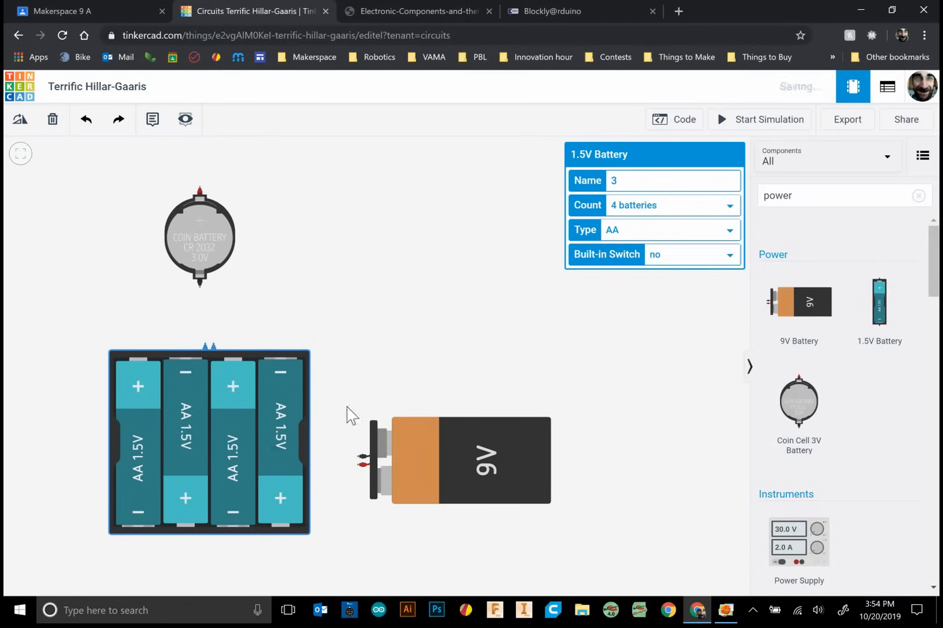
pyautogui.click(669, 230)
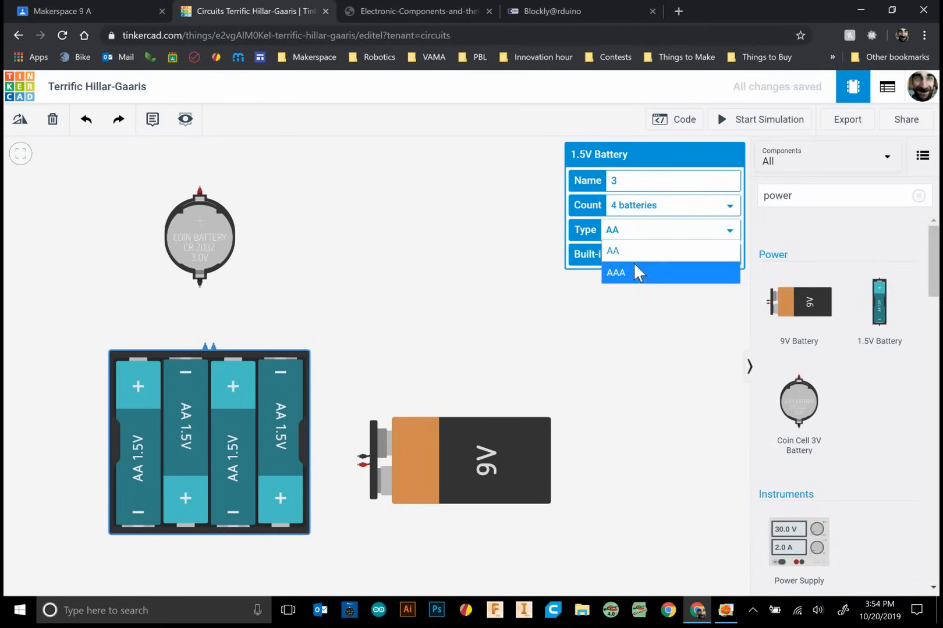
pyautogui.click(613, 272)
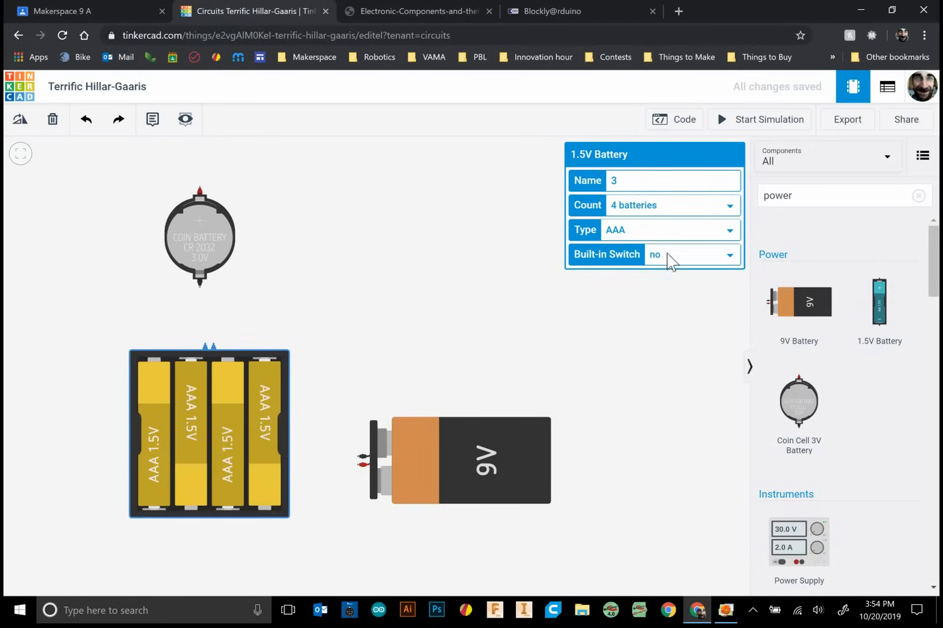
pyautogui.click(691, 255)
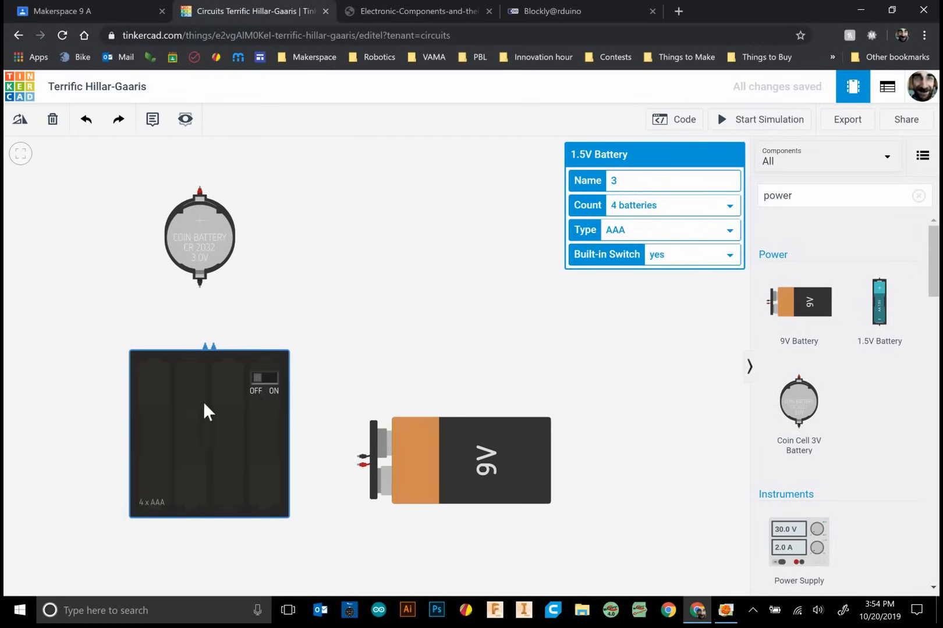
pyautogui.moveTo(690, 254)
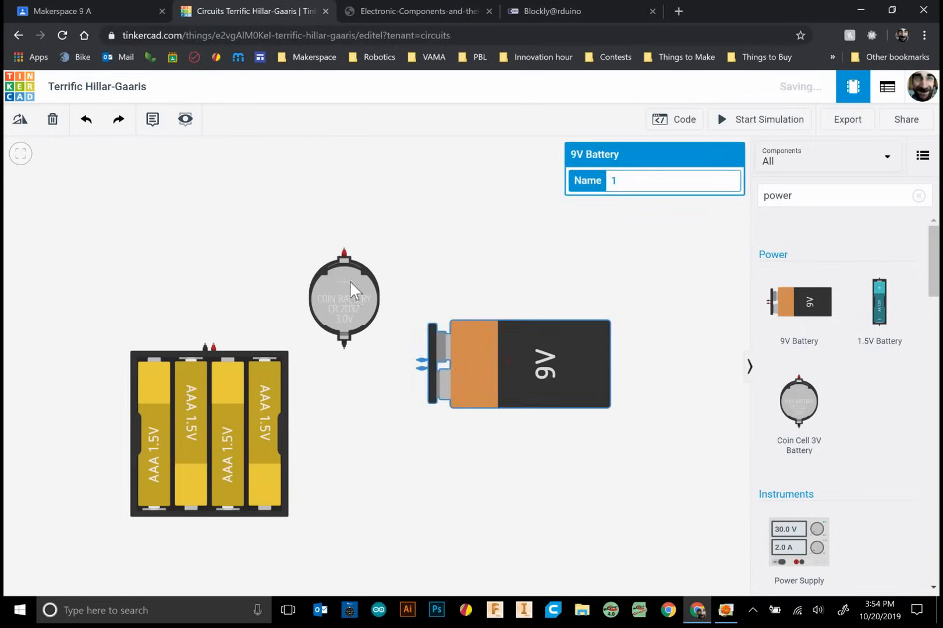
# Step: Deselect the 9V battery and remove the stray green wire from the AAA pack
pyautogui.click(410, 263)
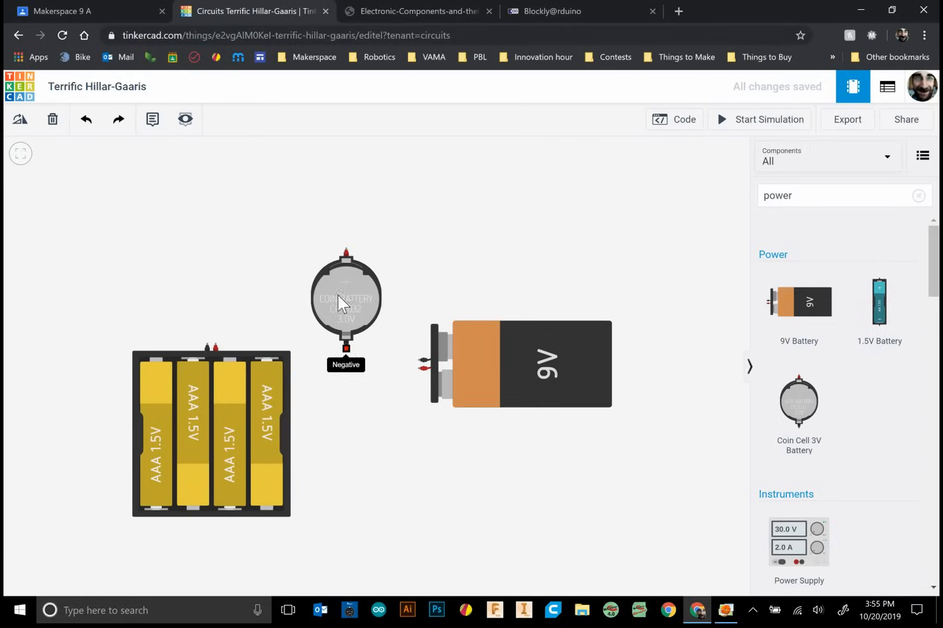
pyautogui.moveTo(346, 252)
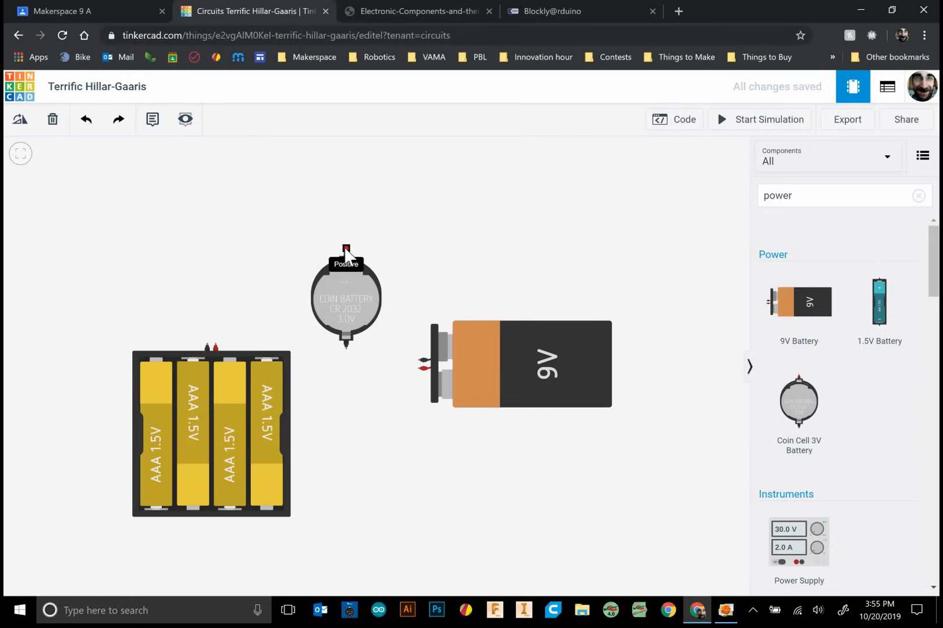
pyautogui.moveTo(418, 293)
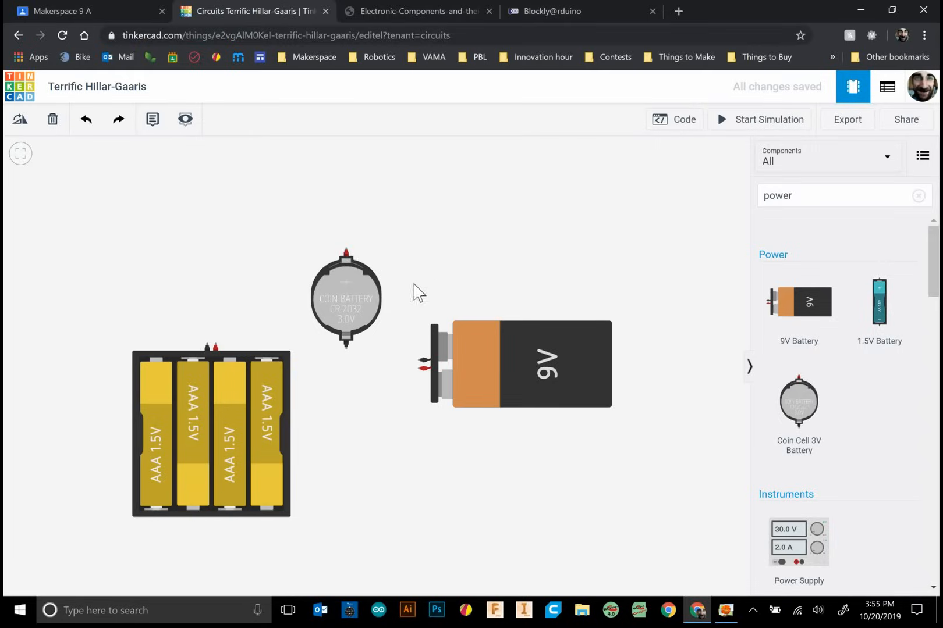
pyautogui.moveTo(213, 349)
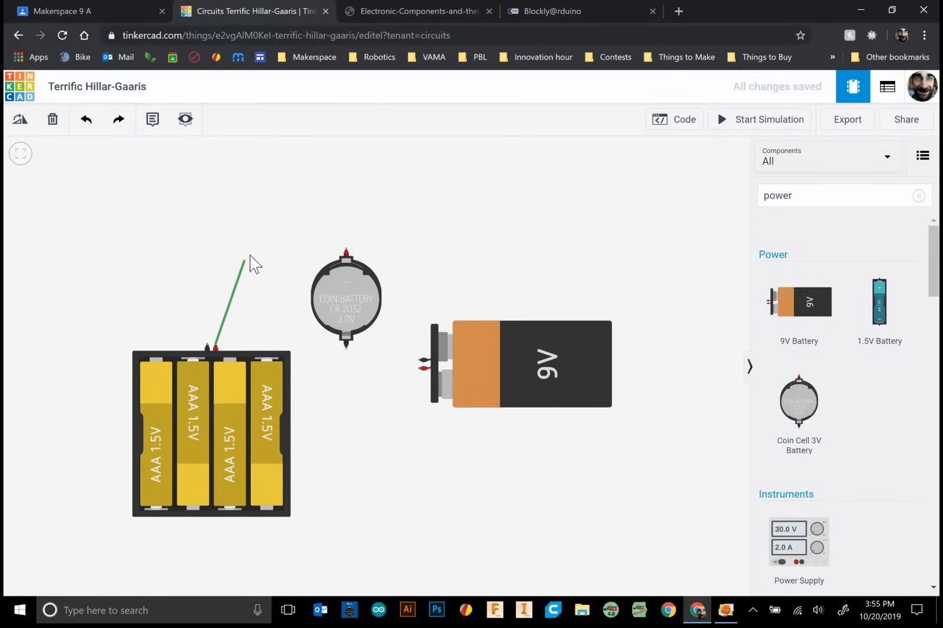
pyautogui.press('Escape')
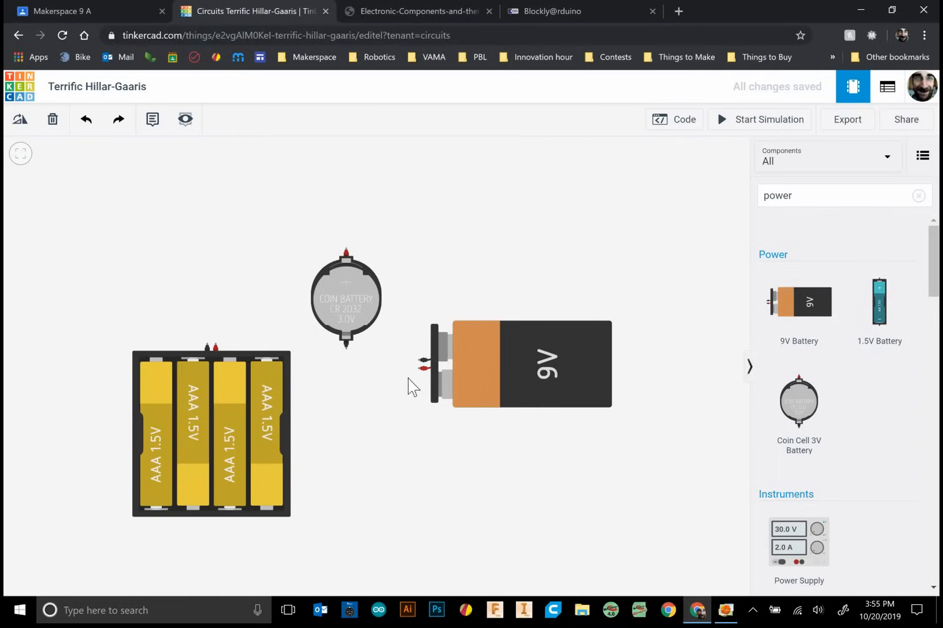
pyautogui.moveTo(420, 370)
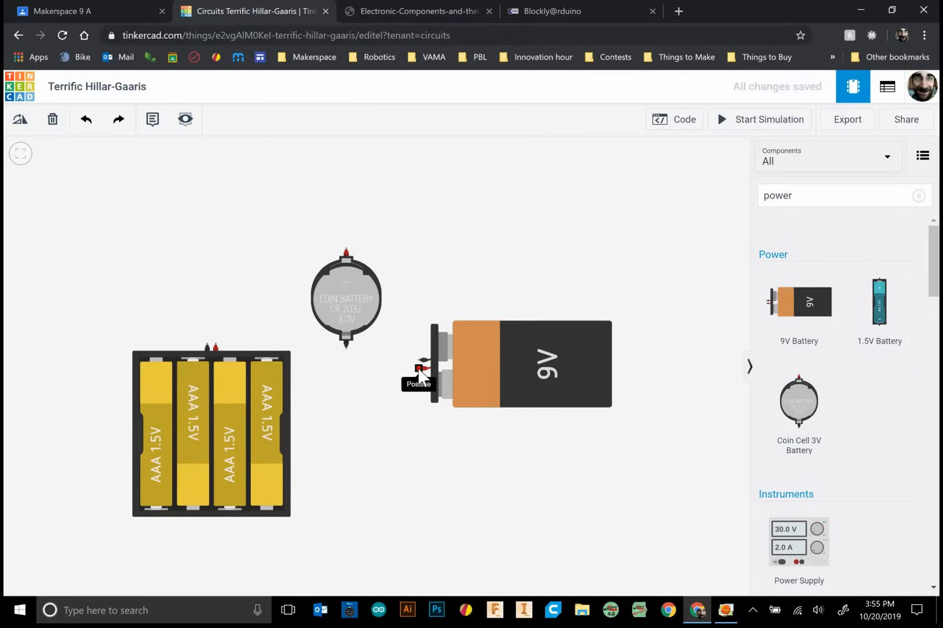
pyautogui.moveTo(402, 329)
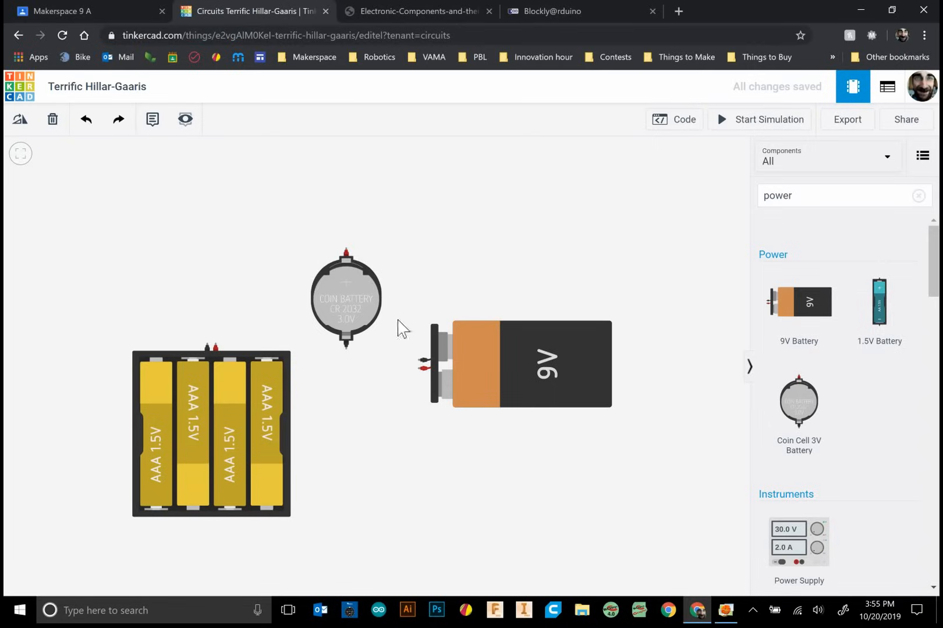
pyautogui.moveTo(346, 354)
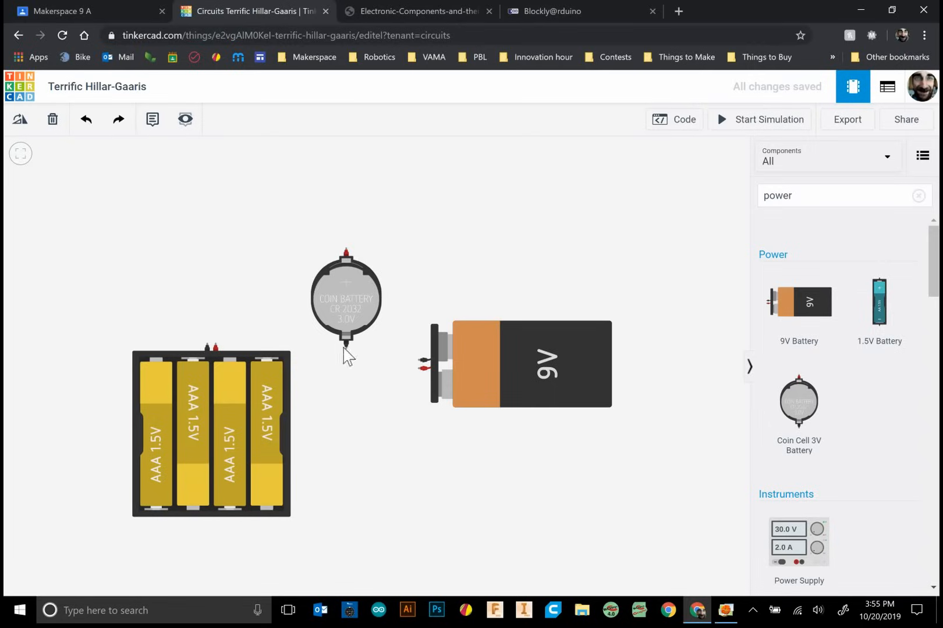
pyautogui.moveTo(208, 344)
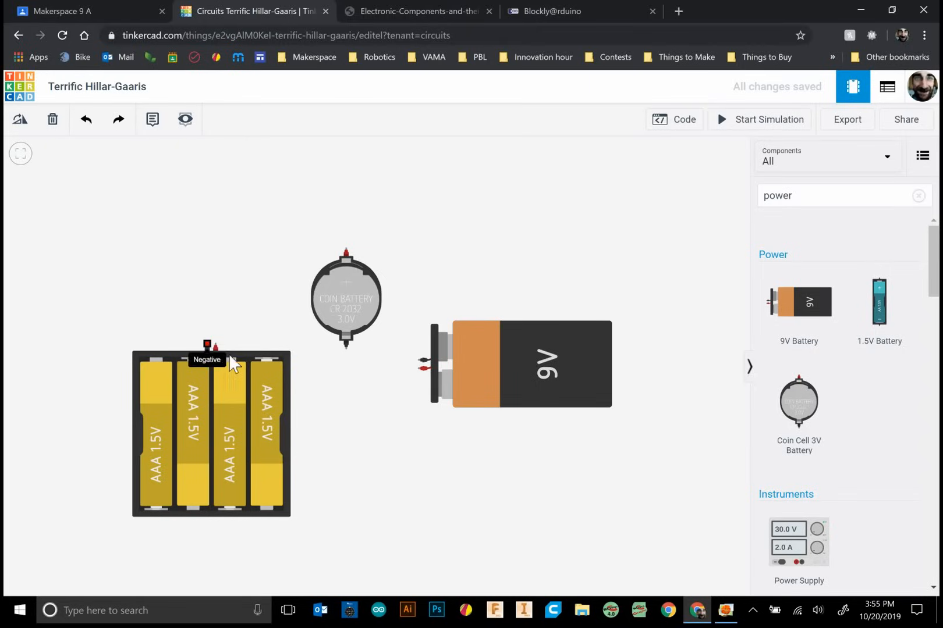
pyautogui.moveTo(426, 379)
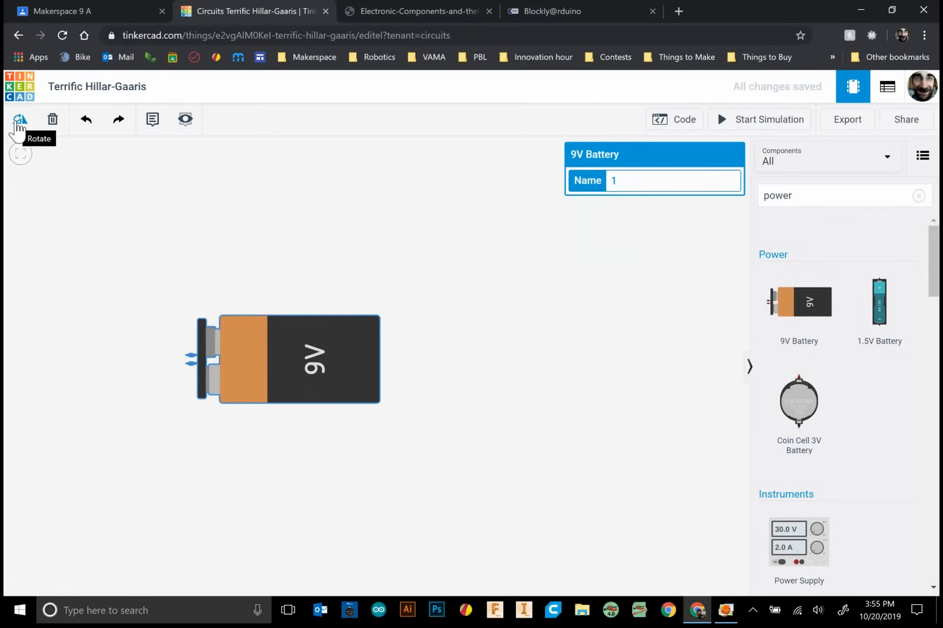
# Step: Rotate the 9V battery upright and move it toward the canvas centre
pyautogui.click(20, 119)
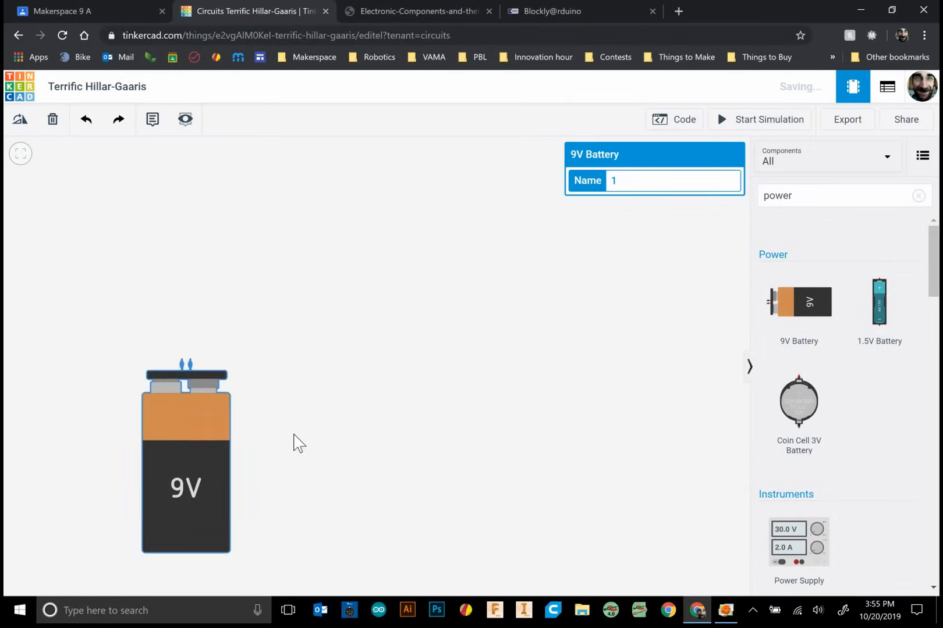
pyautogui.moveTo(186, 457); pyautogui.dragTo(319, 433)
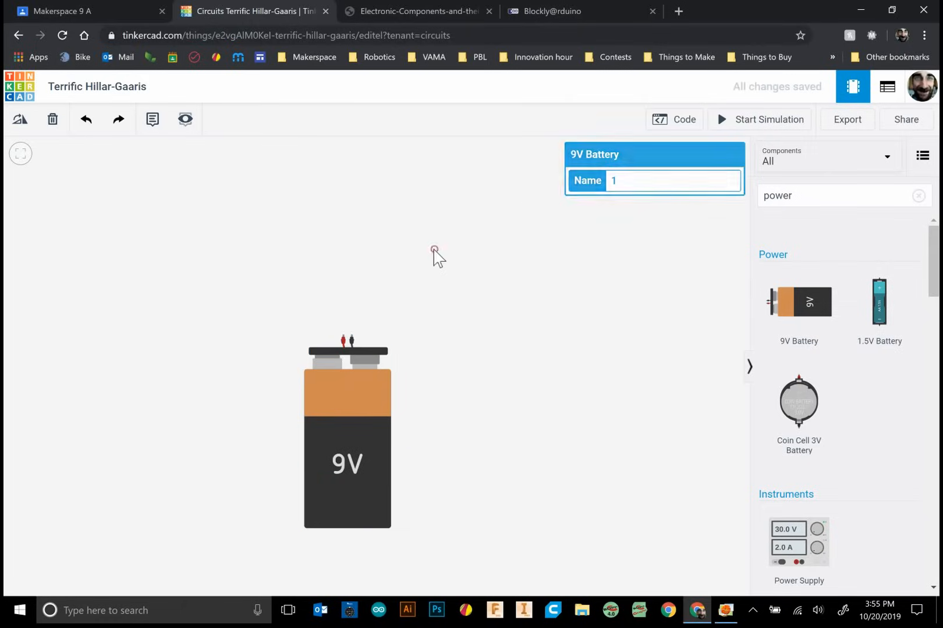
pyautogui.click(474, 257)
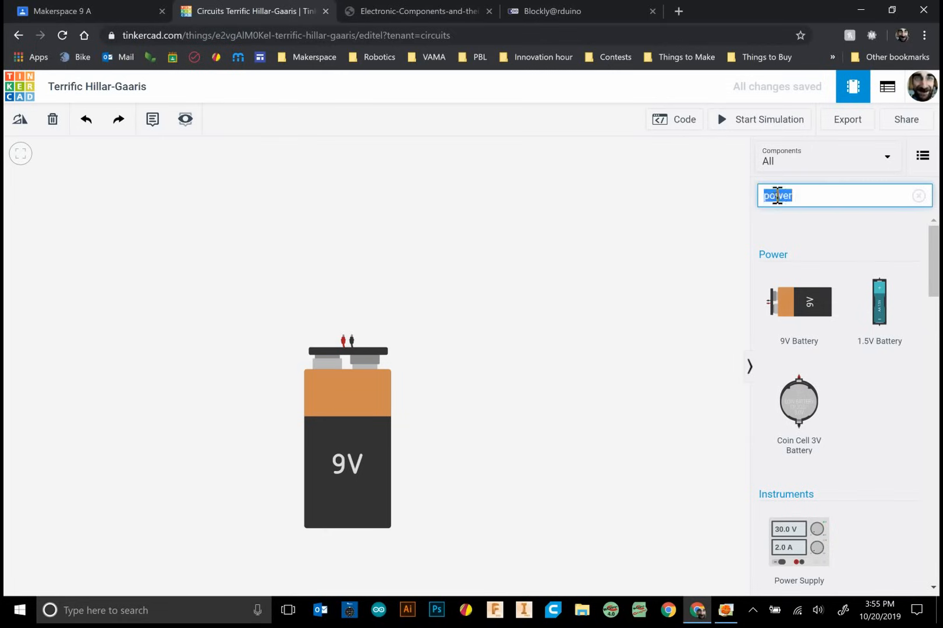
# Step: Search 'led' and place a red LED just above the 9V battery
pyautogui.write('led')
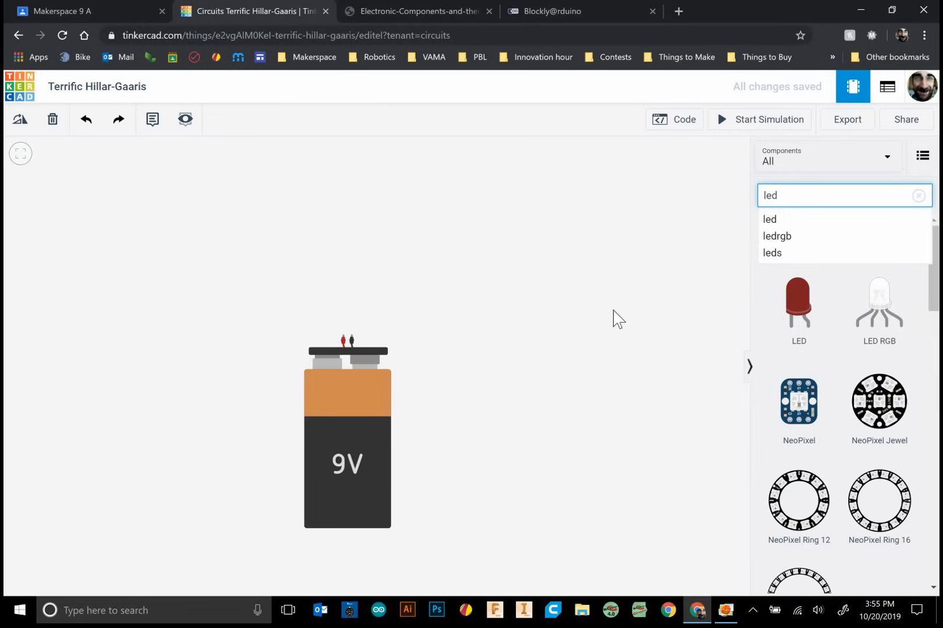
pyautogui.scroll(-3)
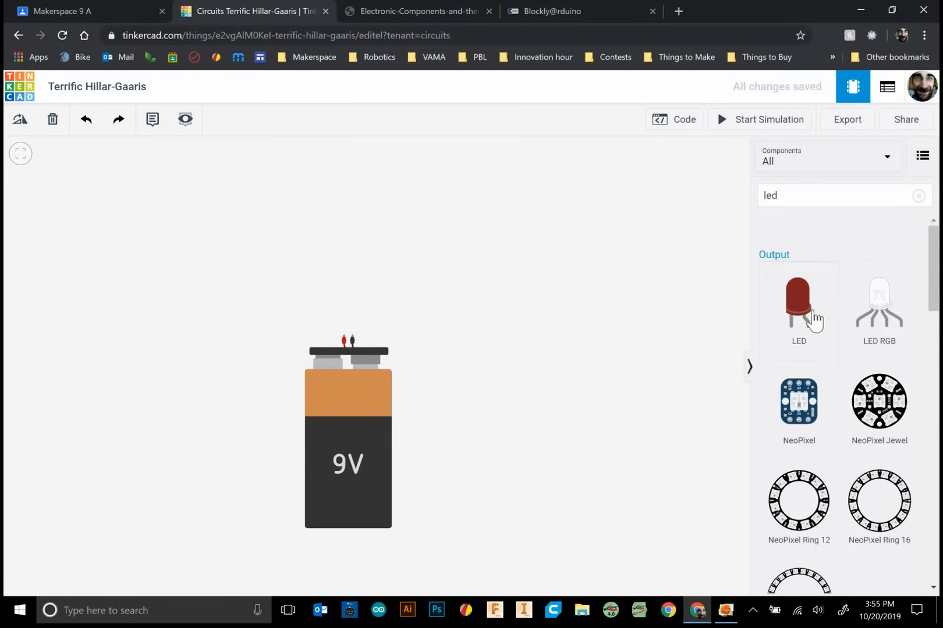
pyautogui.moveTo(798, 304); pyautogui.dragTo(257, 216)
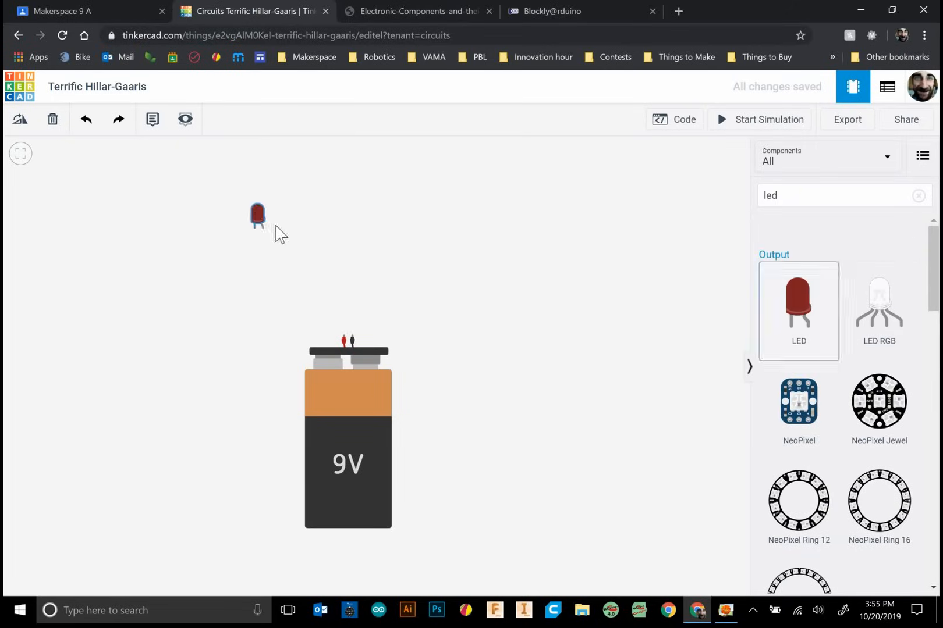
pyautogui.moveTo(256, 215); pyautogui.dragTo(368, 190)
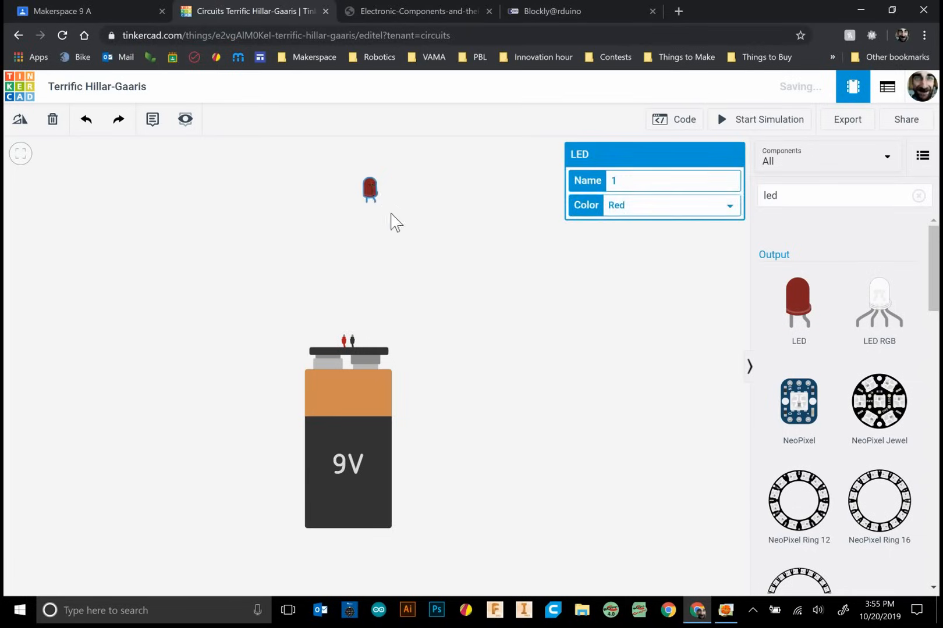
pyautogui.moveTo(369, 190); pyautogui.dragTo(399, 198)
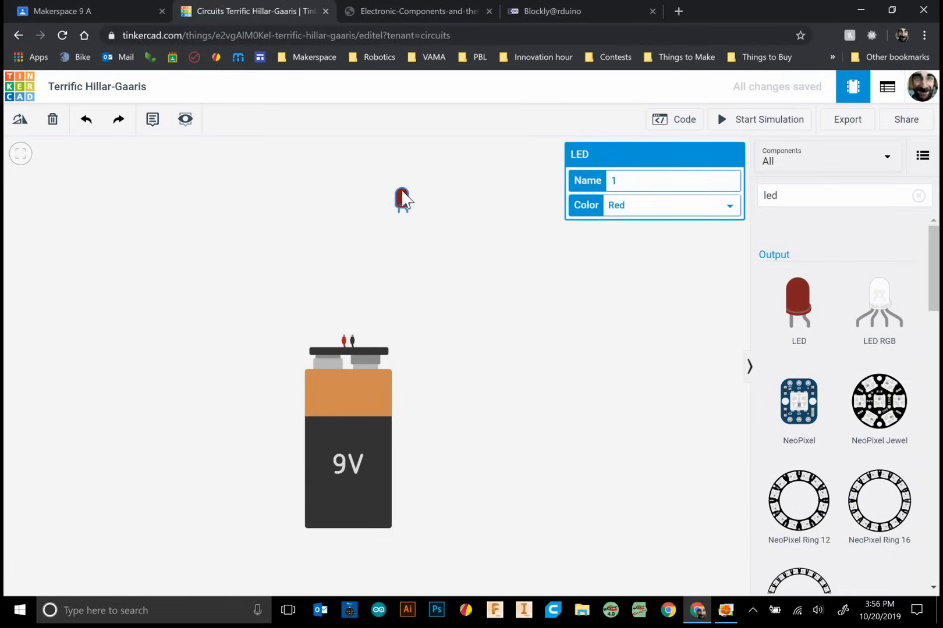
pyautogui.moveTo(403, 201); pyautogui.dragTo(368, 213)
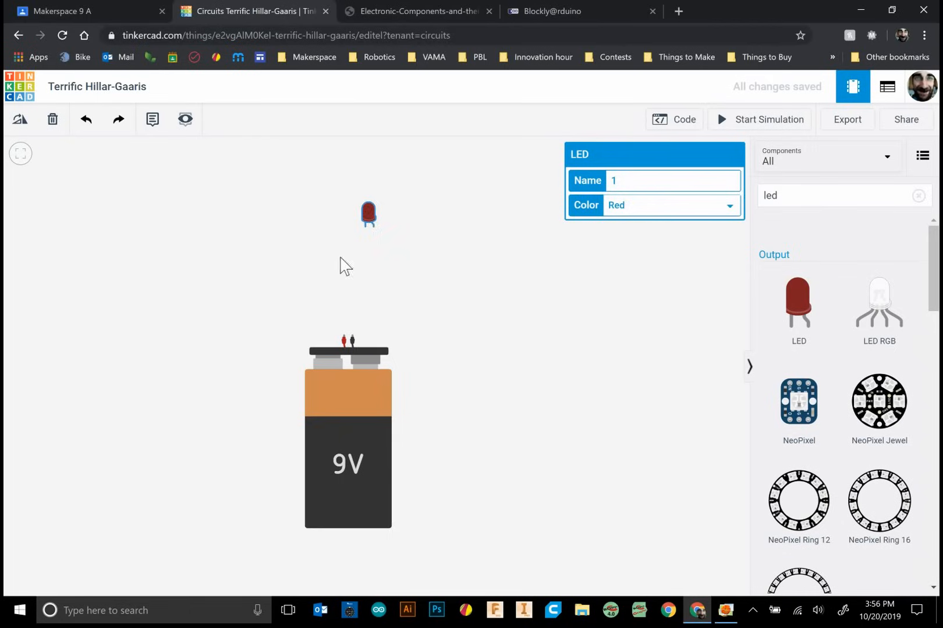
pyautogui.moveTo(368, 213); pyautogui.dragTo(359, 221)
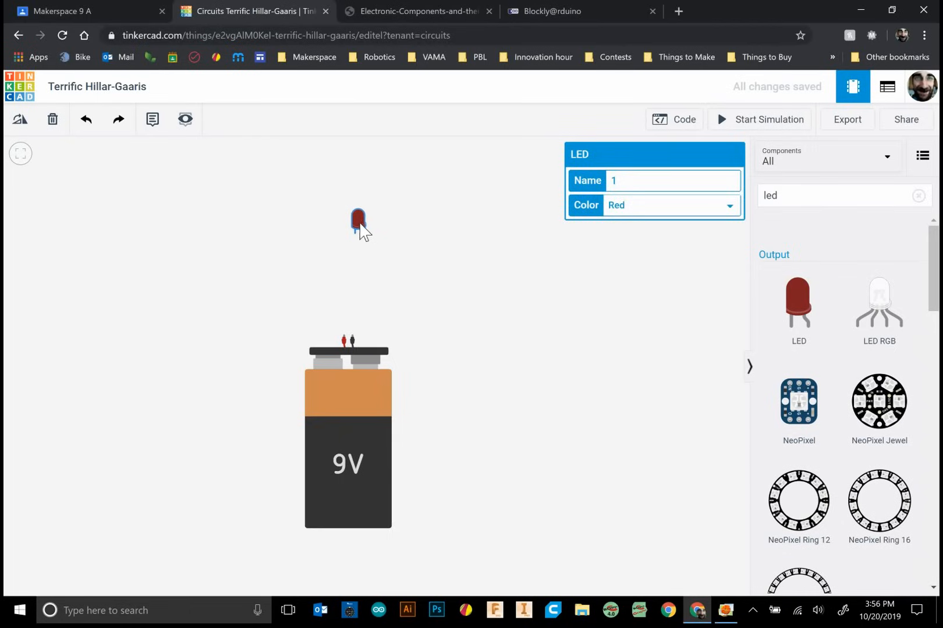
pyautogui.click(302, 258)
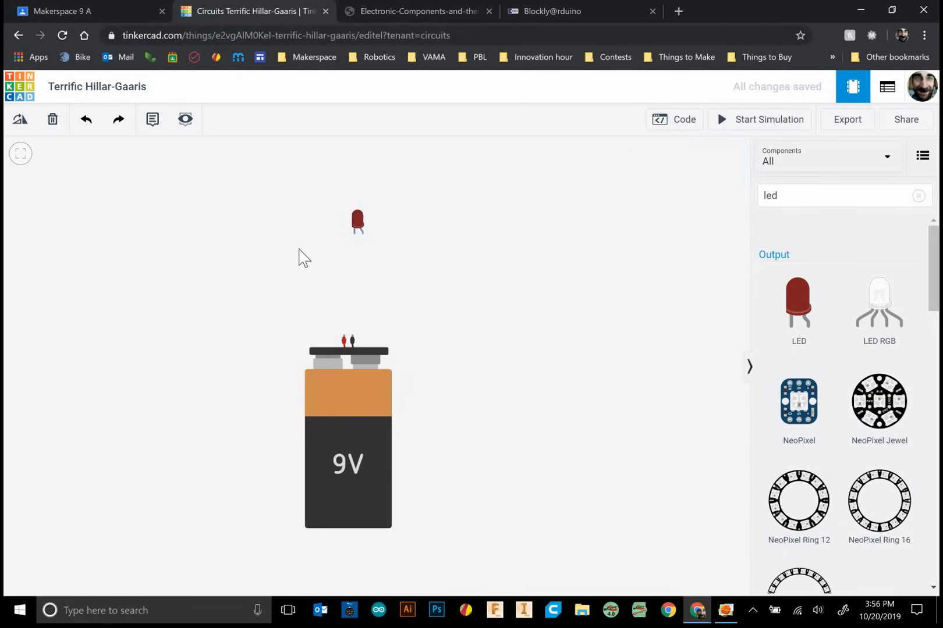
pyautogui.moveTo(357, 221); pyautogui.dragTo(371, 229)
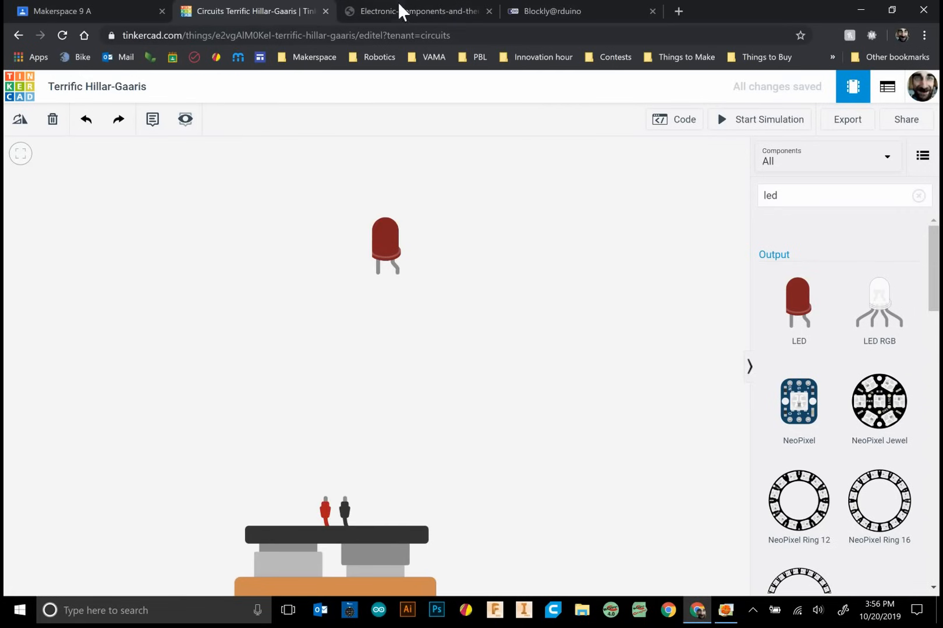
# Step: View the LED row in the Electronic Components and their symbols PDF
pyautogui.click(417, 11)
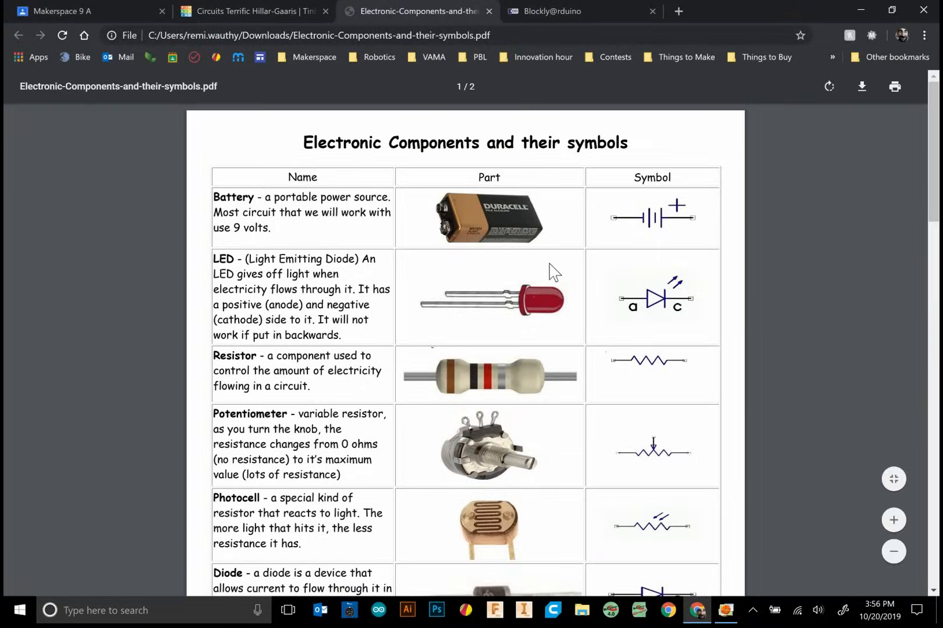
pyautogui.moveTo(538, 240)
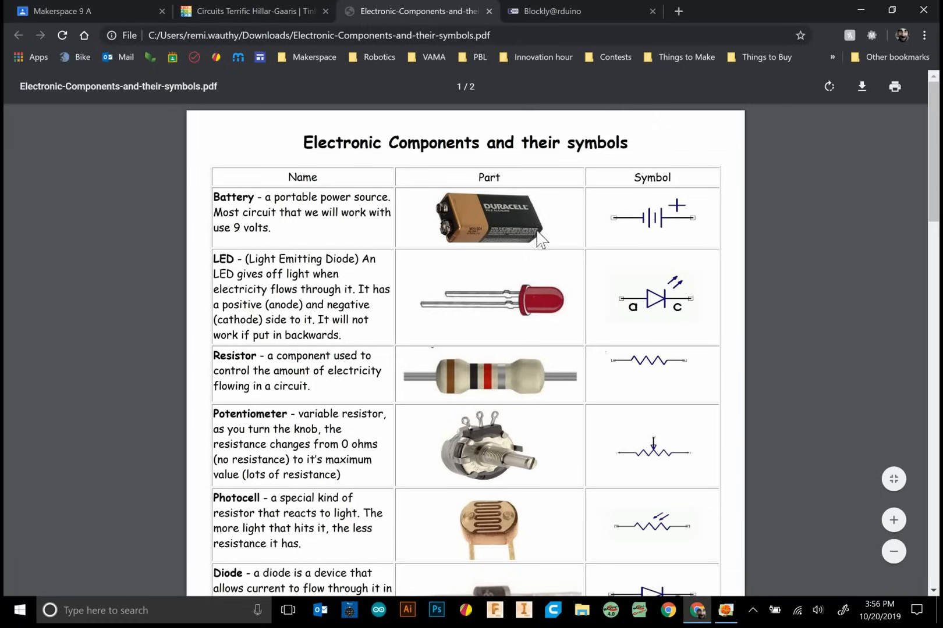
pyautogui.moveTo(425, 317)
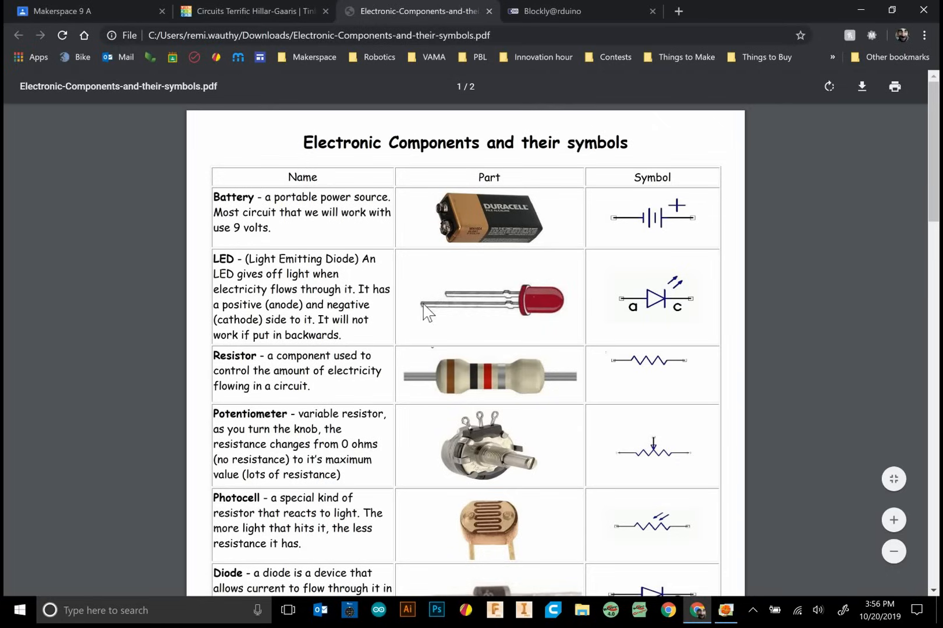
pyautogui.moveTo(521, 305)
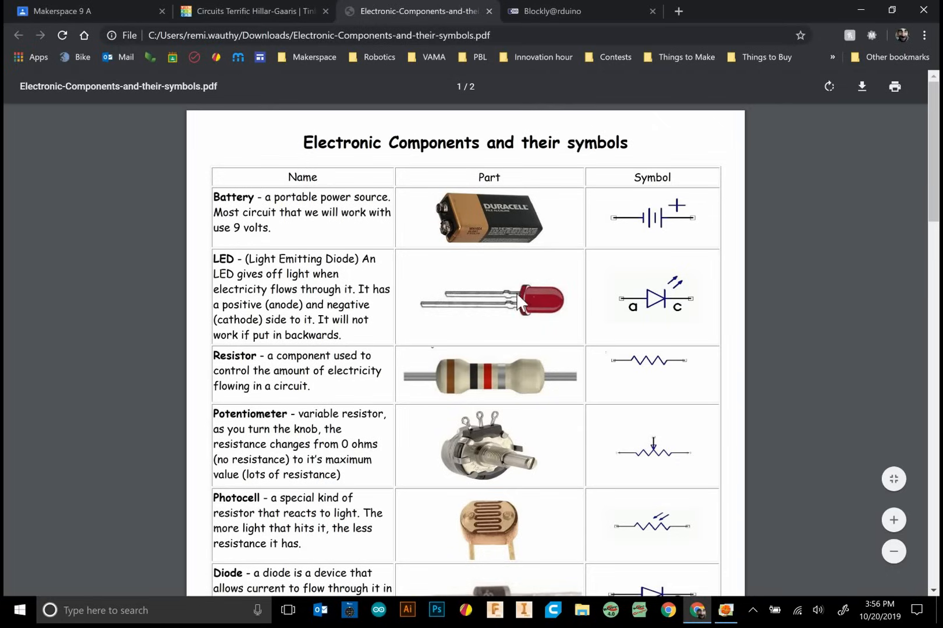
pyautogui.moveTo(678, 307)
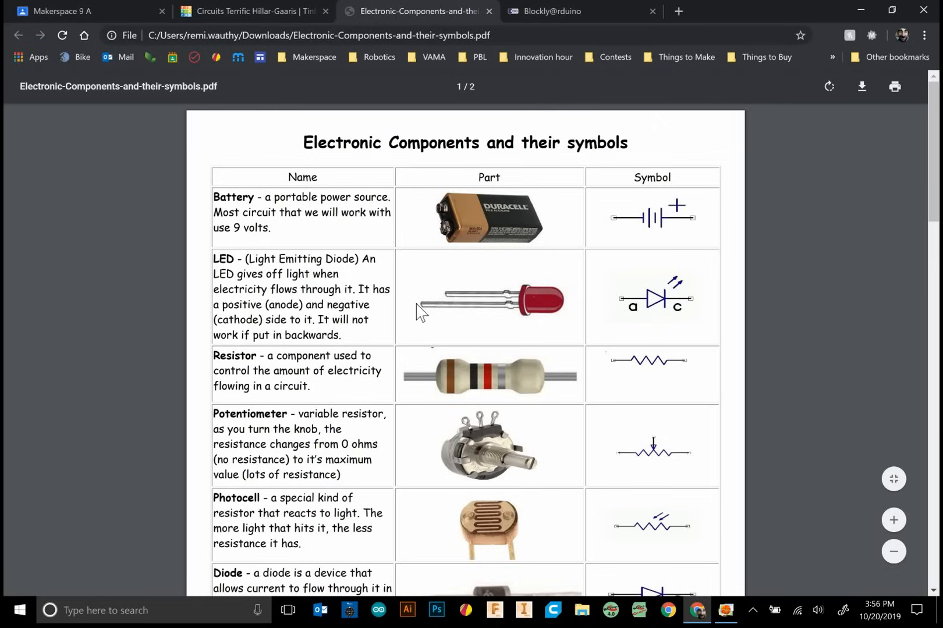
pyautogui.moveTo(475, 300)
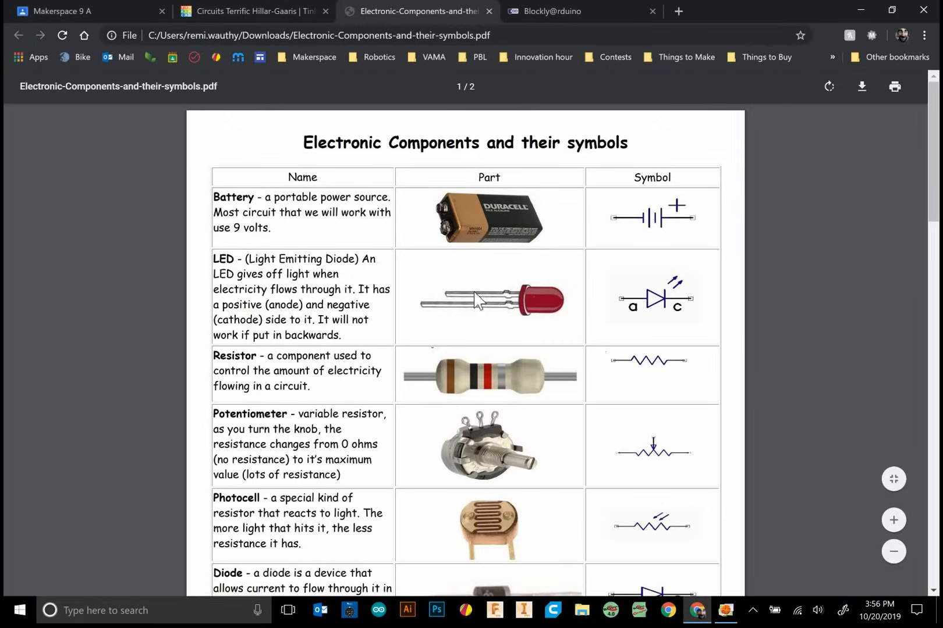
pyautogui.moveTo(270, 12)
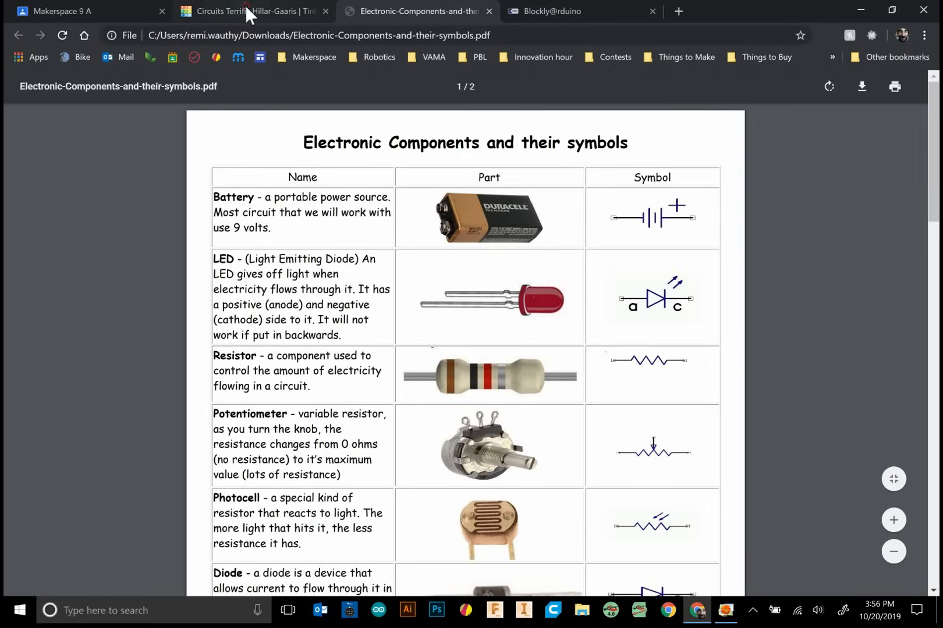
# Step: Back in the circuit, move the red LED above the battery and rotate it sideways
pyautogui.click(243, 11)
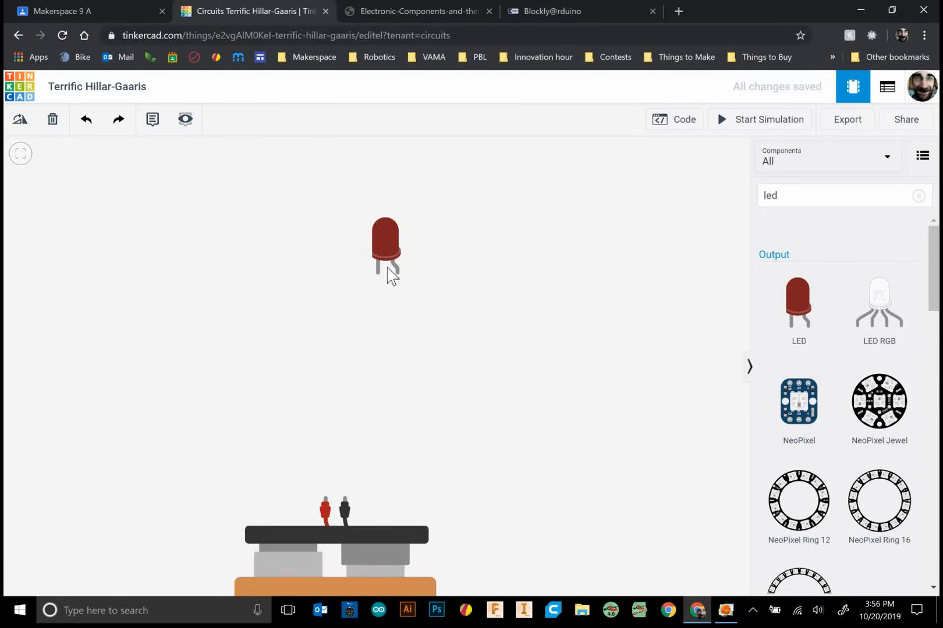
pyautogui.click(384, 247)
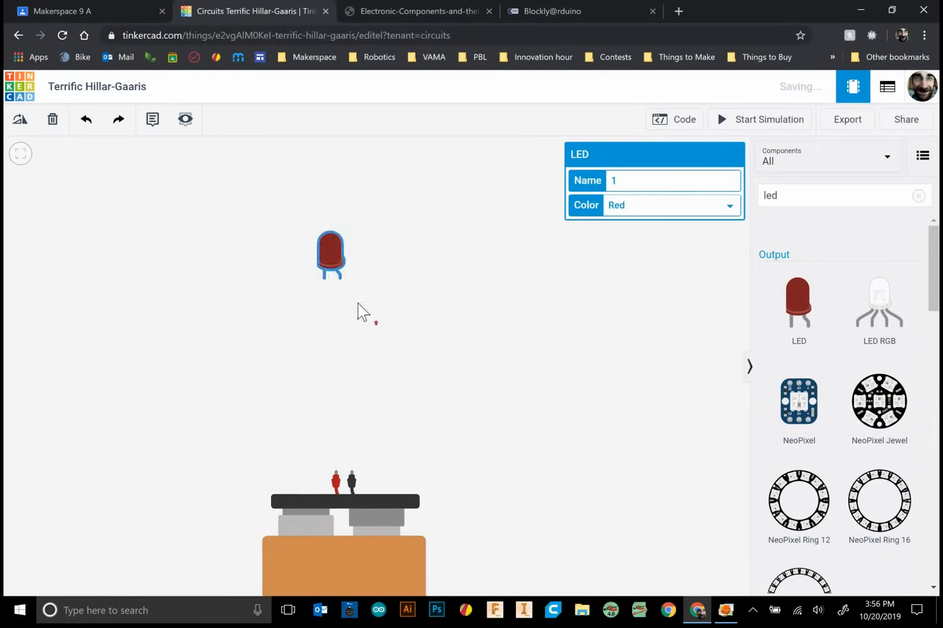
pyautogui.click(366, 310)
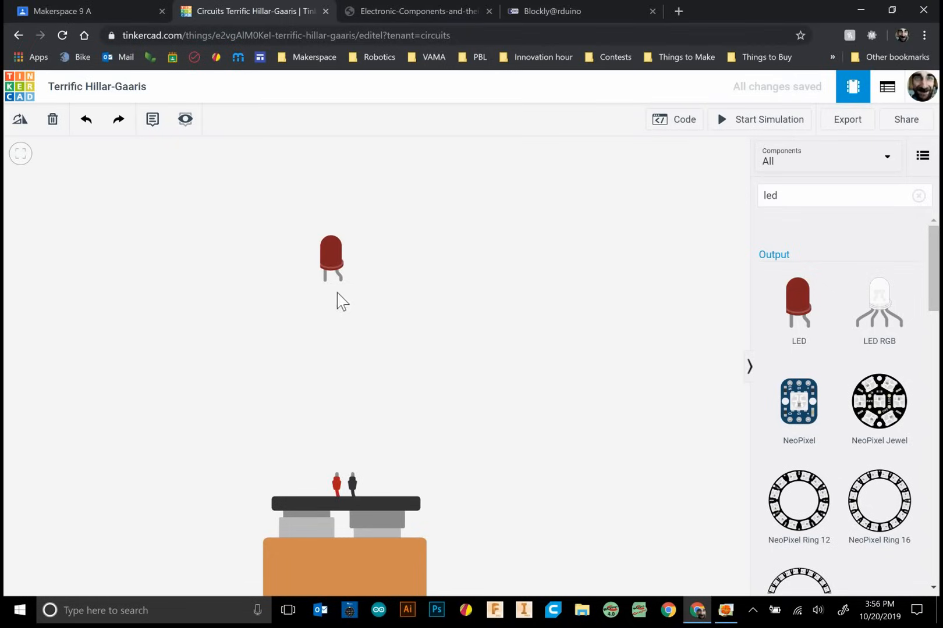
pyautogui.moveTo(340, 288)
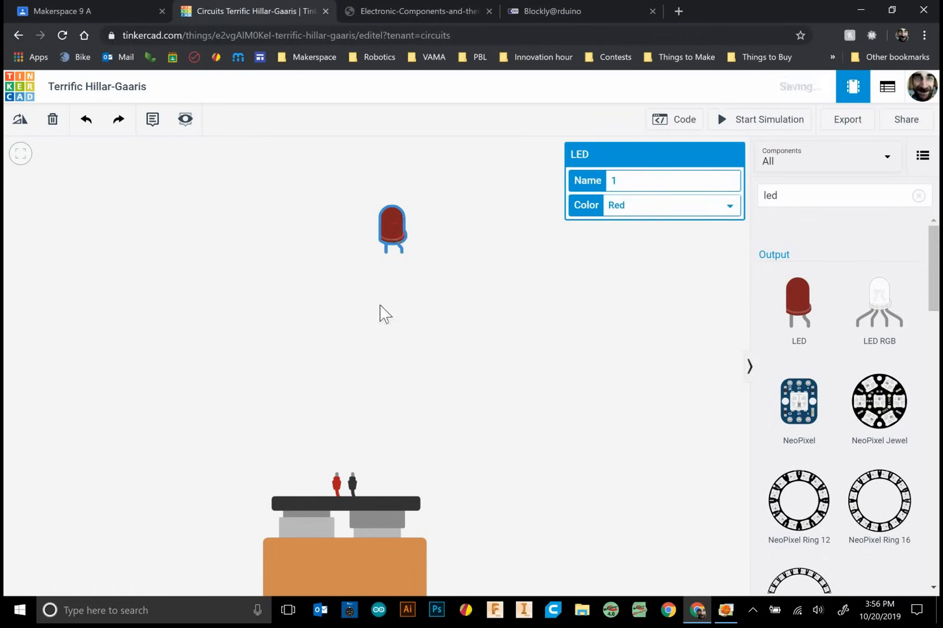
pyautogui.moveTo(391, 229); pyautogui.dragTo(308, 237)
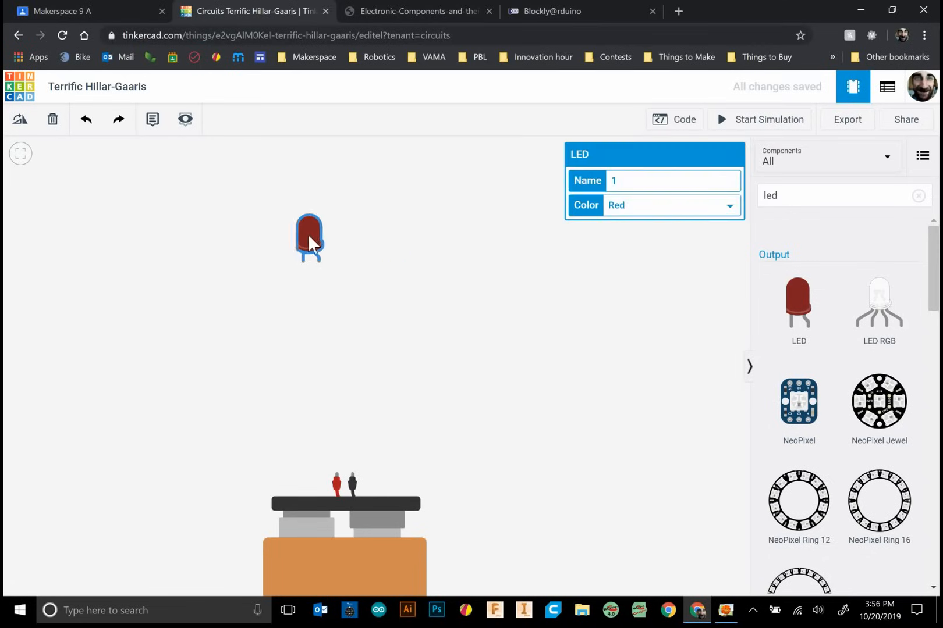
pyautogui.moveTo(308, 238); pyautogui.dragTo(291, 274)
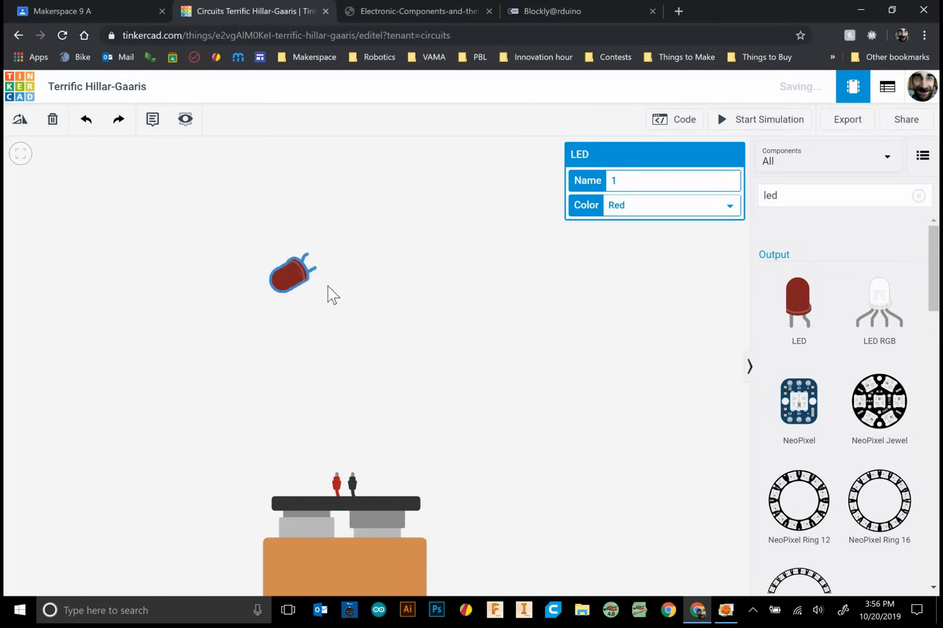
pyautogui.moveTo(291, 273); pyautogui.dragTo(303, 340)
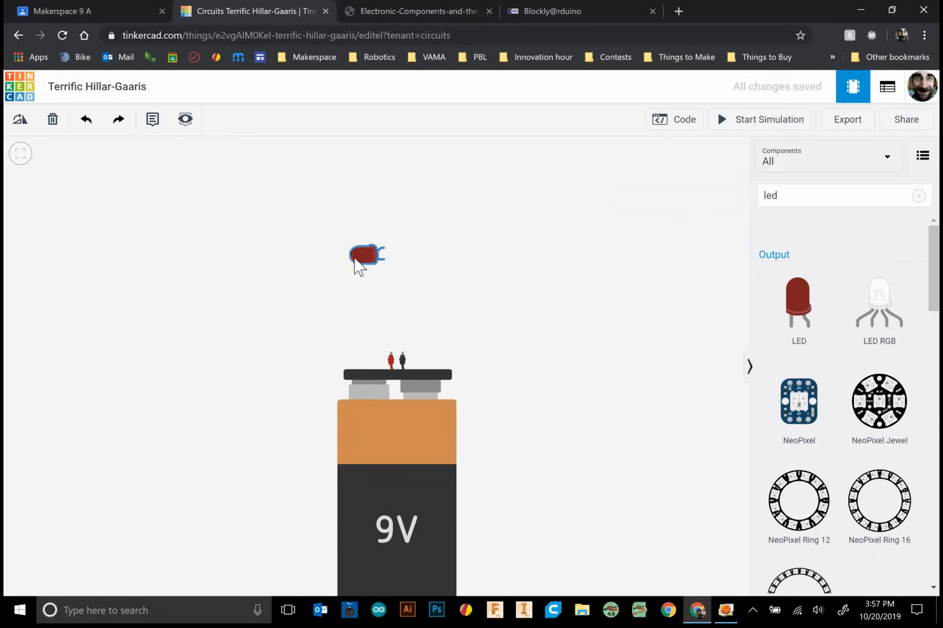
# Step: Wire the battery's + terminal to one LED leg in red, the other leg to -
pyautogui.click(366, 258)
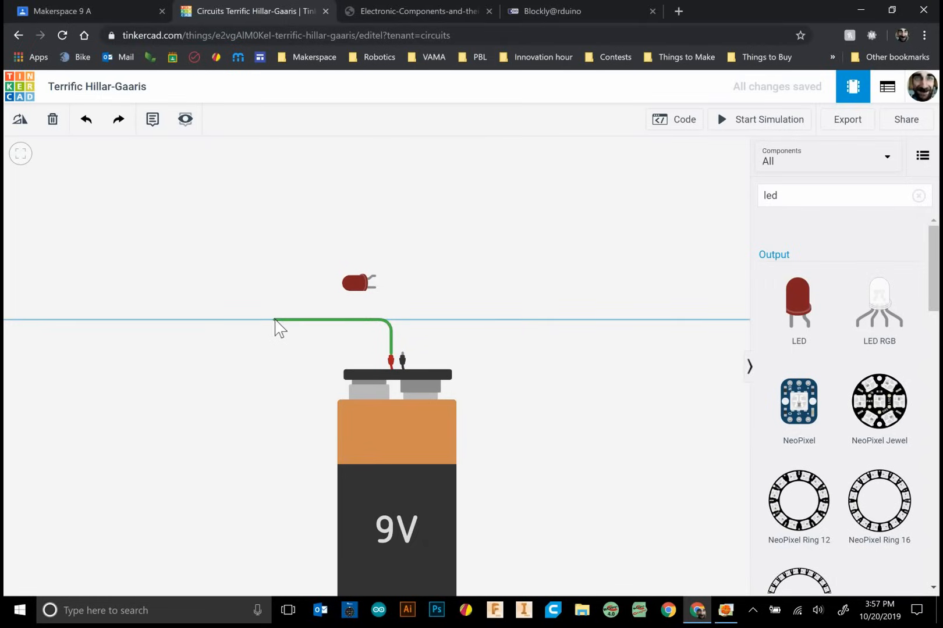
pyautogui.moveTo(276, 326); pyautogui.dragTo(276, 236)
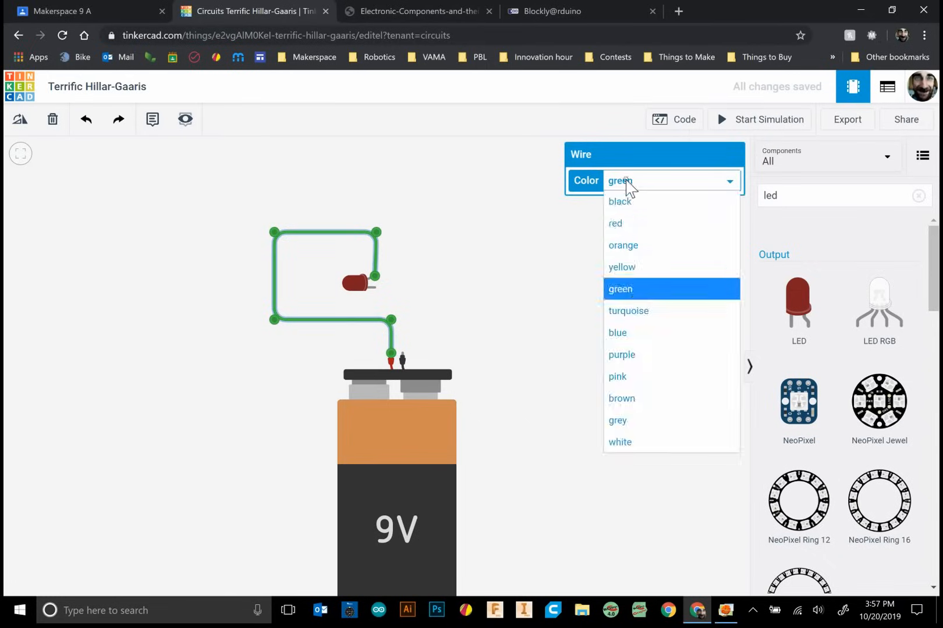
pyautogui.moveTo(628, 223)
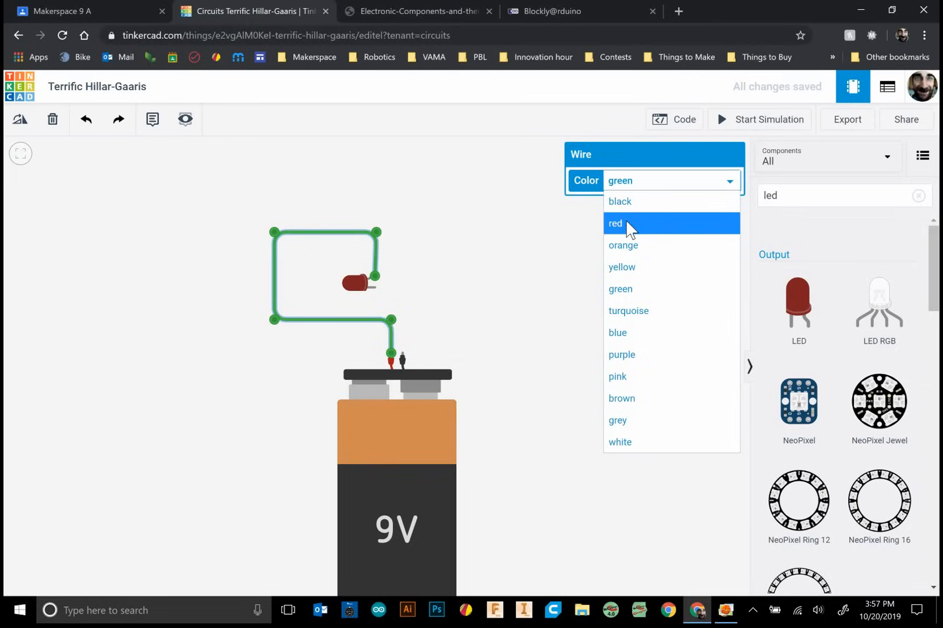
pyautogui.click(616, 223)
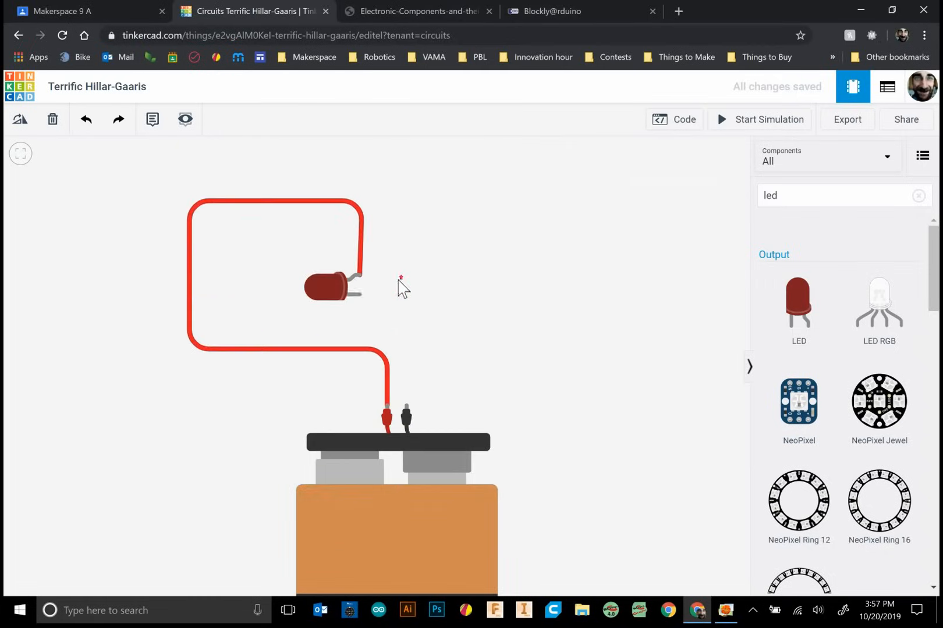
pyautogui.moveTo(354, 293); pyautogui.dragTo(437, 294)
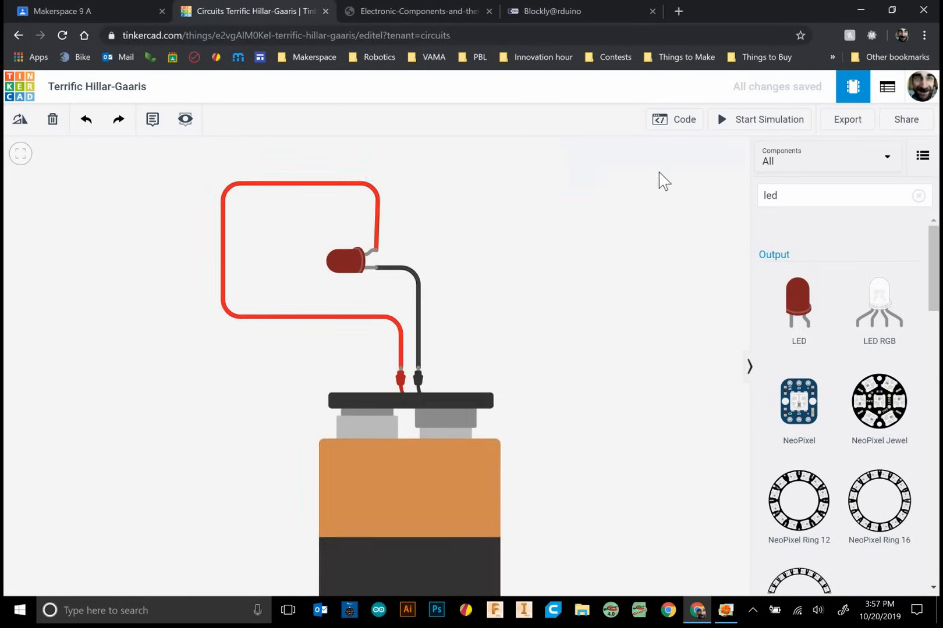
pyautogui.moveTo(748, 127)
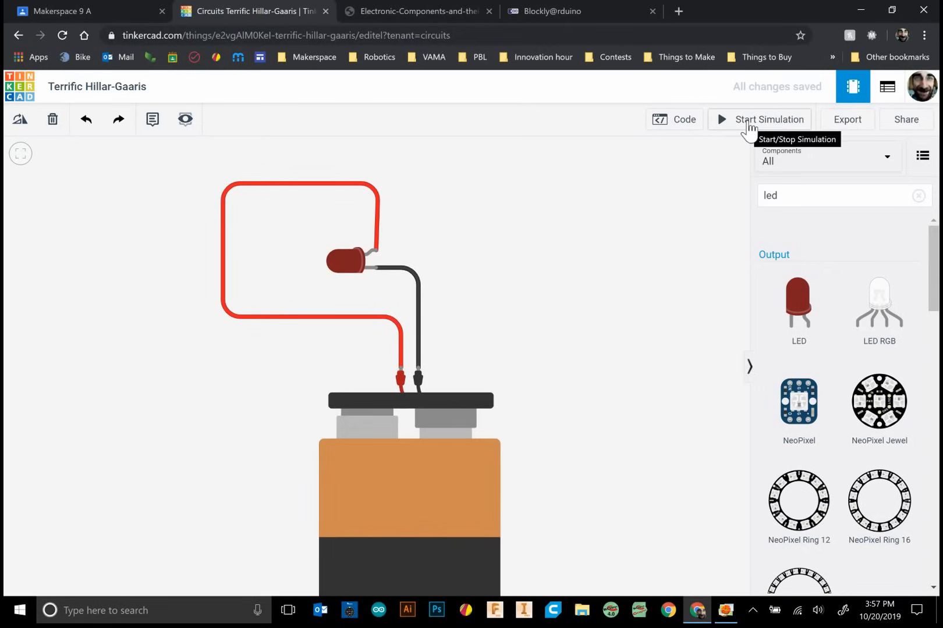
pyautogui.click(769, 119)
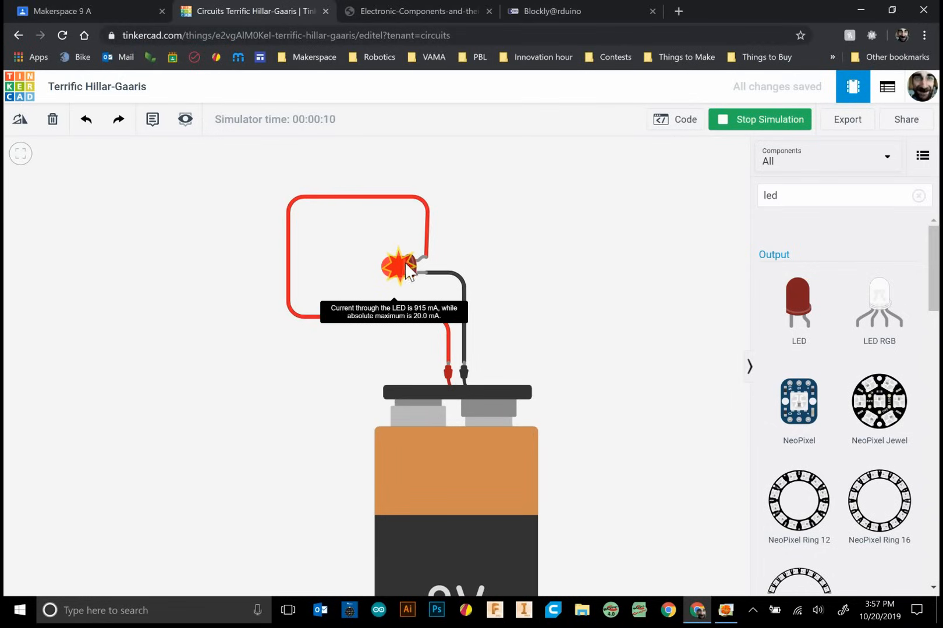
pyautogui.moveTo(772, 155)
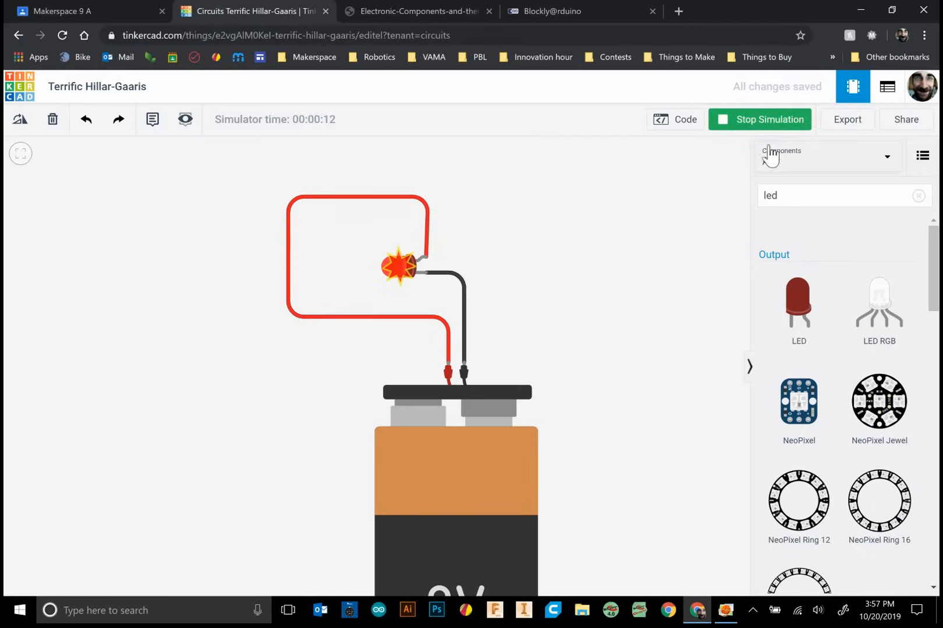
pyautogui.click(758, 120)
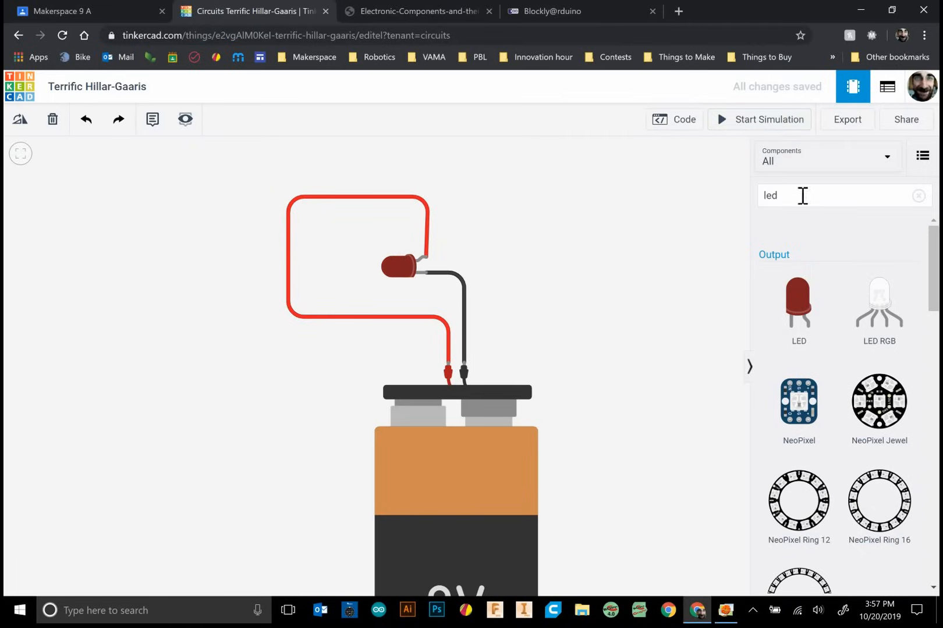
pyautogui.click(673, 119)
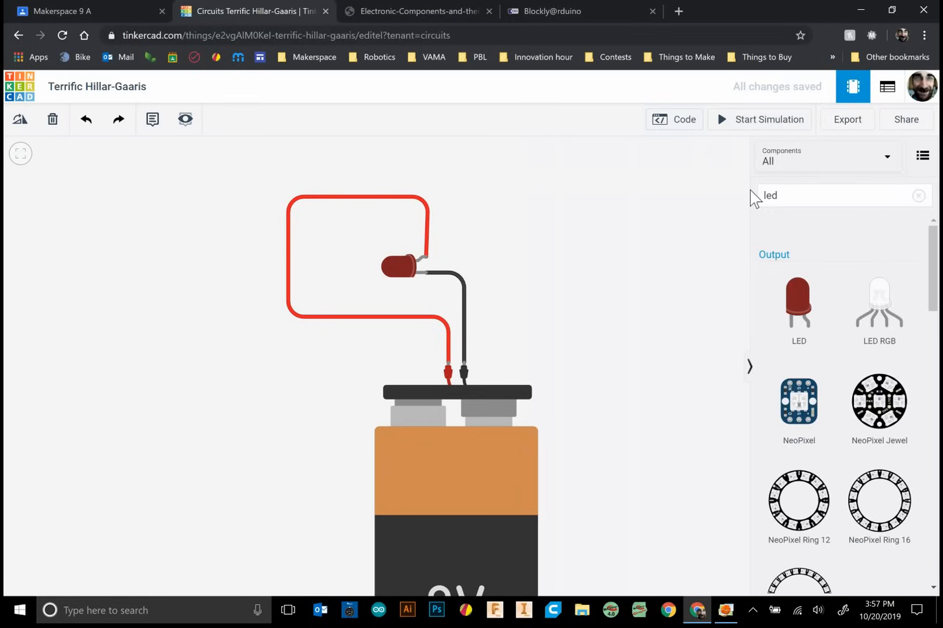
# Step: Replace the red wire with a resistor linking the LED leg to the battery's + terminal
pyautogui.write('resi')
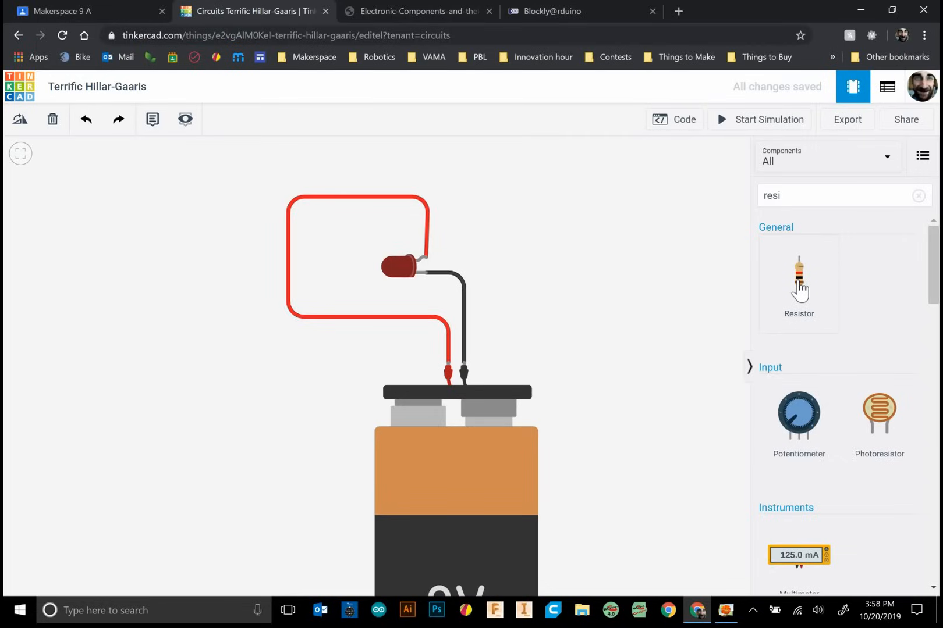
pyautogui.moveTo(798, 283); pyautogui.dragTo(515, 216)
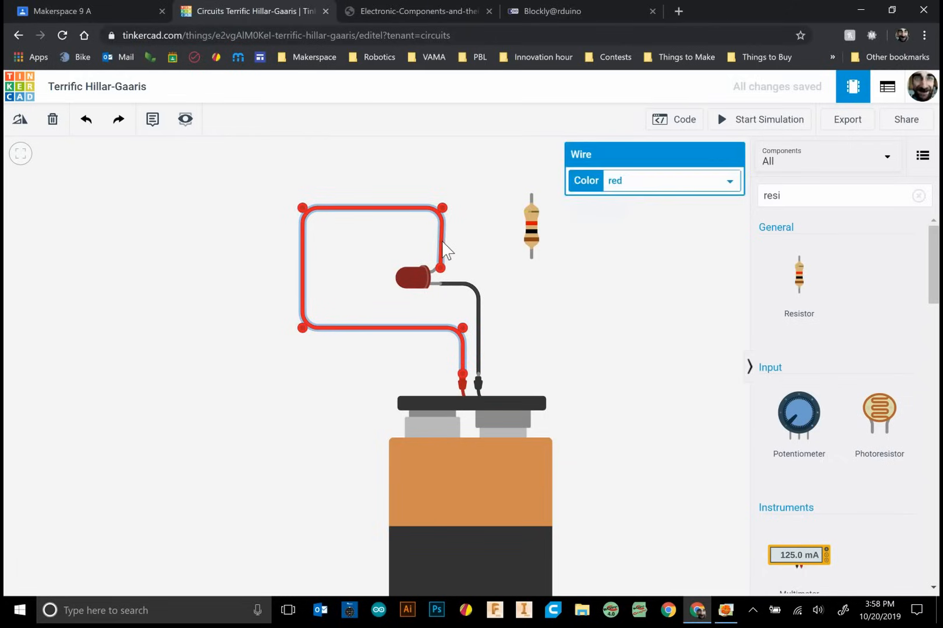
pyautogui.press('Delete')
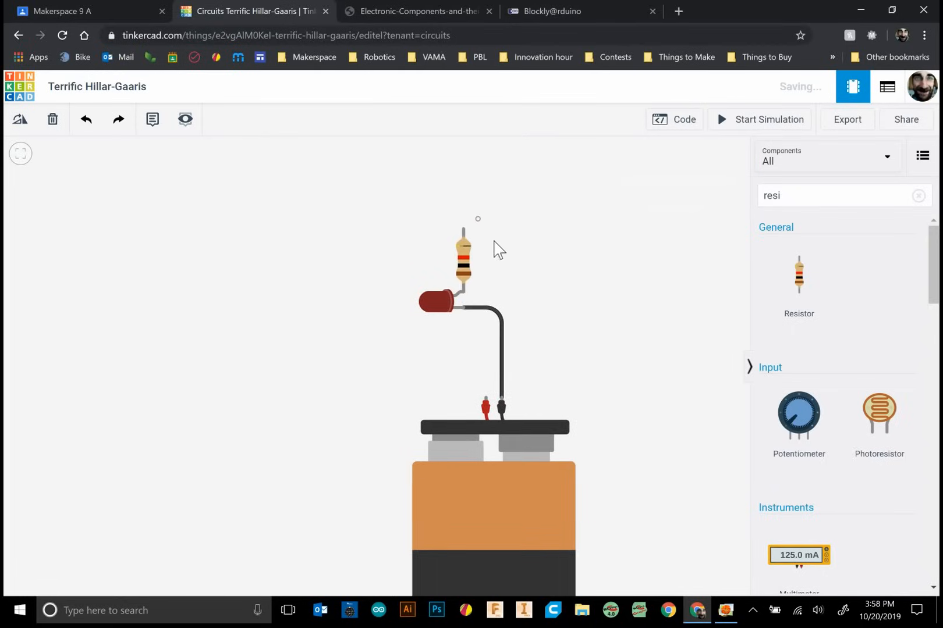
pyautogui.click(463, 258)
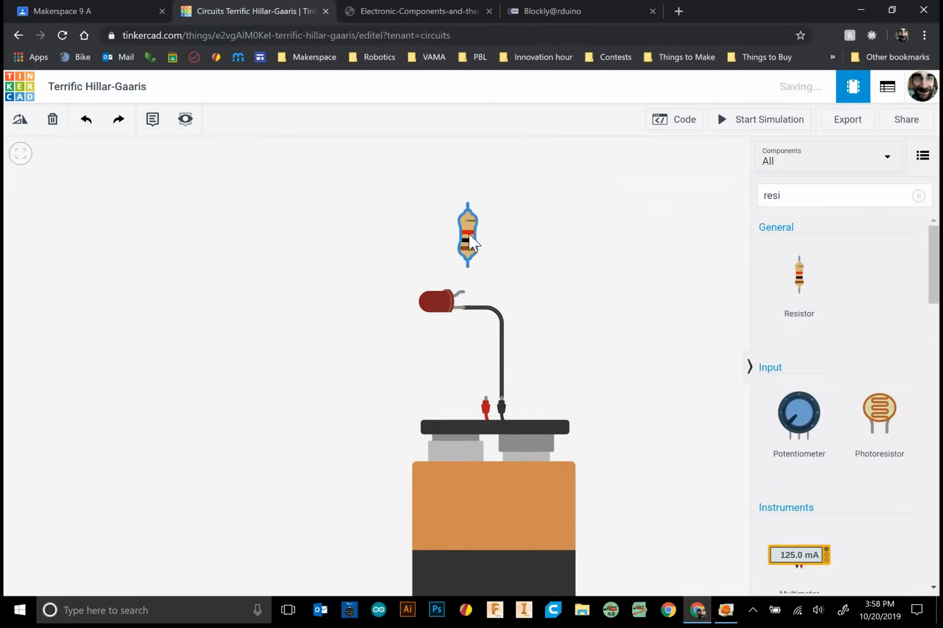
pyautogui.moveTo(467, 234); pyautogui.dragTo(463, 265)
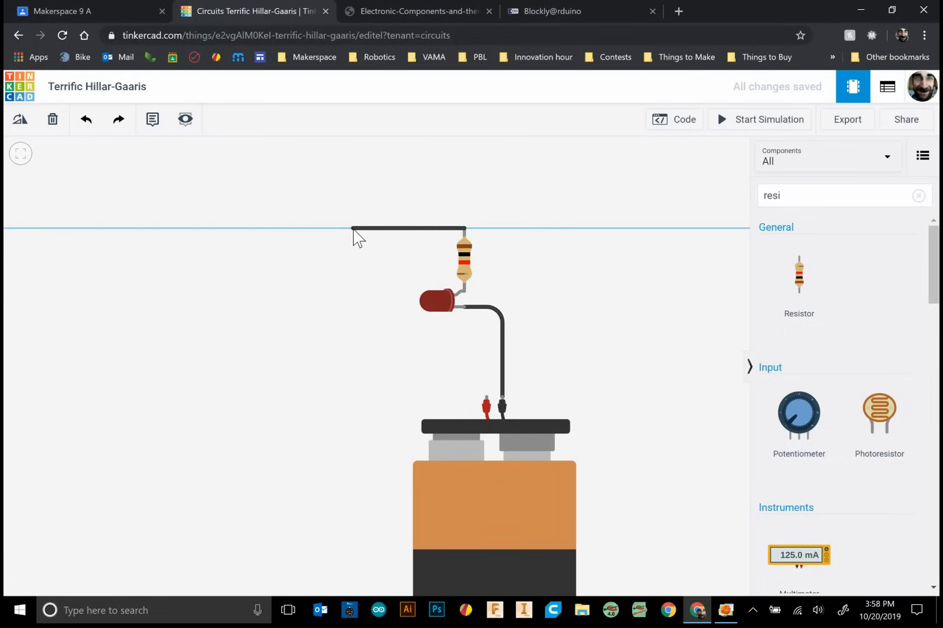
pyautogui.moveTo(354, 235); pyautogui.dragTo(354, 415)
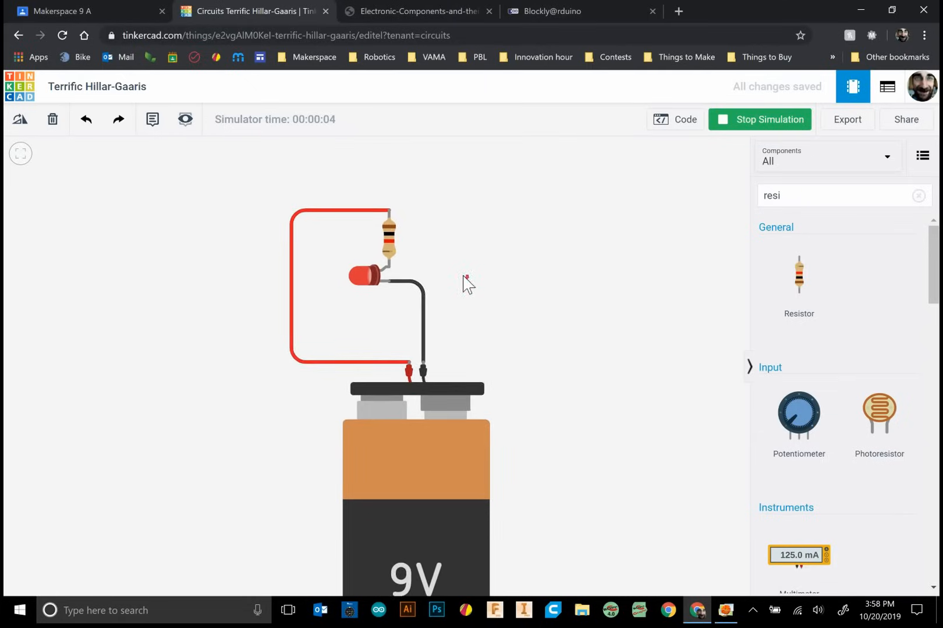
# Step: Enter 400 as the resistor's resistance in plain ohms
pyautogui.click(386, 234)
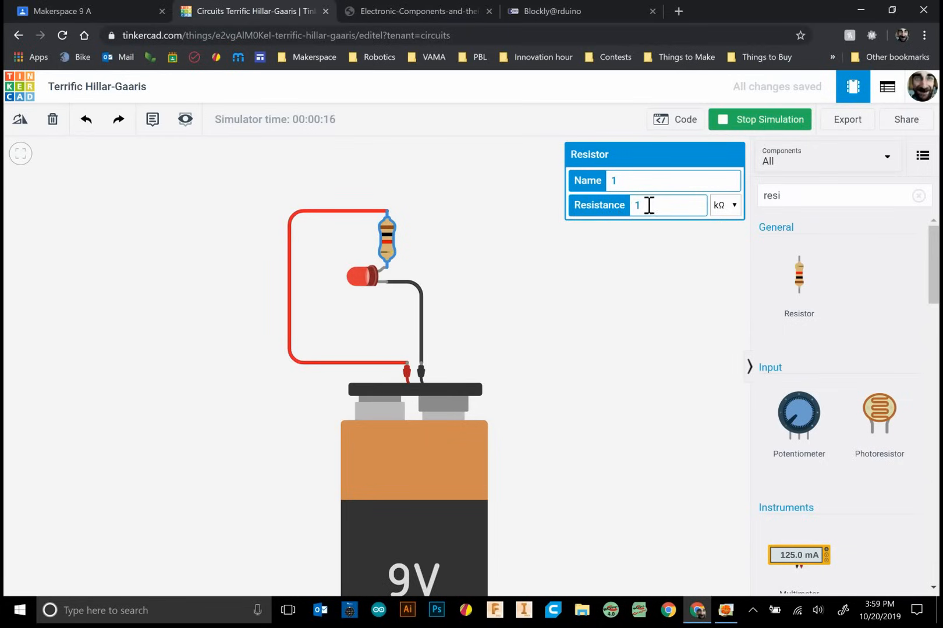
pyautogui.moveTo(719, 228)
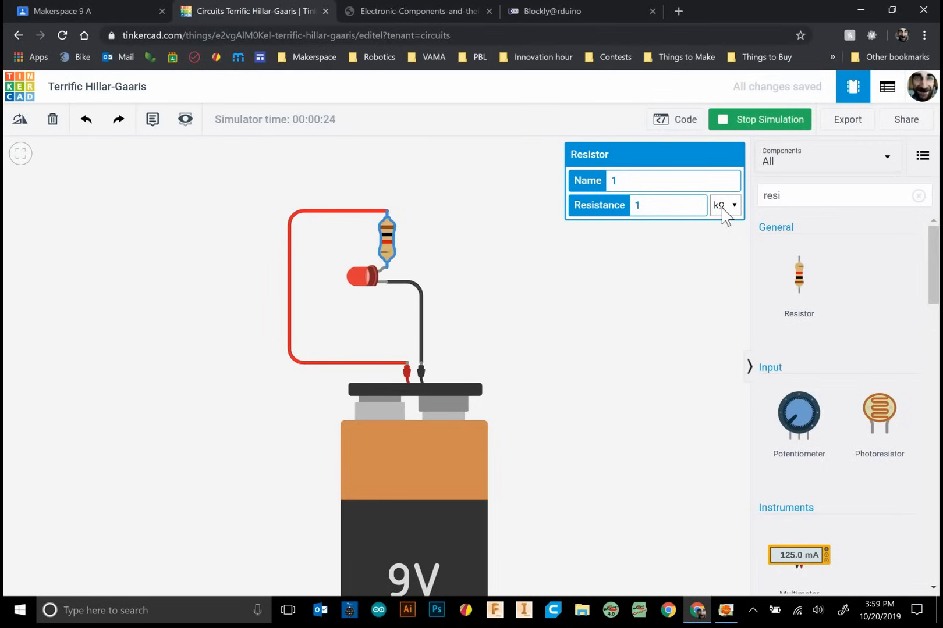
pyautogui.click(726, 205)
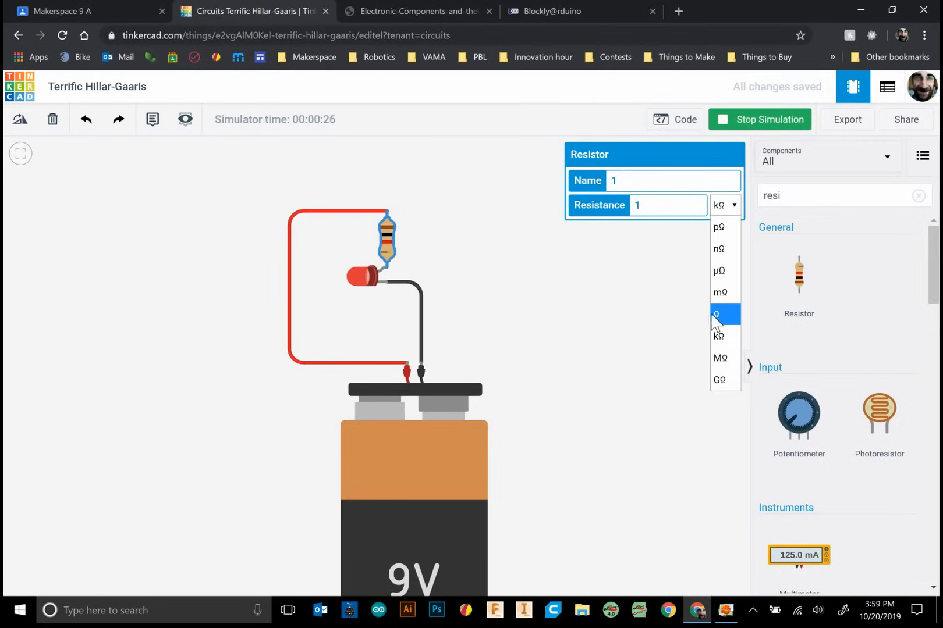
pyautogui.click(716, 315)
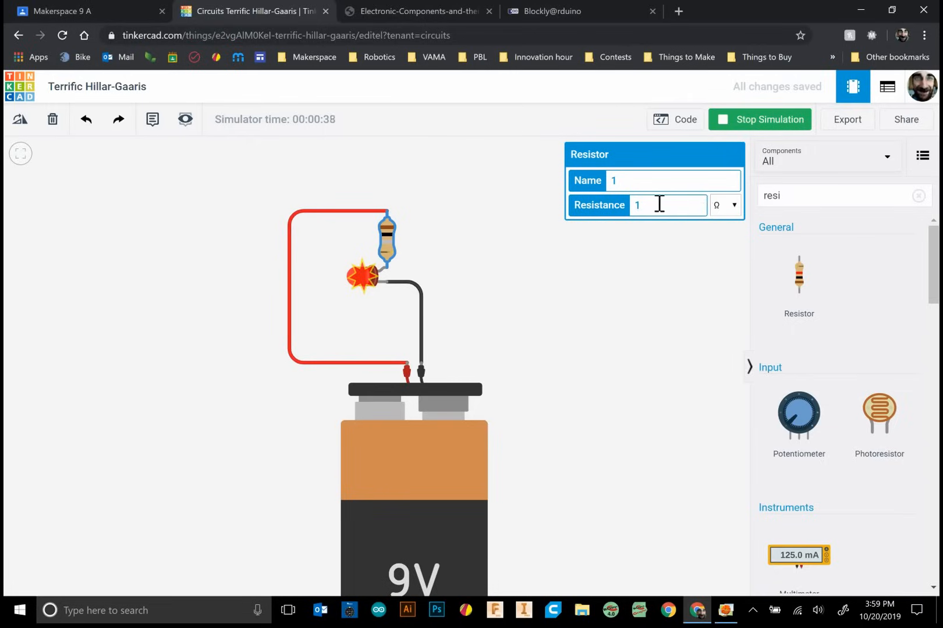
pyautogui.write('000000')
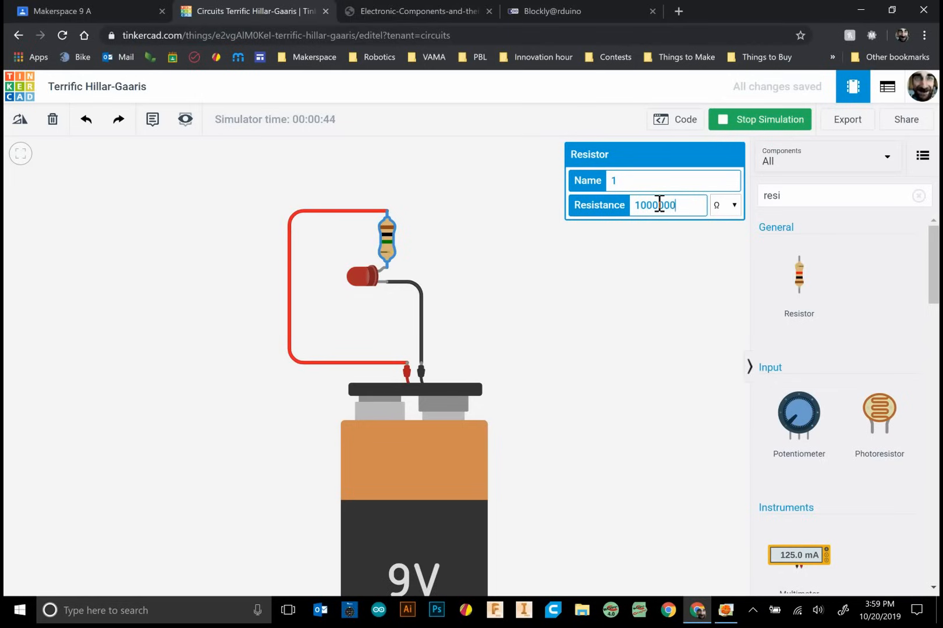
pyautogui.press('backspace')
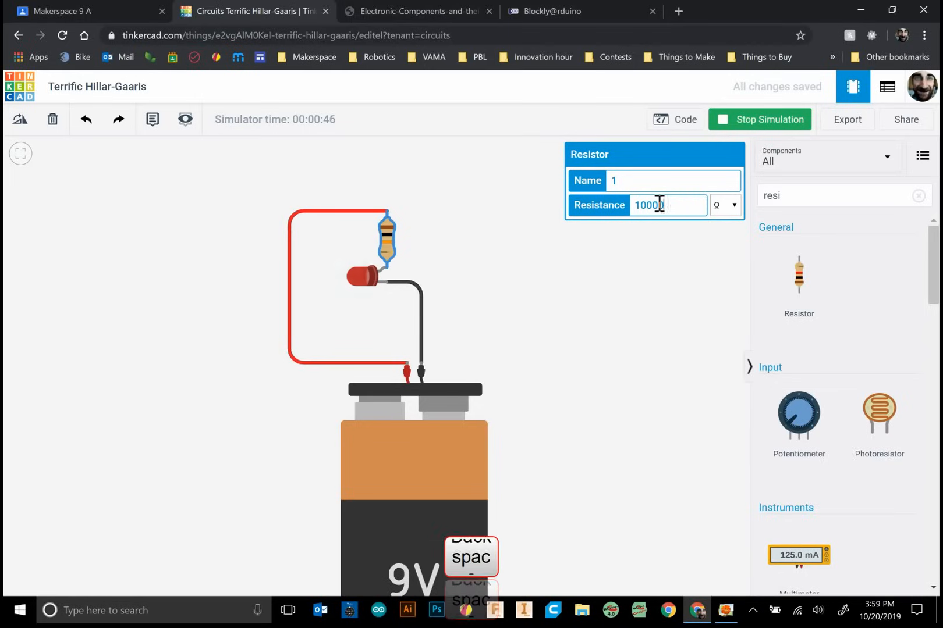
pyautogui.press('Backspace')
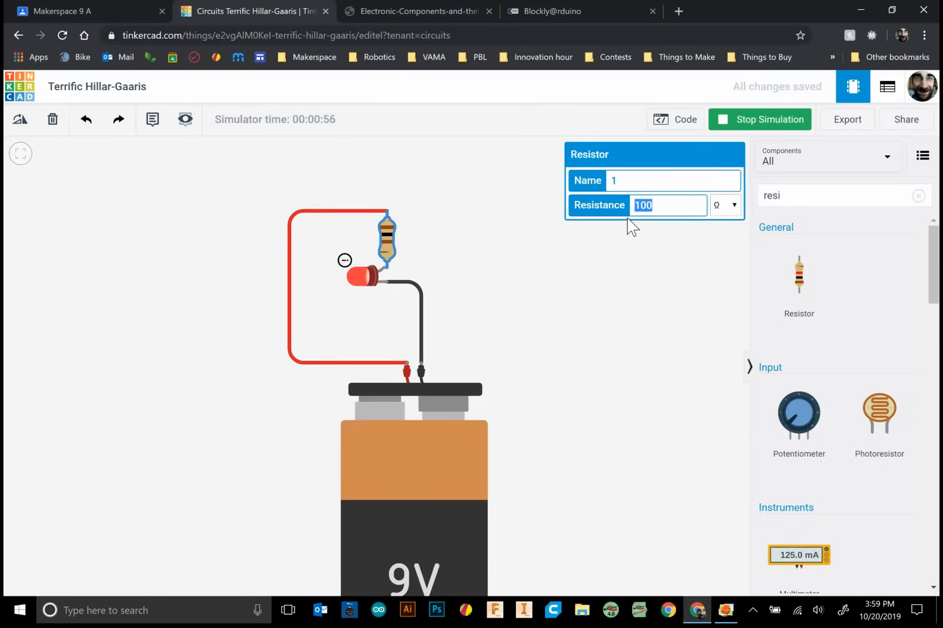
pyautogui.write('400')
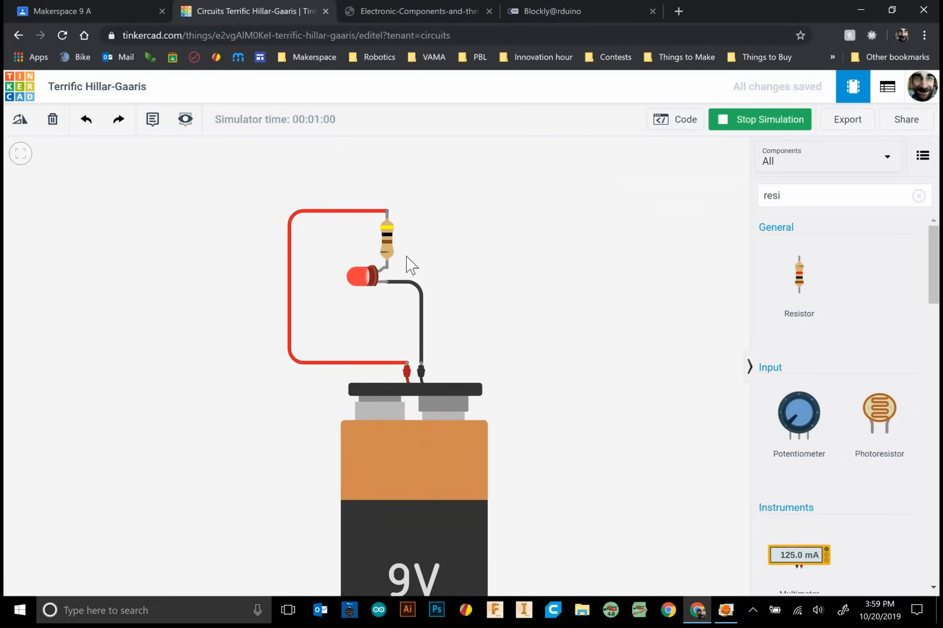
# Step: Switch the resistor to 400 kΩ, then open the Breadboards topic in the class plan
pyautogui.click(385, 241)
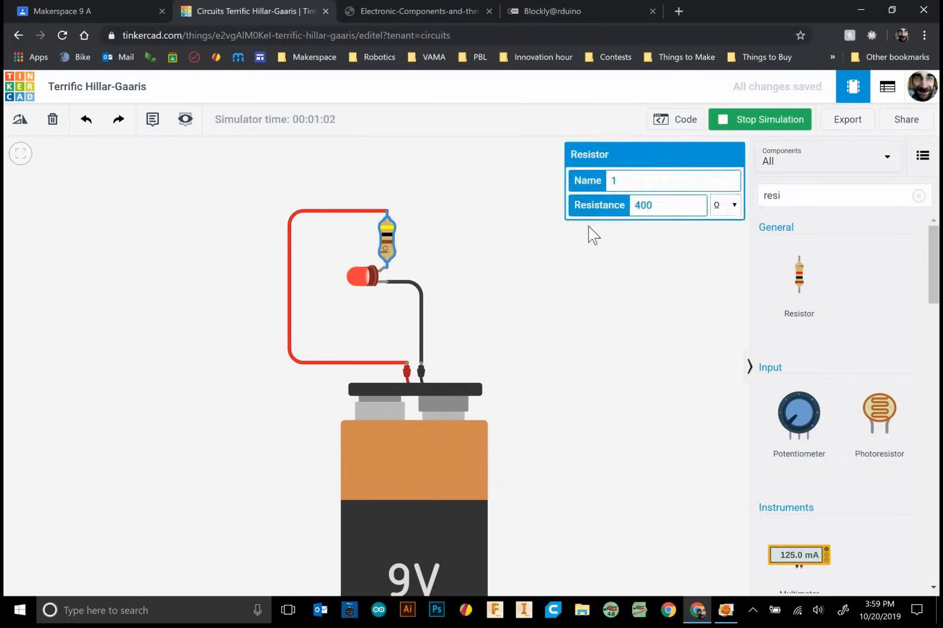
pyautogui.click(725, 205)
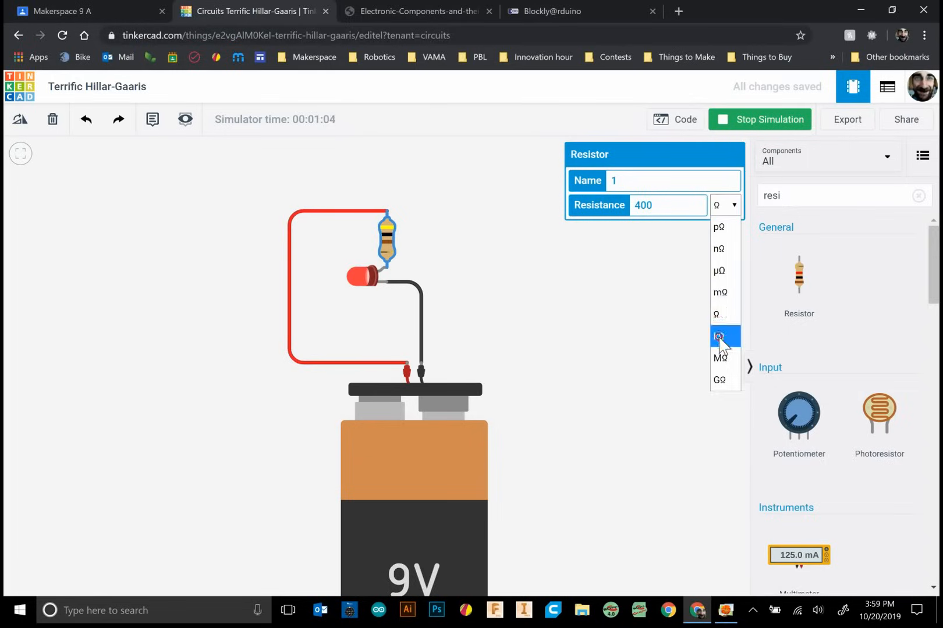
pyautogui.click(721, 336)
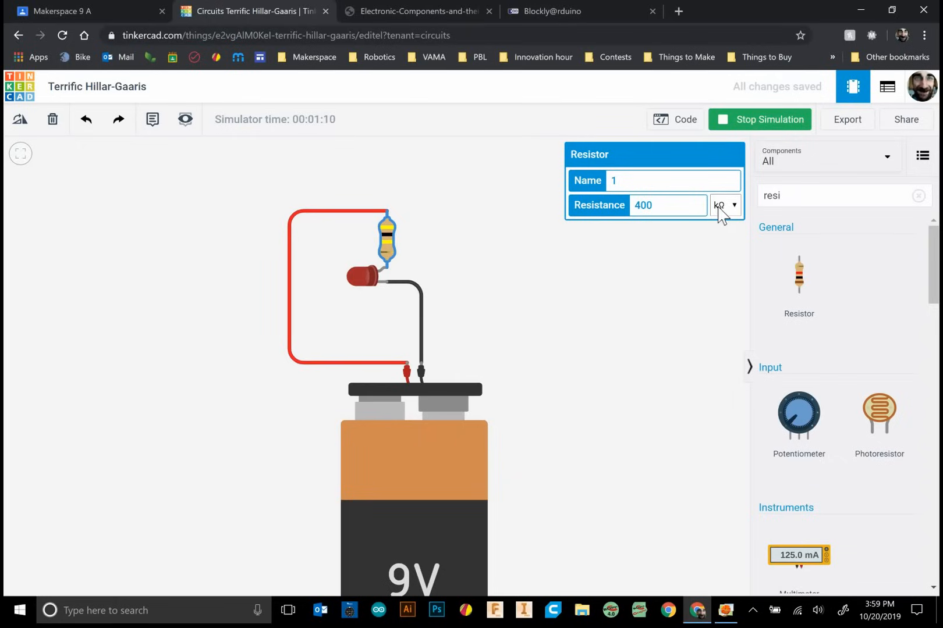
pyautogui.write('1')
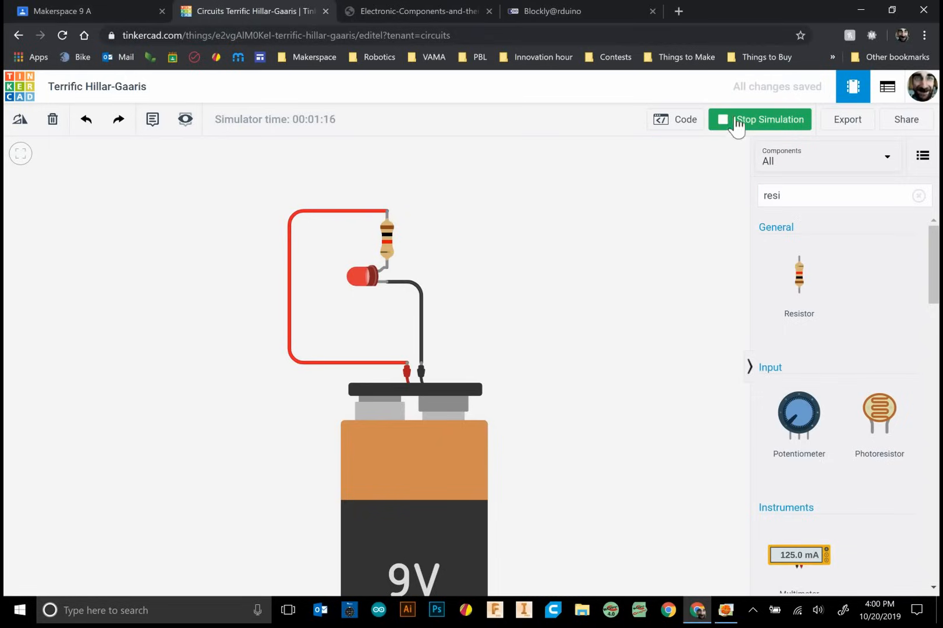
pyautogui.moveTo(352, 503)
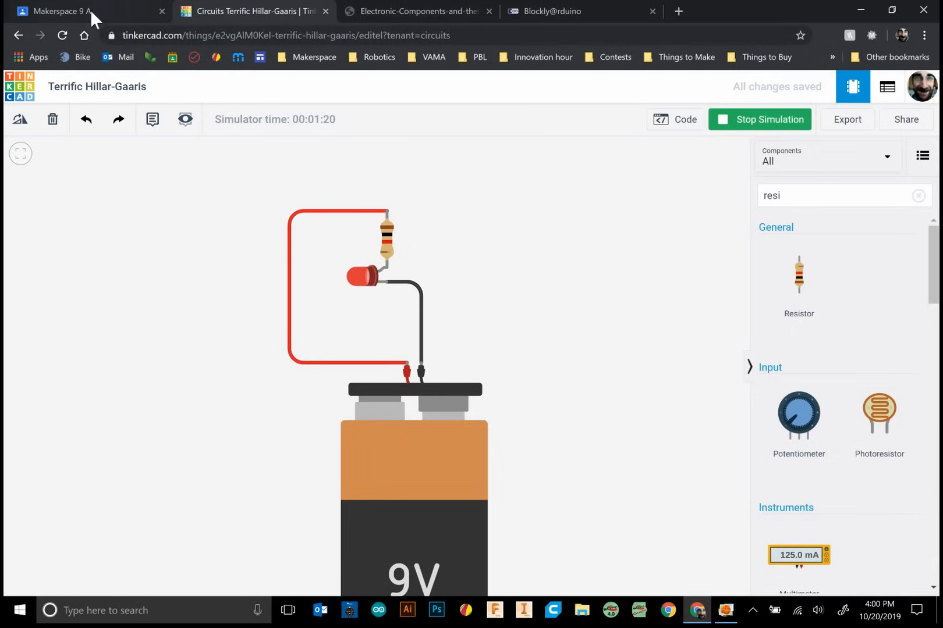
pyautogui.moveTo(388, 241)
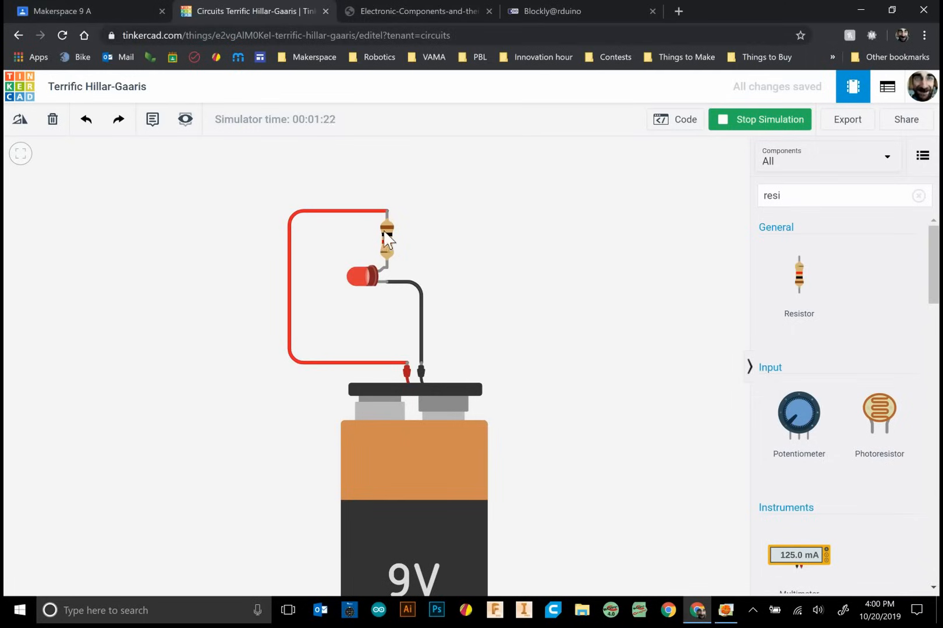
pyautogui.moveTo(366, 282)
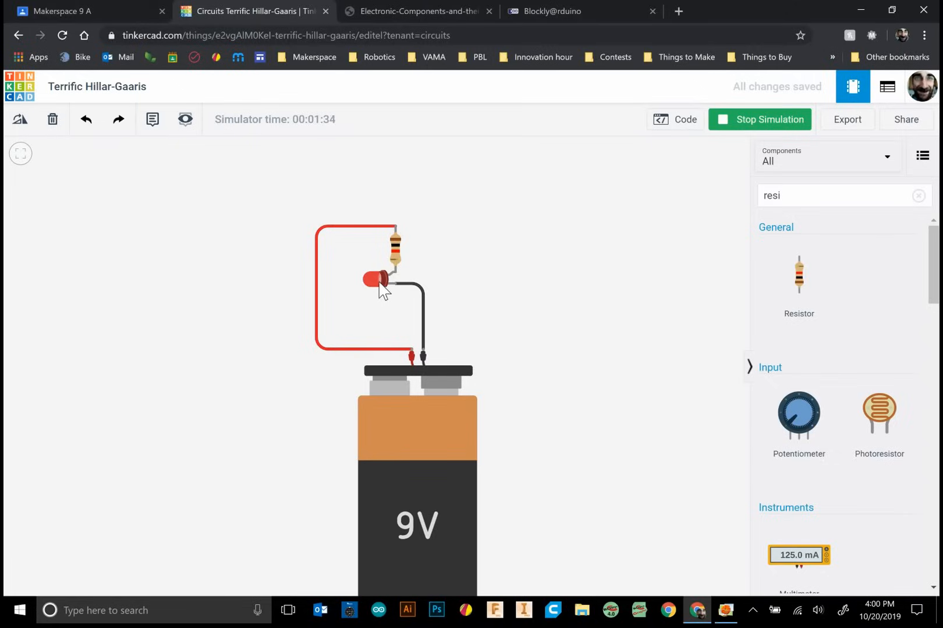
pyautogui.click(88, 11)
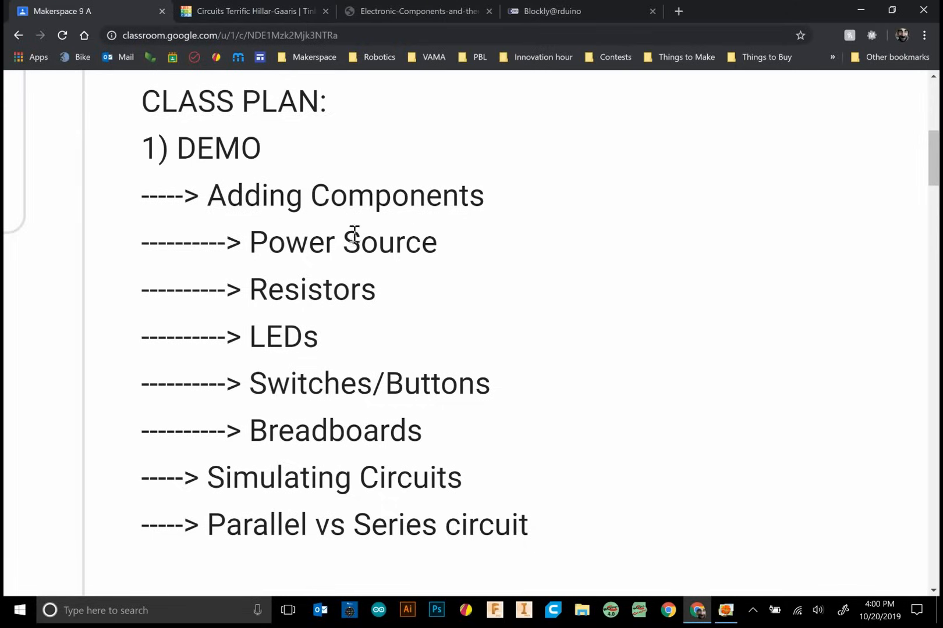
pyautogui.doubleClick(367, 382)
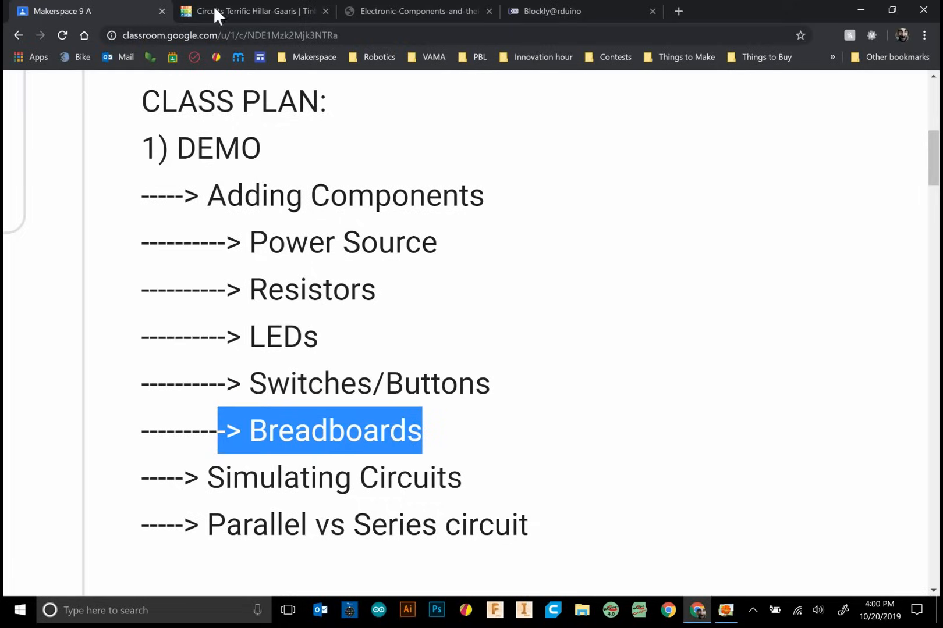
# Step: Place a slide switch above the resistor and attach the battery's red wire to it
pyautogui.click(253, 11)
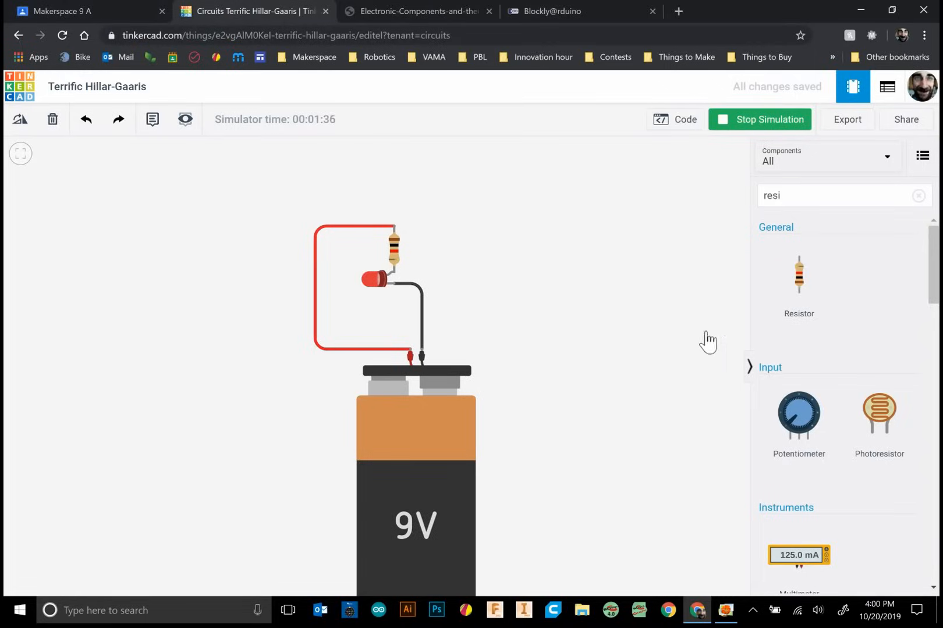
pyautogui.moveTo(400, 363)
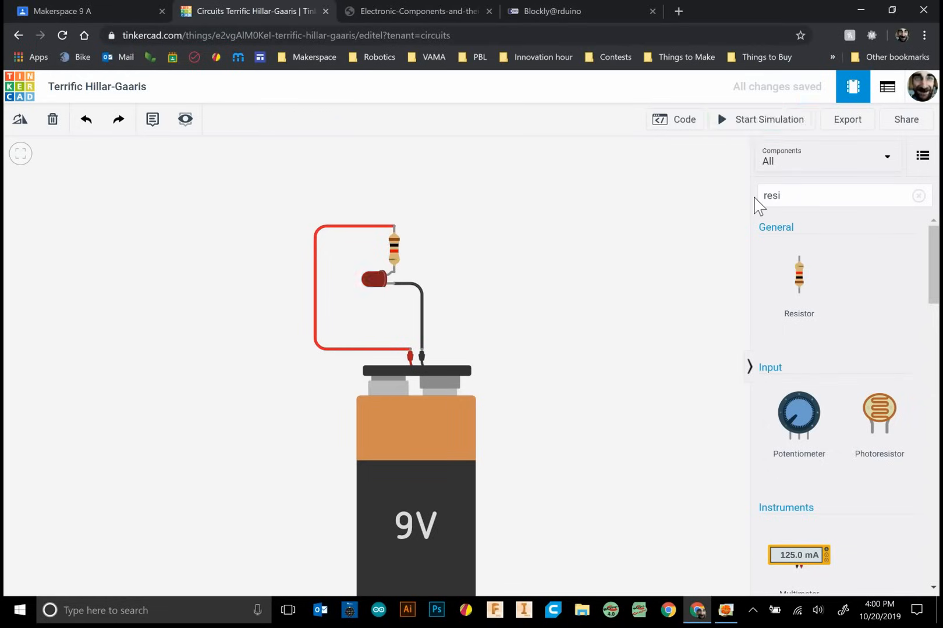
pyautogui.write('switch')
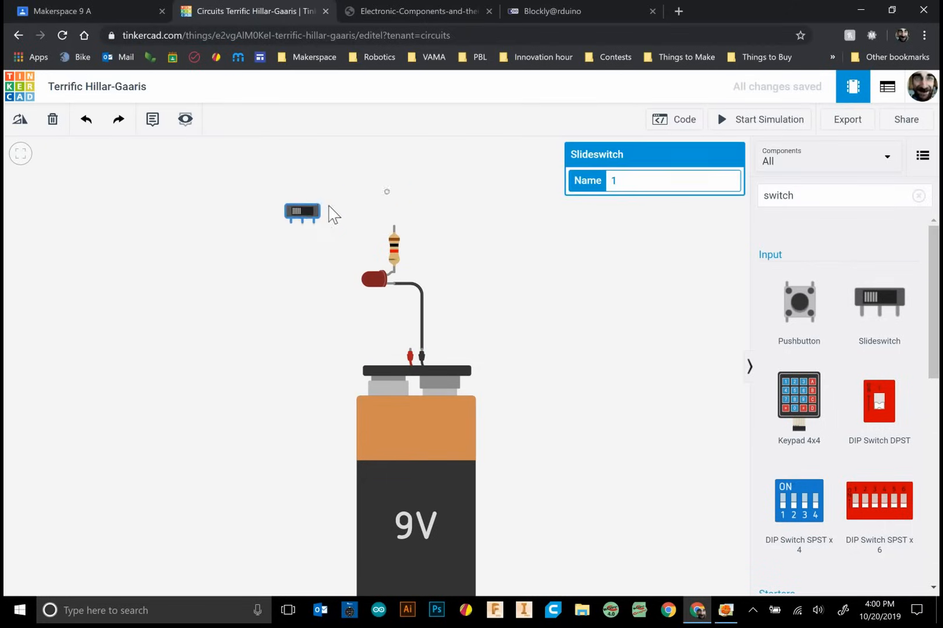
pyautogui.moveTo(301, 212); pyautogui.dragTo(363, 193)
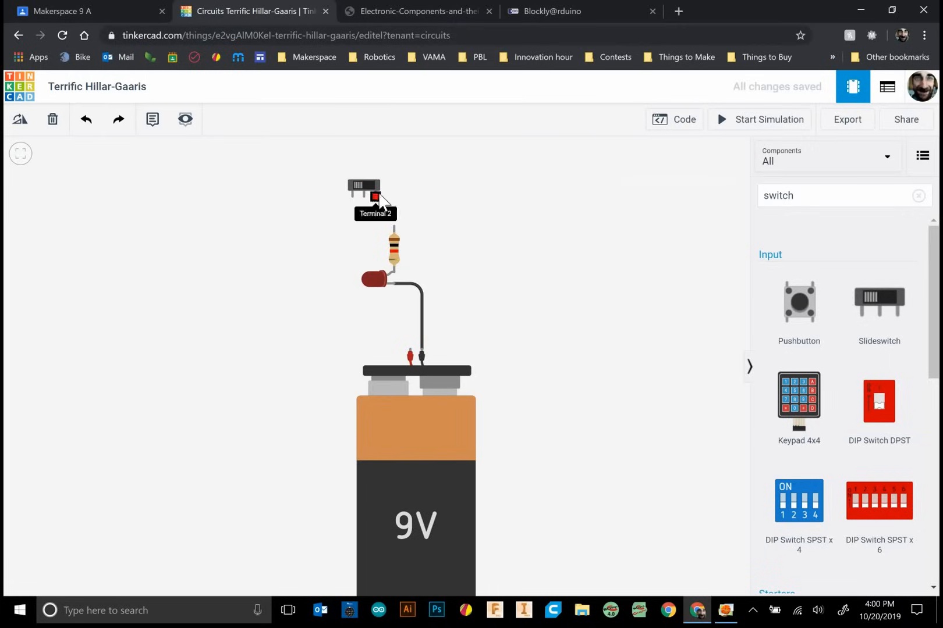
pyautogui.click(363, 185)
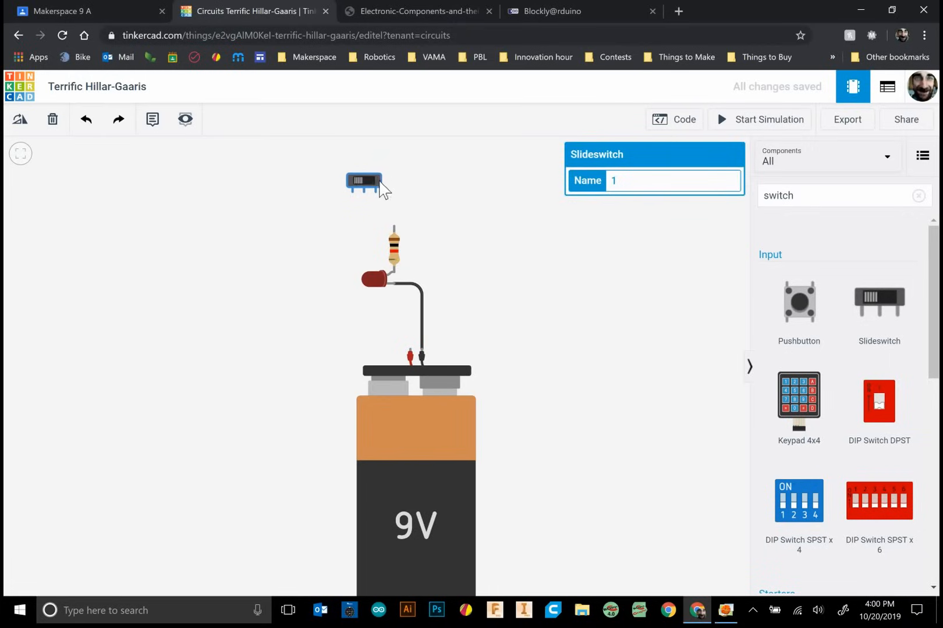
pyautogui.click(376, 358)
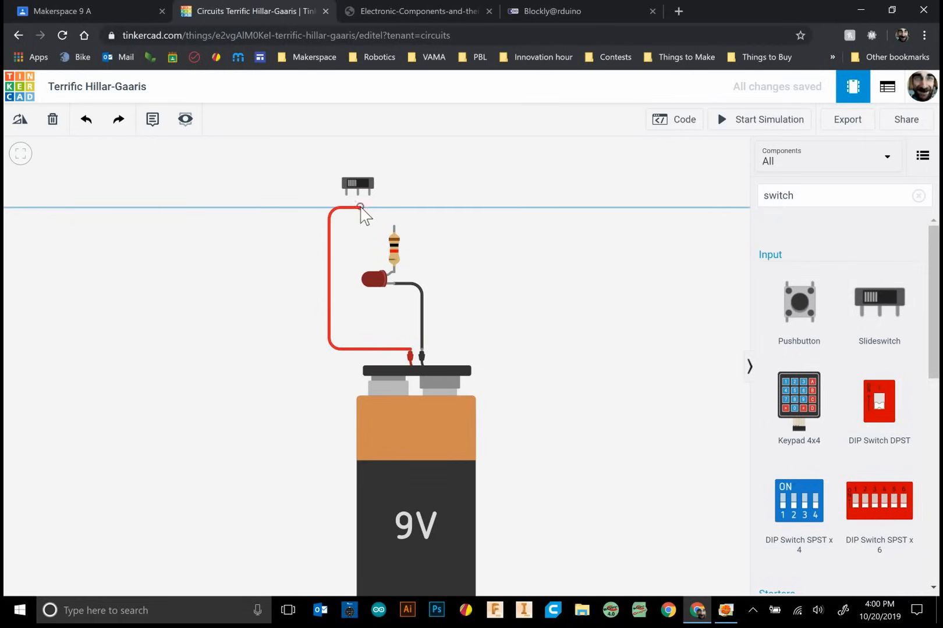
pyautogui.click(359, 208)
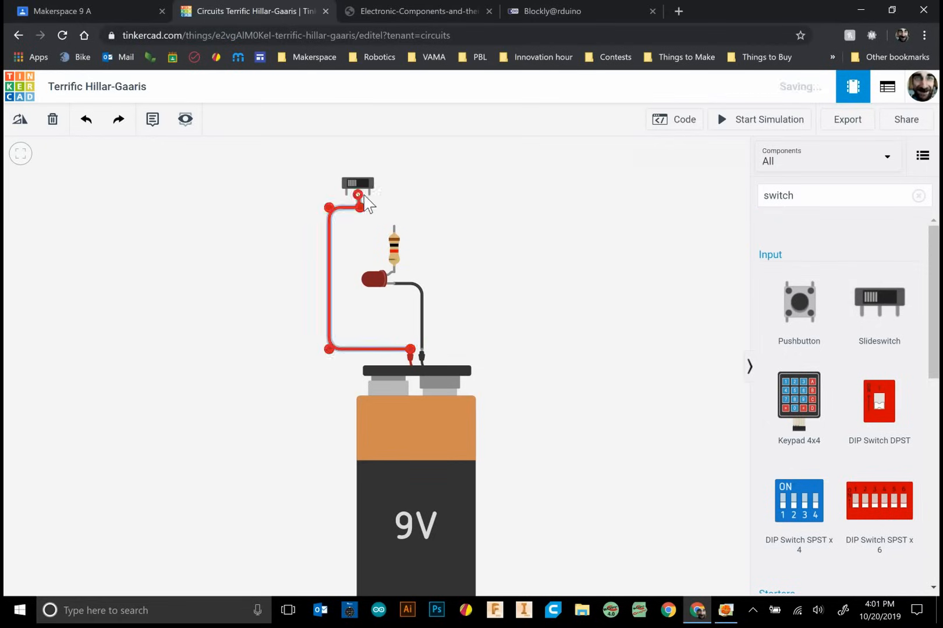
pyautogui.click(357, 184)
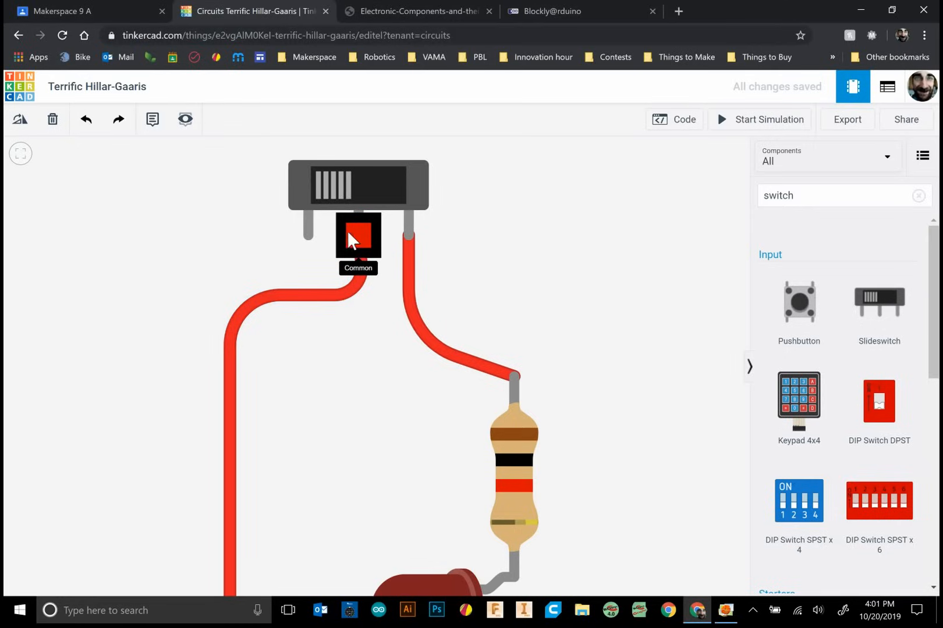
pyautogui.moveTo(400, 192)
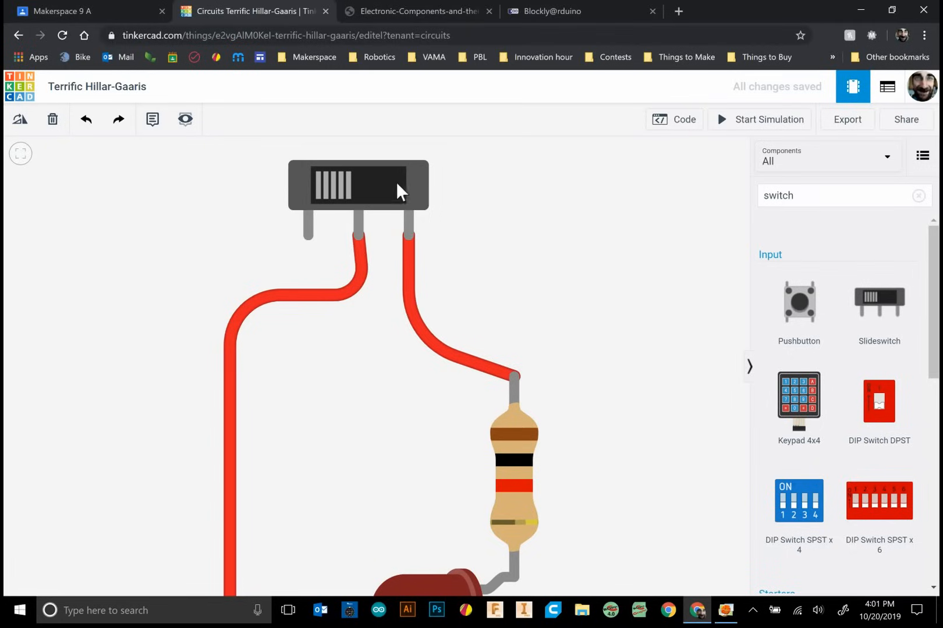
pyautogui.moveTo(355, 241)
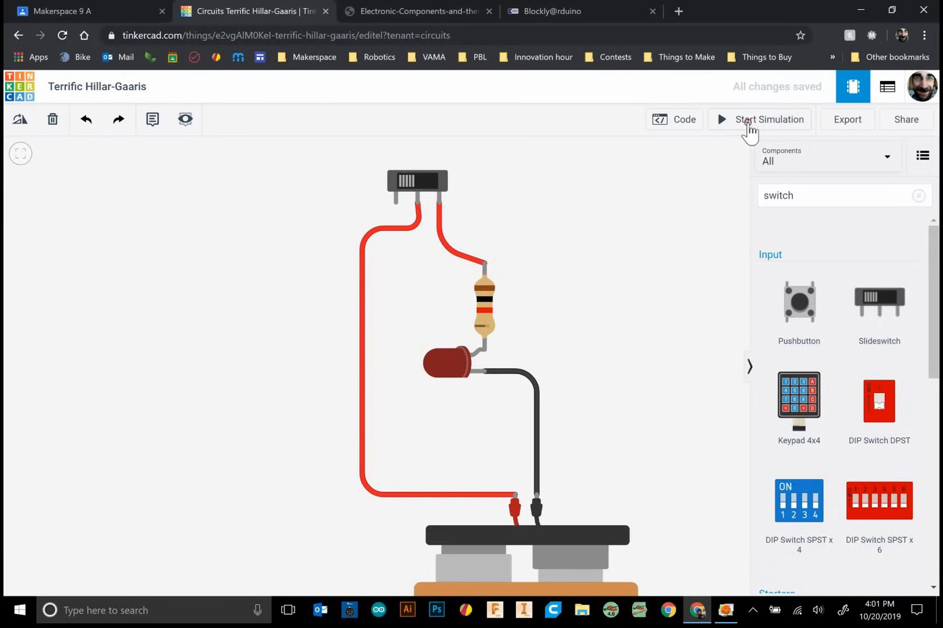
pyautogui.click(768, 119)
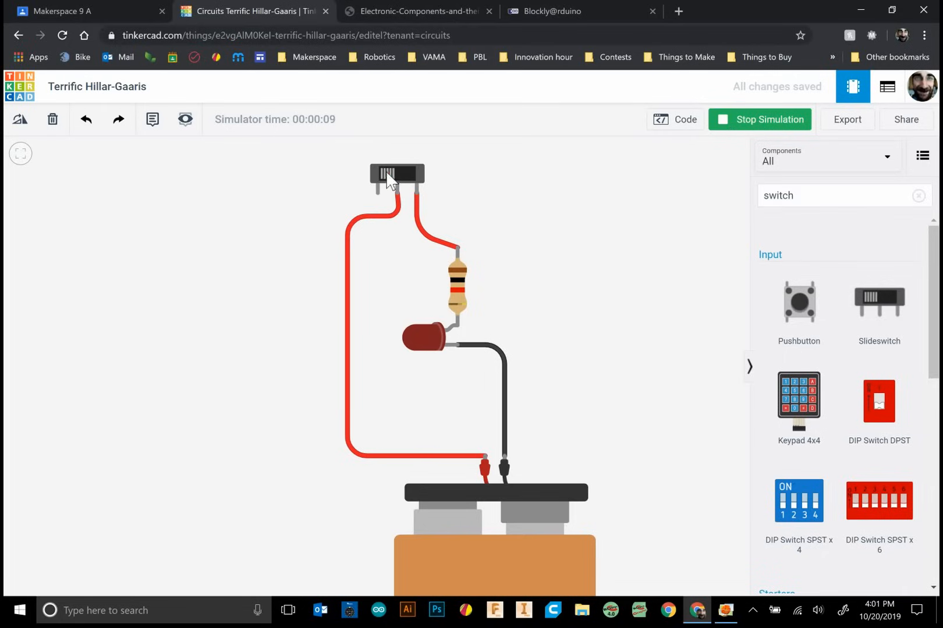
pyautogui.click(397, 174)
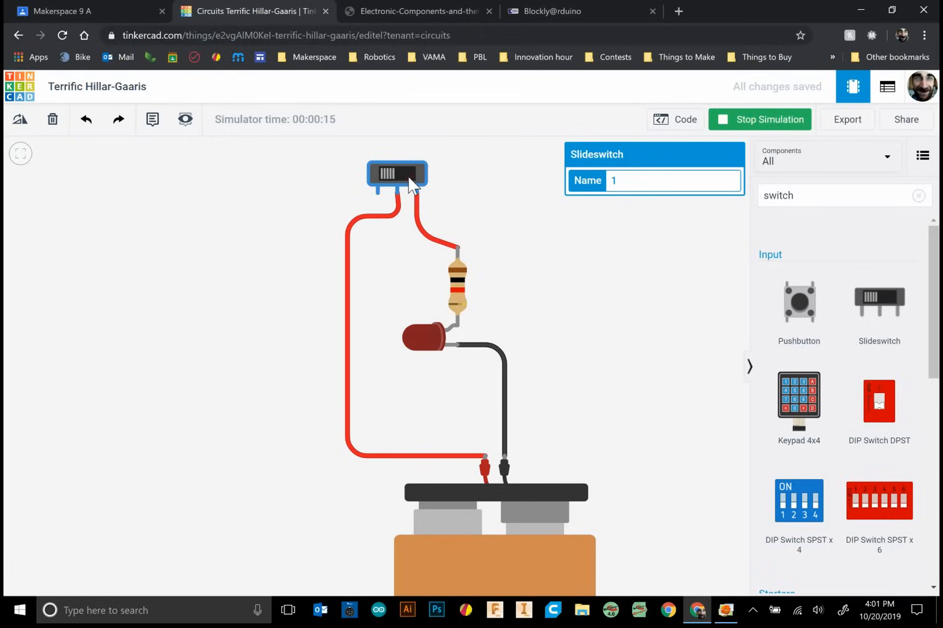
pyautogui.moveTo(416, 194)
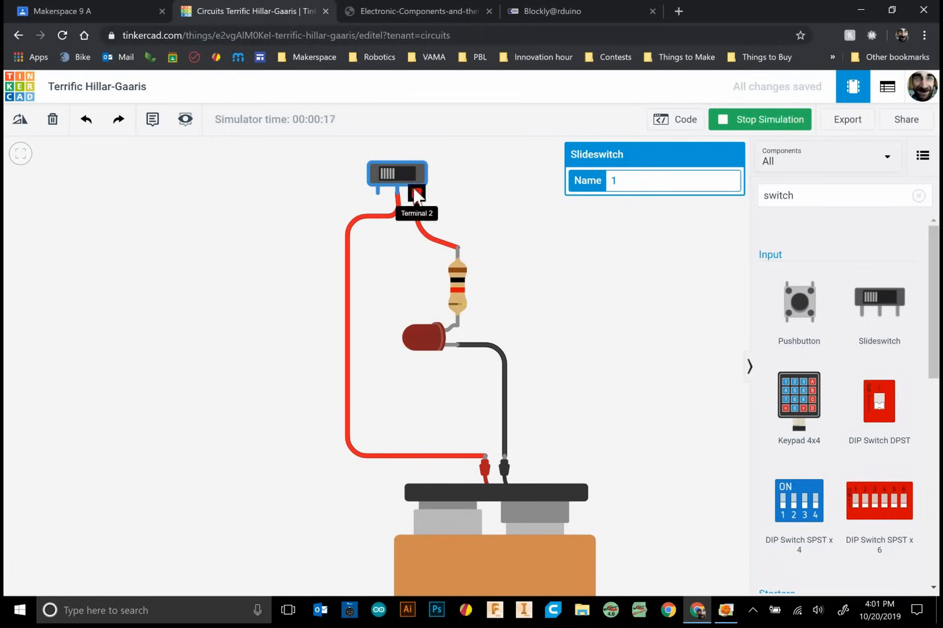
pyautogui.moveTo(494, 174)
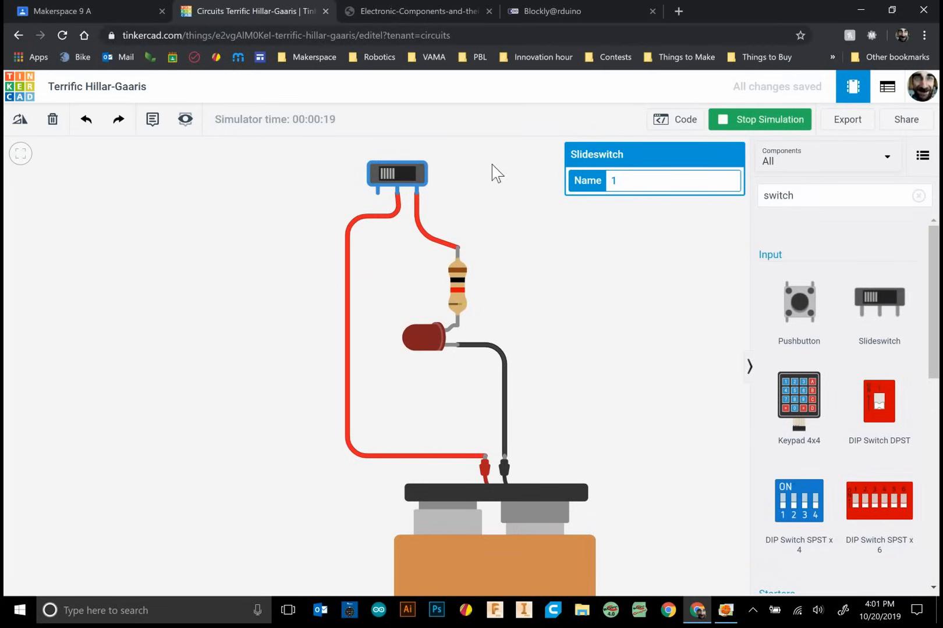
pyautogui.moveTo(492, 203)
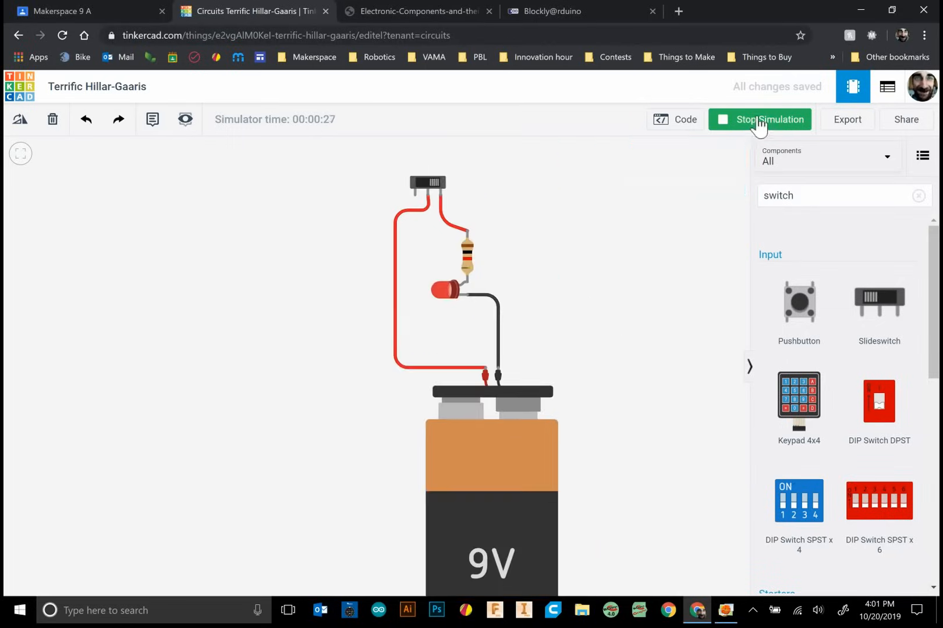
pyautogui.click(759, 119)
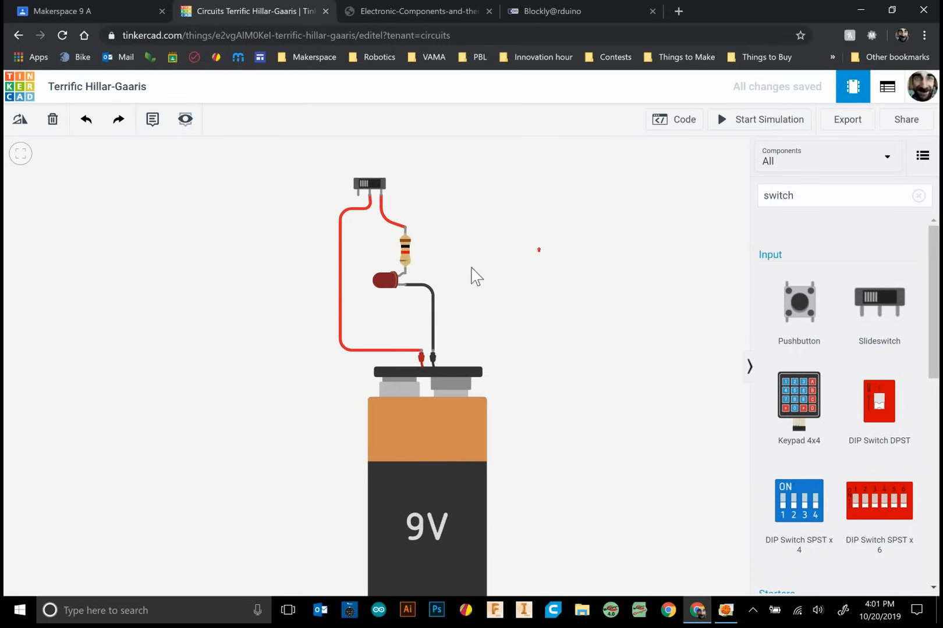
pyautogui.moveTo(636, 238)
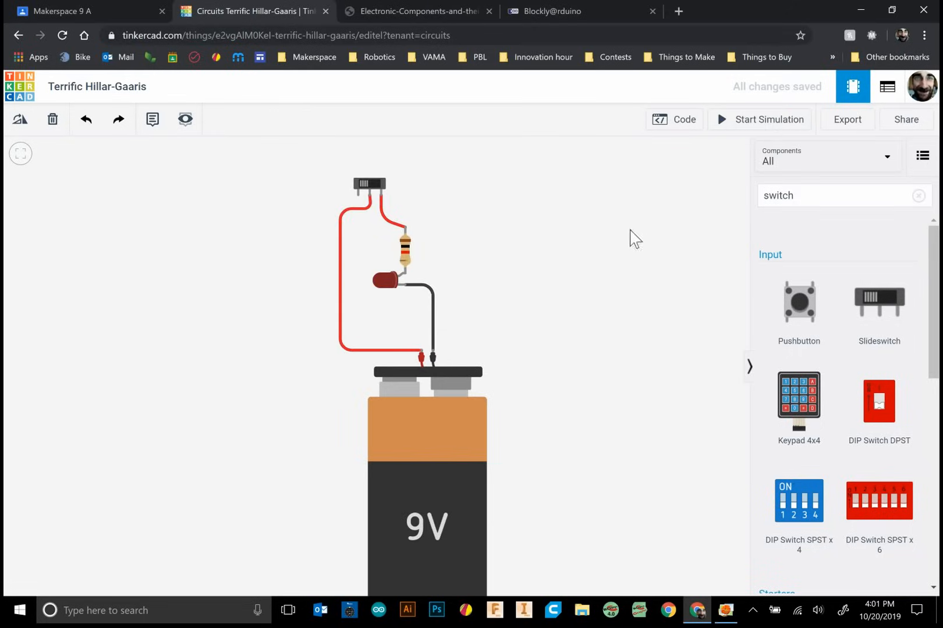
pyautogui.moveTo(469, 233)
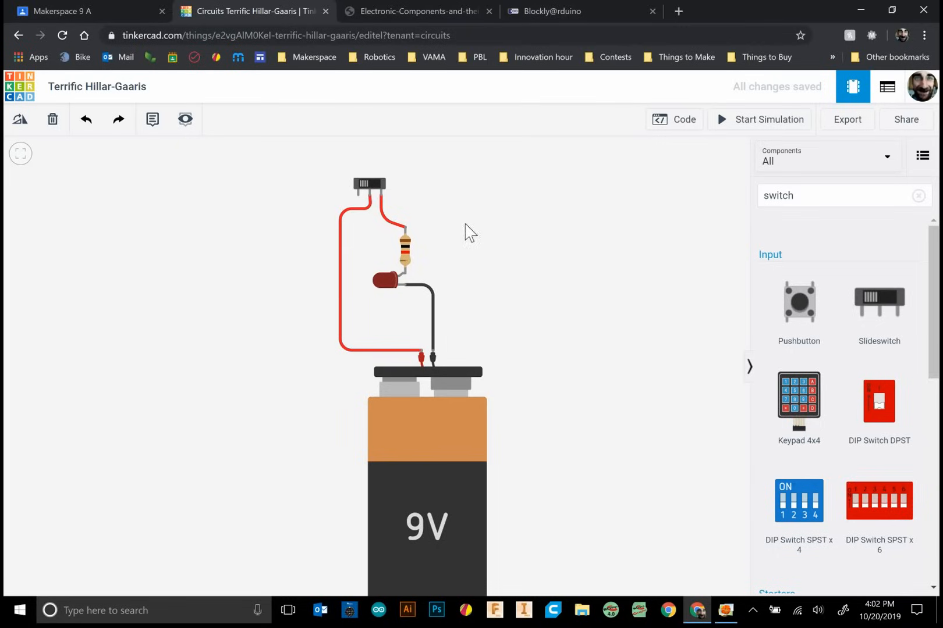
pyautogui.moveTo(374, 192)
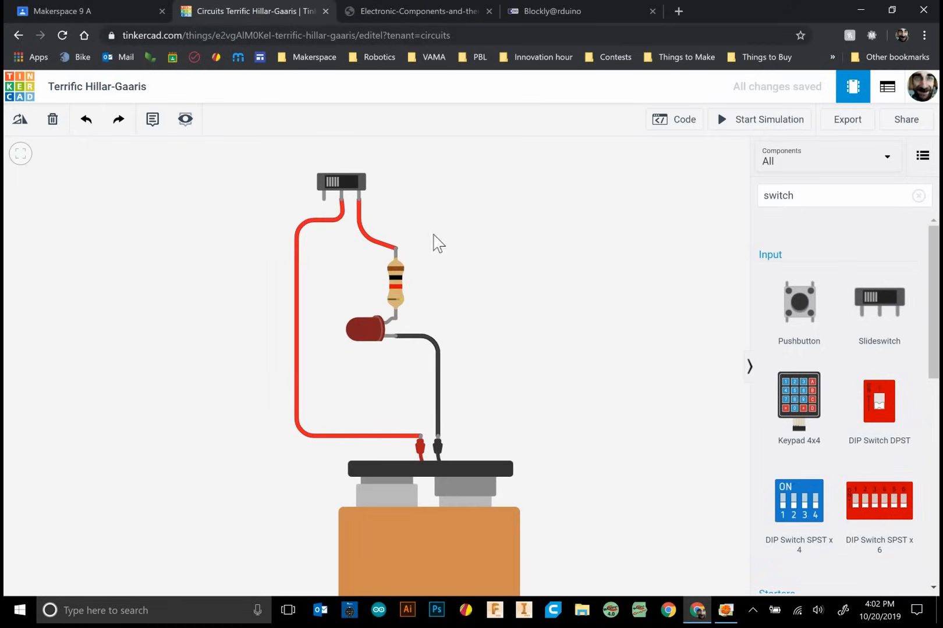
pyautogui.moveTo(413, 256)
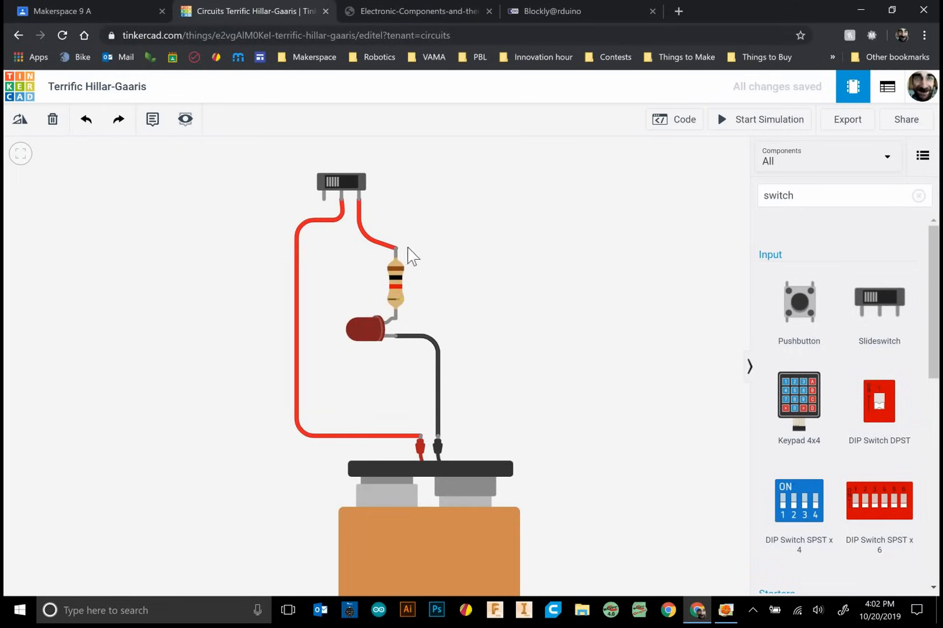
pyautogui.moveTo(395, 250)
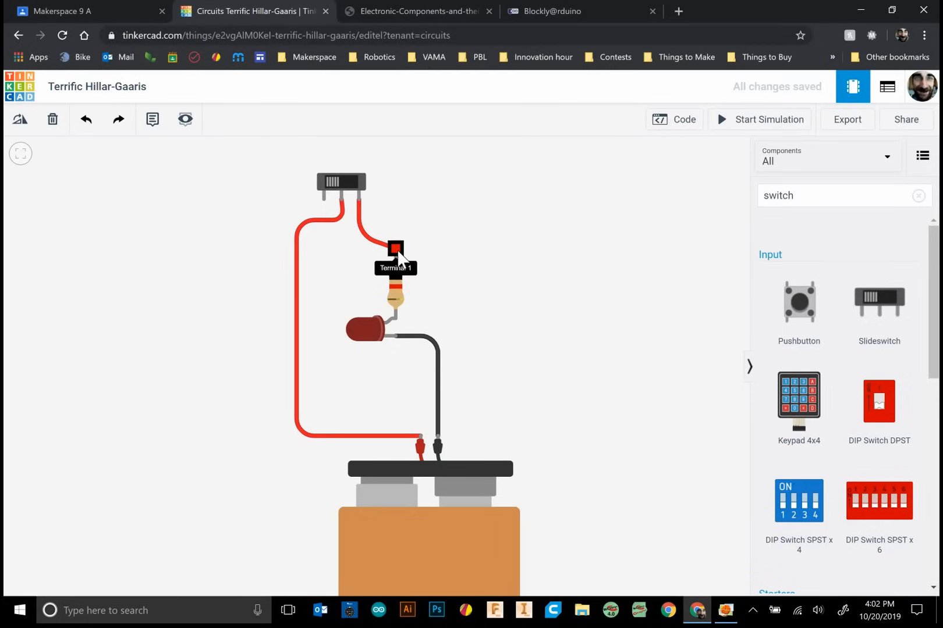
pyautogui.click(415, 11)
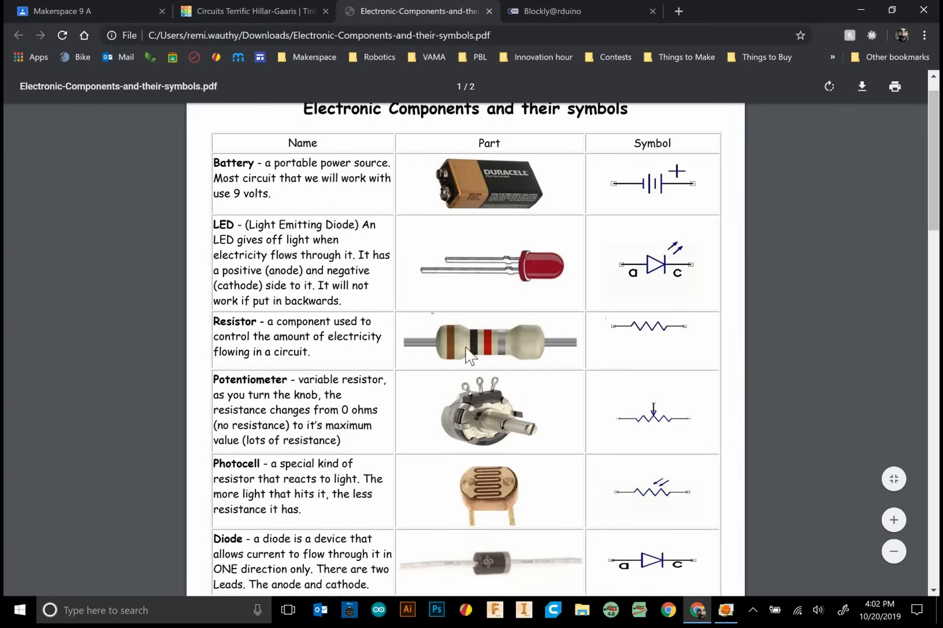
pyautogui.moveTo(417, 354)
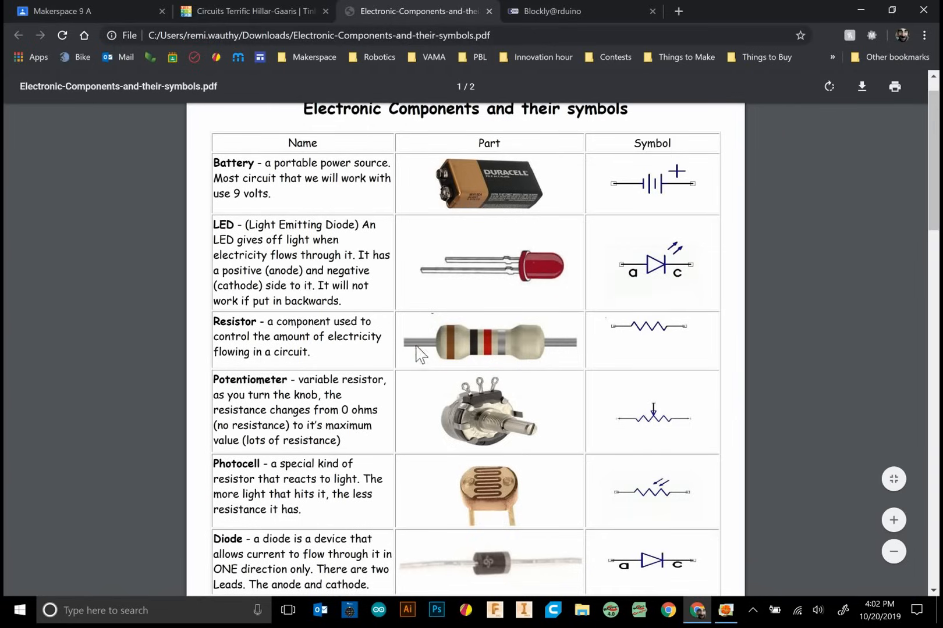
pyautogui.moveTo(538, 347)
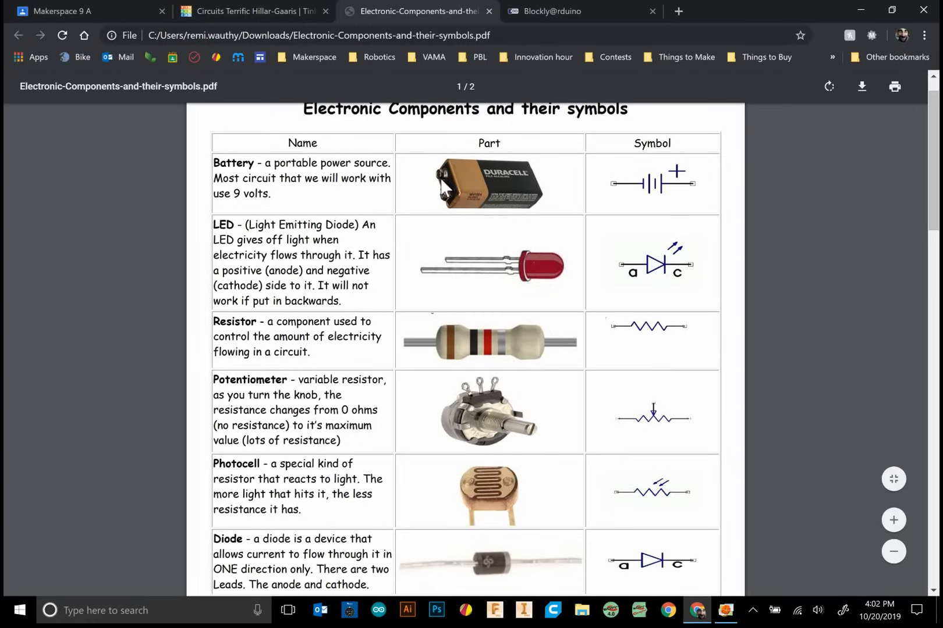
pyautogui.moveTo(455, 210)
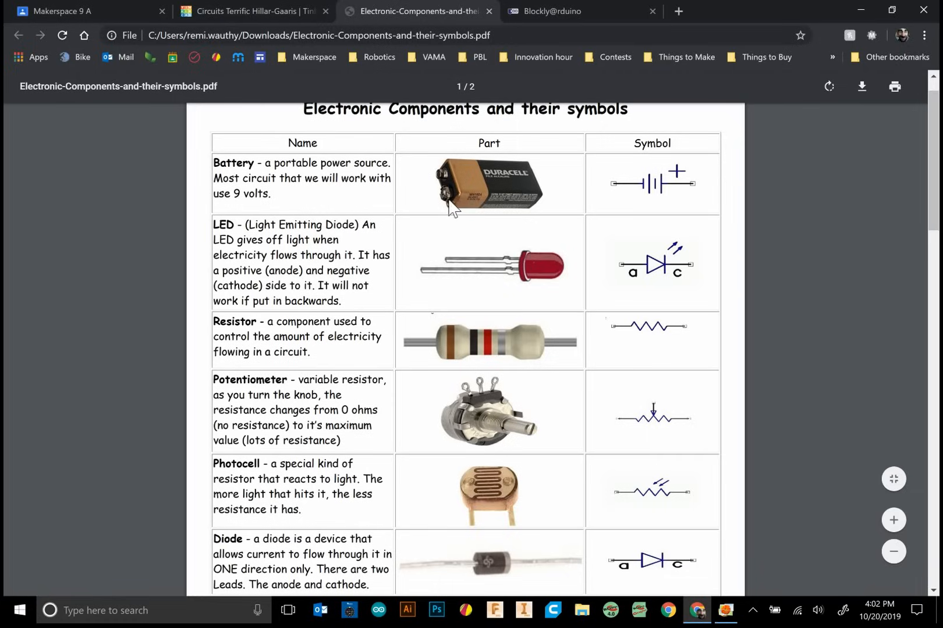
pyautogui.moveTo(463, 235)
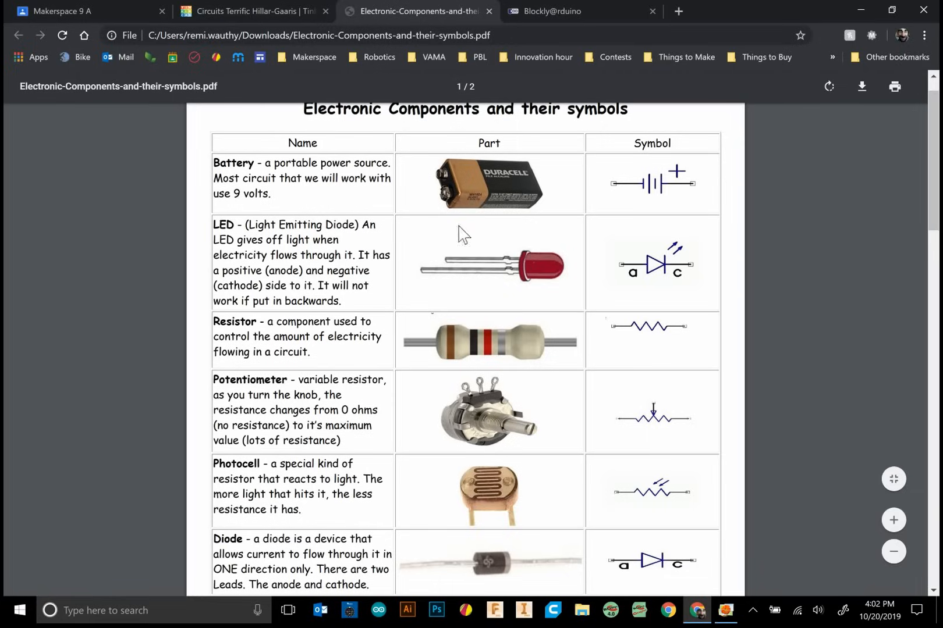
pyautogui.moveTo(450, 205)
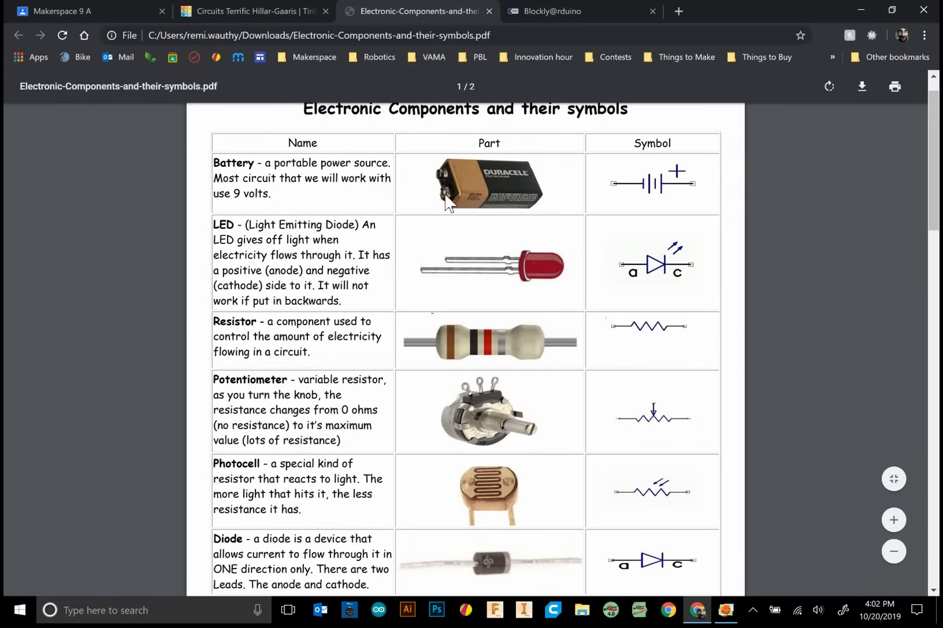
pyautogui.moveTo(417, 337)
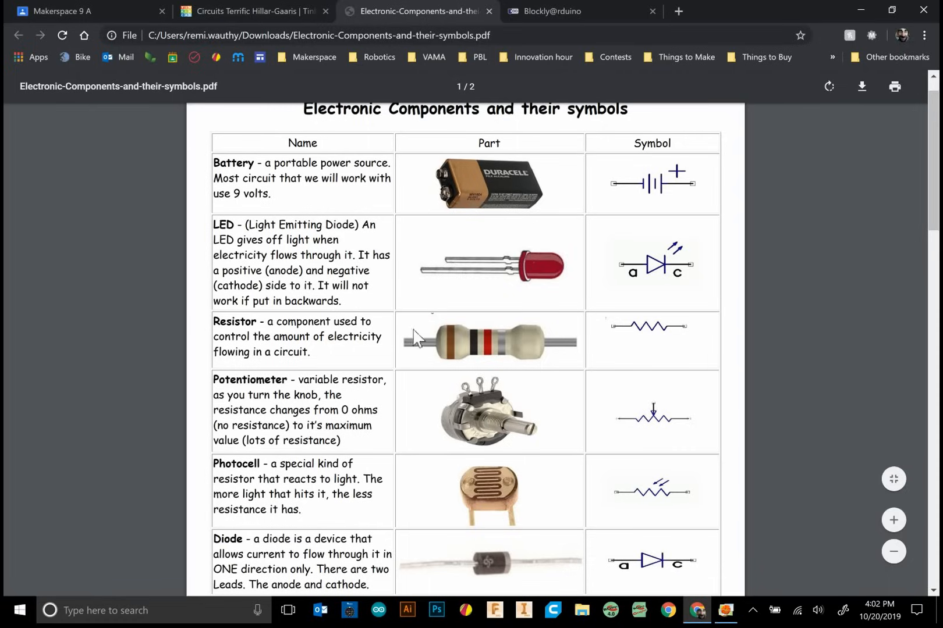
pyautogui.moveTo(427, 279)
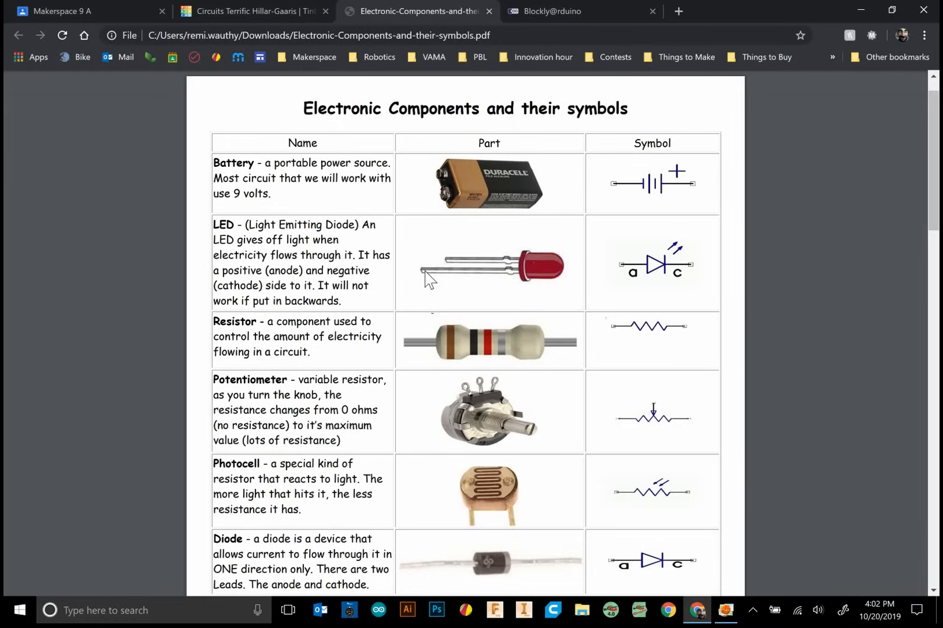
pyautogui.click(252, 11)
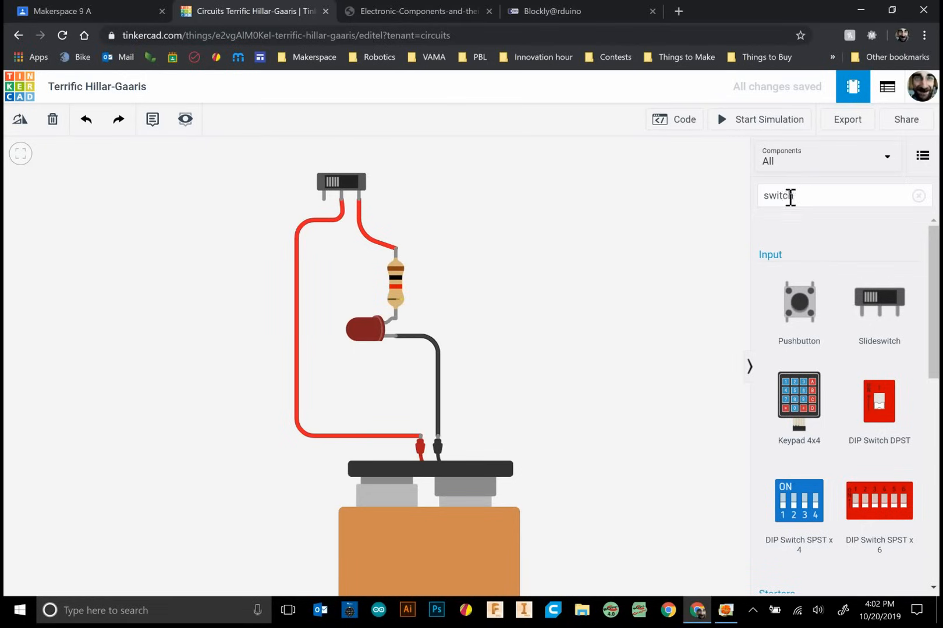
# Step: Search components for 'bread' to list Breadboard, Breadboard Small and Breadboard Mini
pyautogui.write('bread')
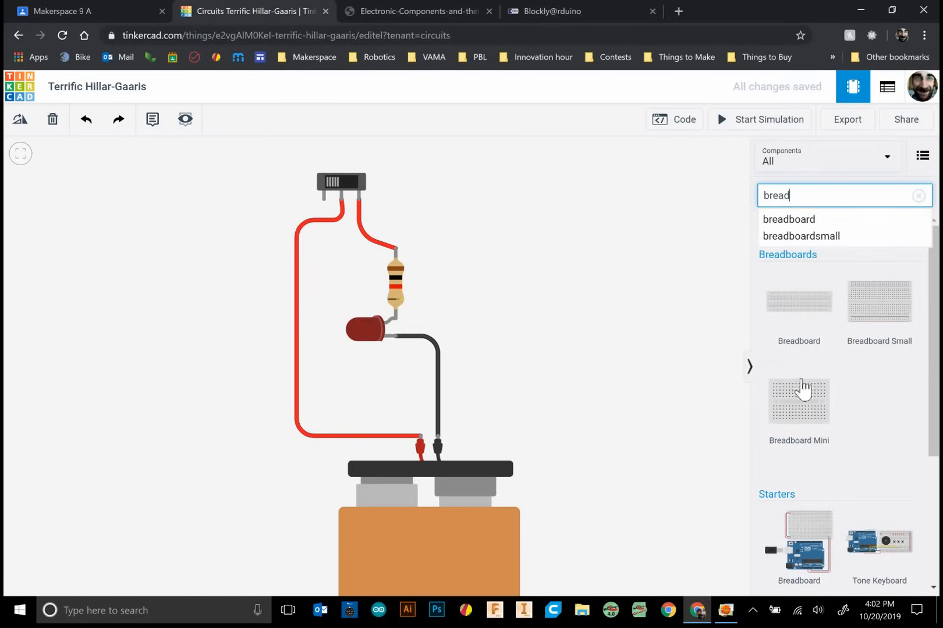
pyautogui.moveTo(892, 318)
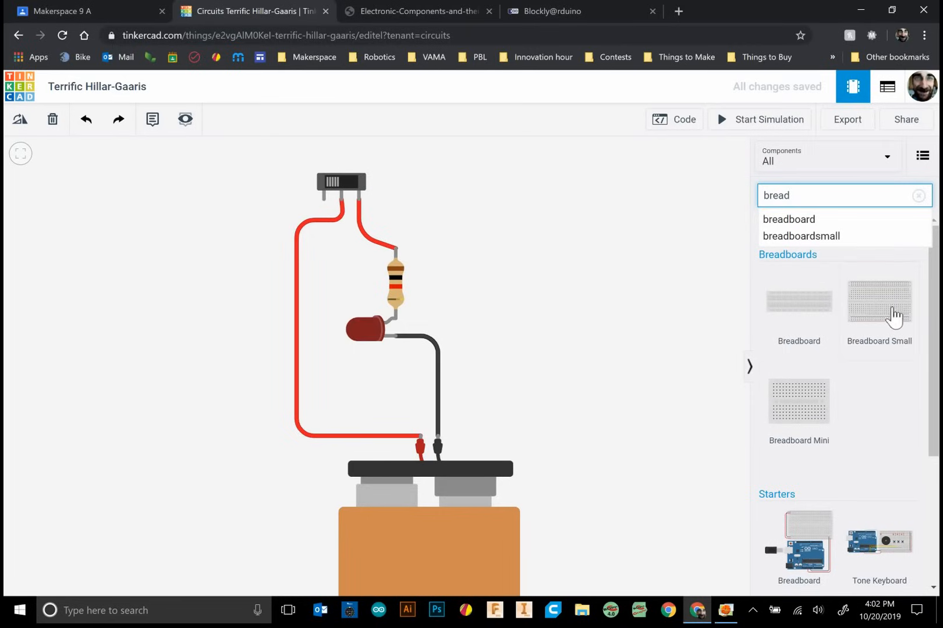
pyautogui.moveTo(550, 312)
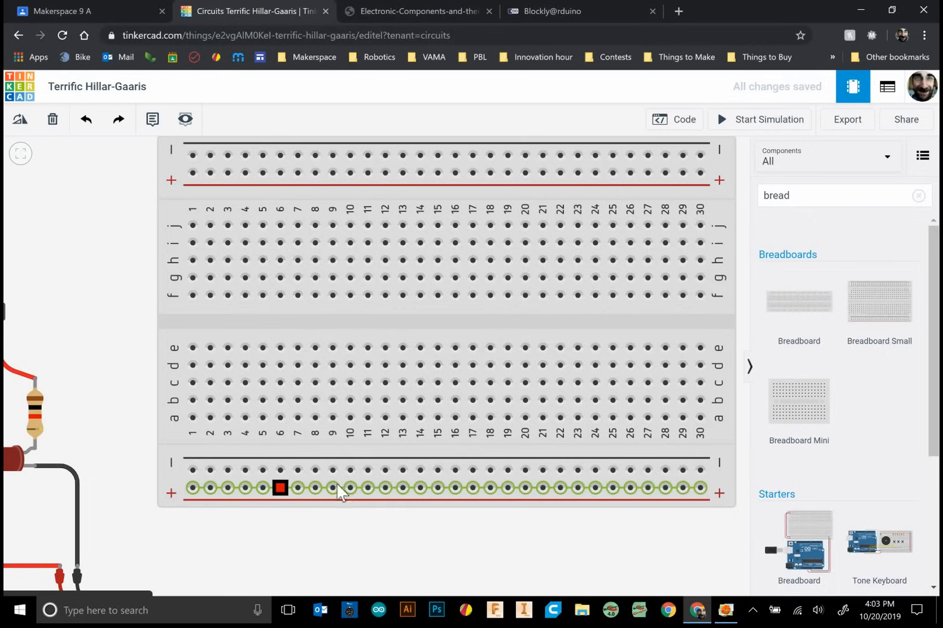
pyautogui.moveTo(279, 488); pyautogui.dragTo(699, 487)
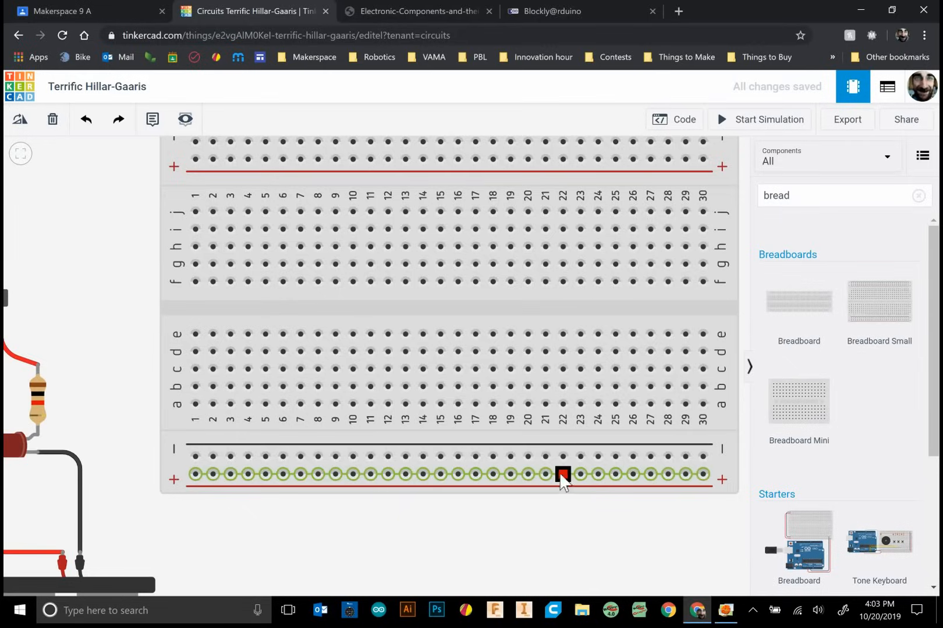
pyautogui.moveTo(563, 474); pyautogui.dragTo(299, 474)
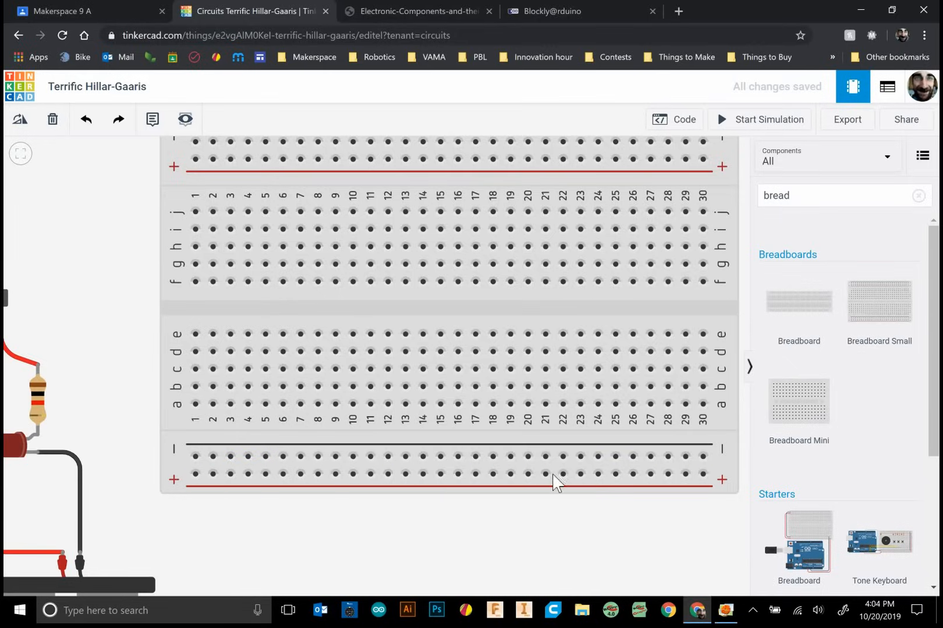
pyautogui.moveTo(537, 504)
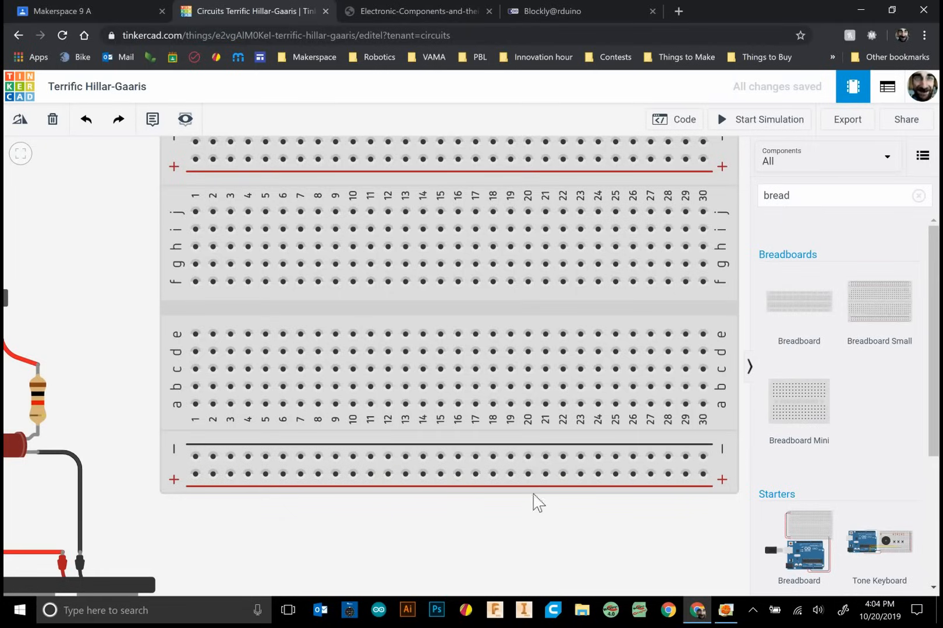
pyautogui.click(247, 457)
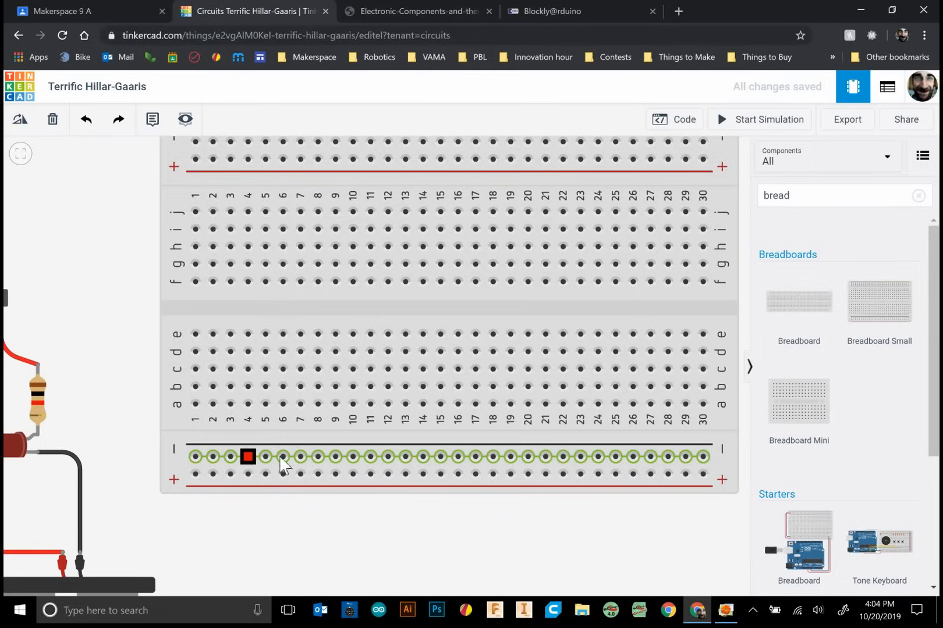
pyautogui.moveTo(248, 456); pyautogui.dragTo(212, 456)
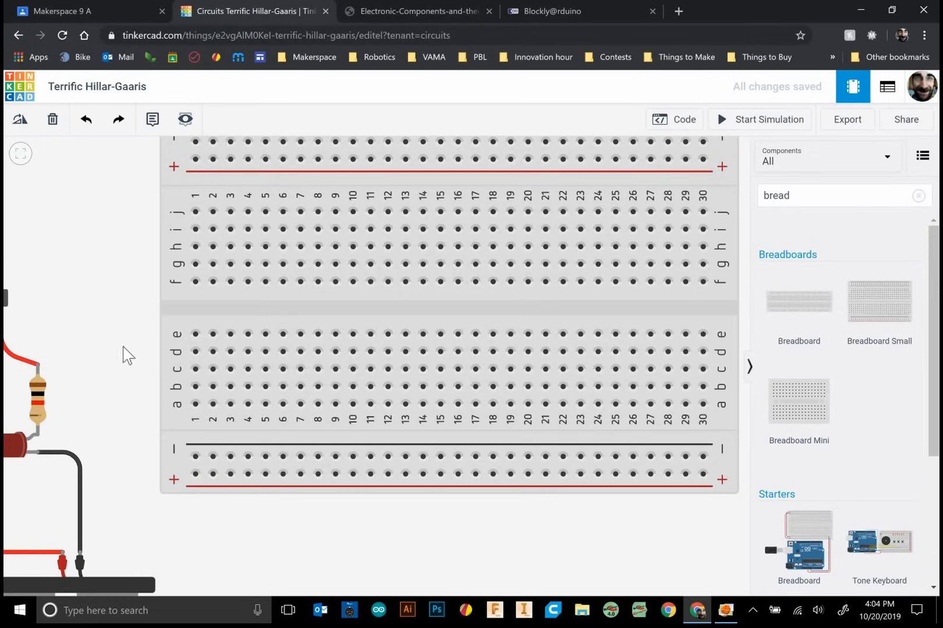
pyautogui.moveTo(192, 325)
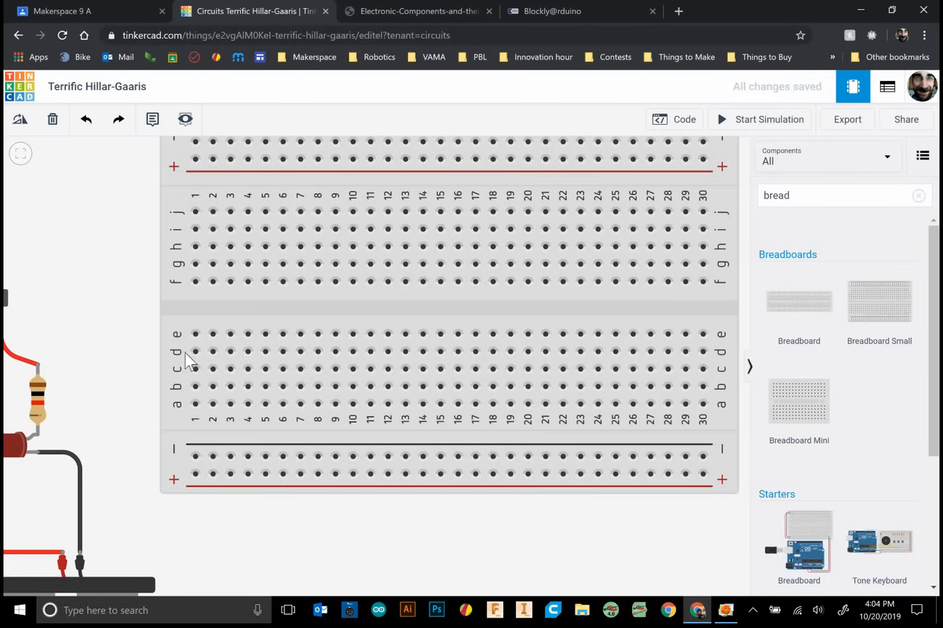
# Step: Work on the wiring at column 1's holes, starting a wire at its top hole
pyautogui.click(195, 335)
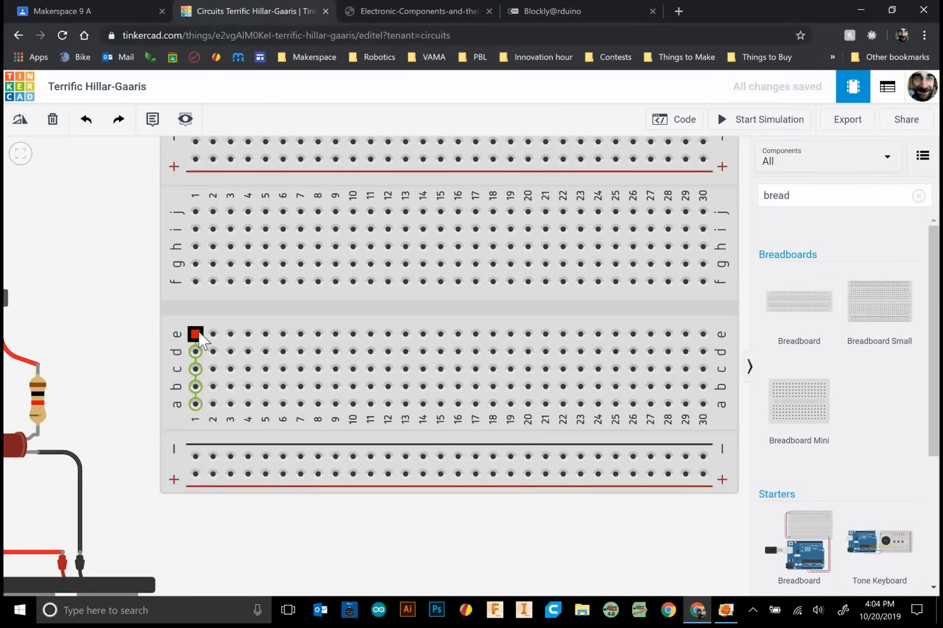
pyautogui.moveTo(195, 335); pyautogui.dragTo(195, 369)
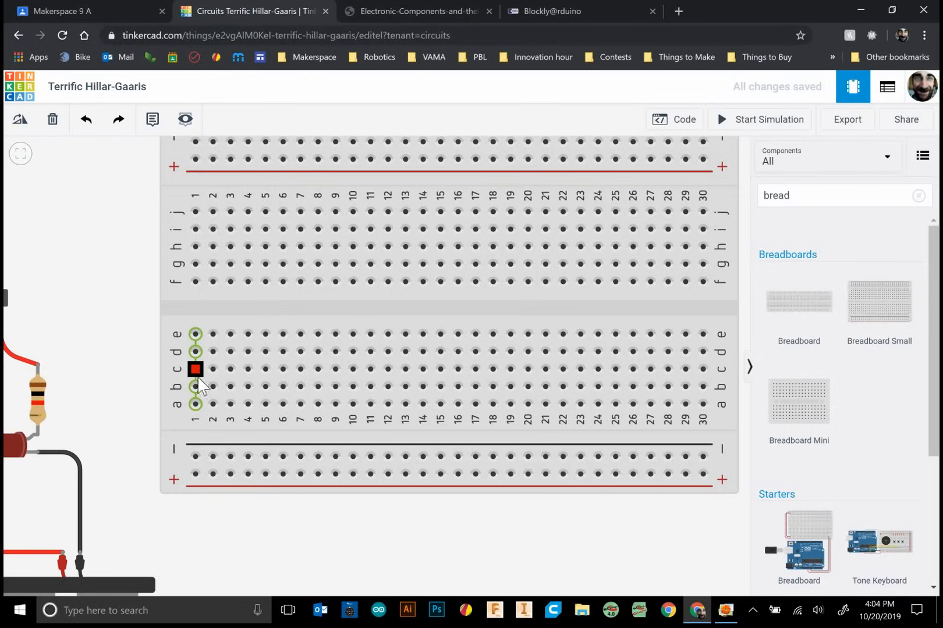
pyautogui.moveTo(196, 369); pyautogui.dragTo(196, 335)
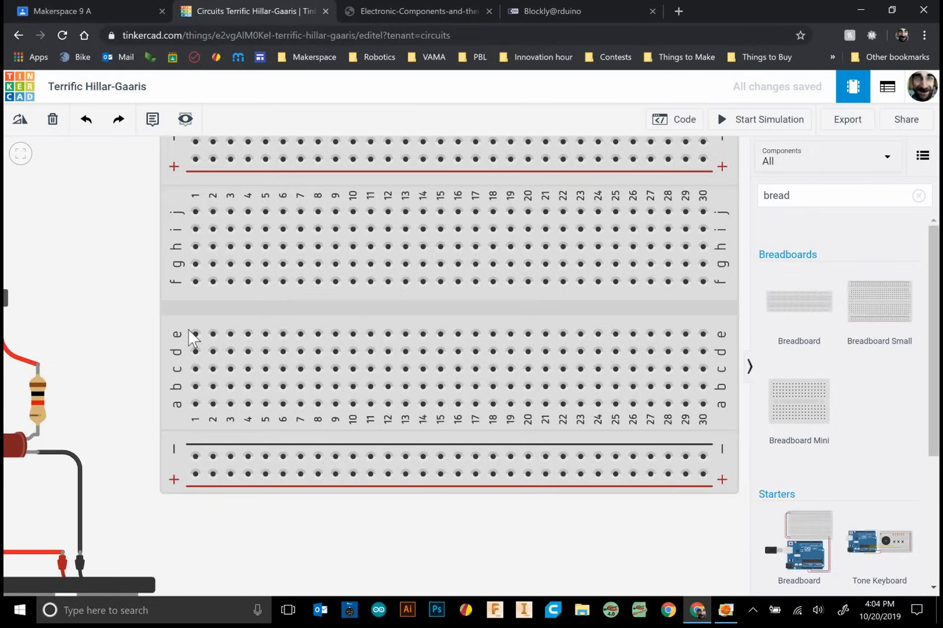
pyautogui.click(195, 335)
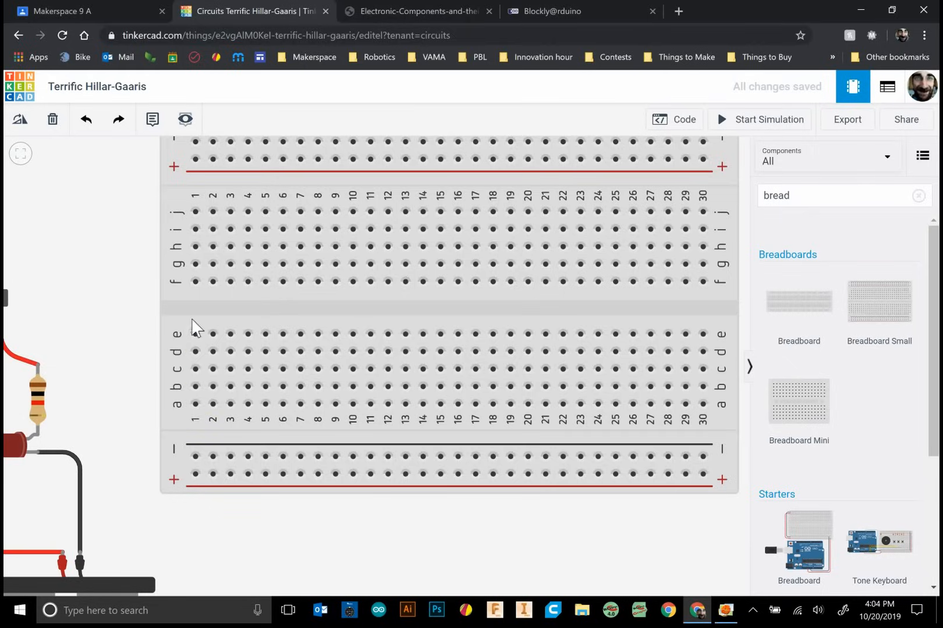
pyautogui.moveTo(204, 337)
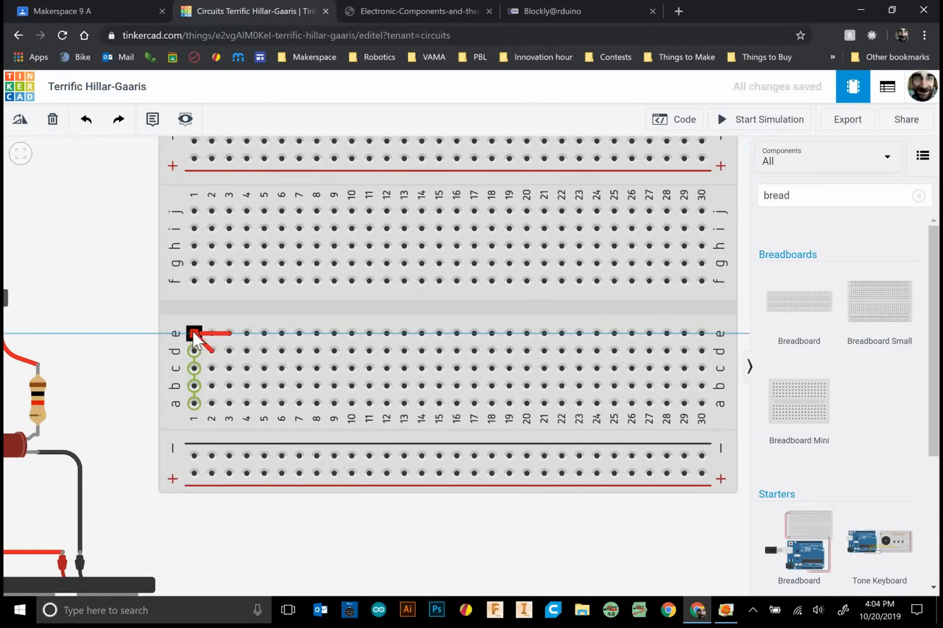
pyautogui.click(196, 334)
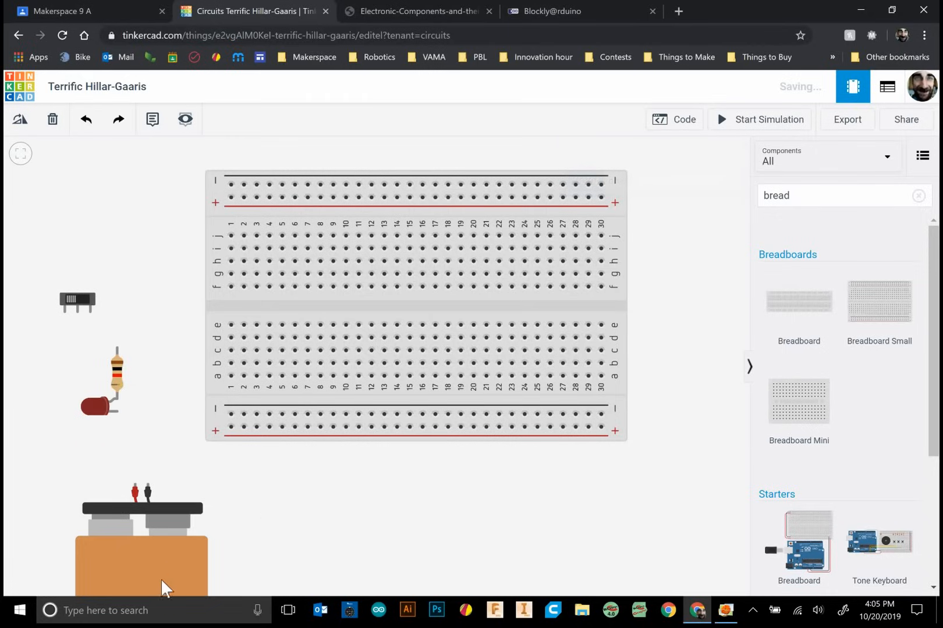
# Step: Join the top and bottom minus and plus rails with jumper wires
pyautogui.click(142, 541)
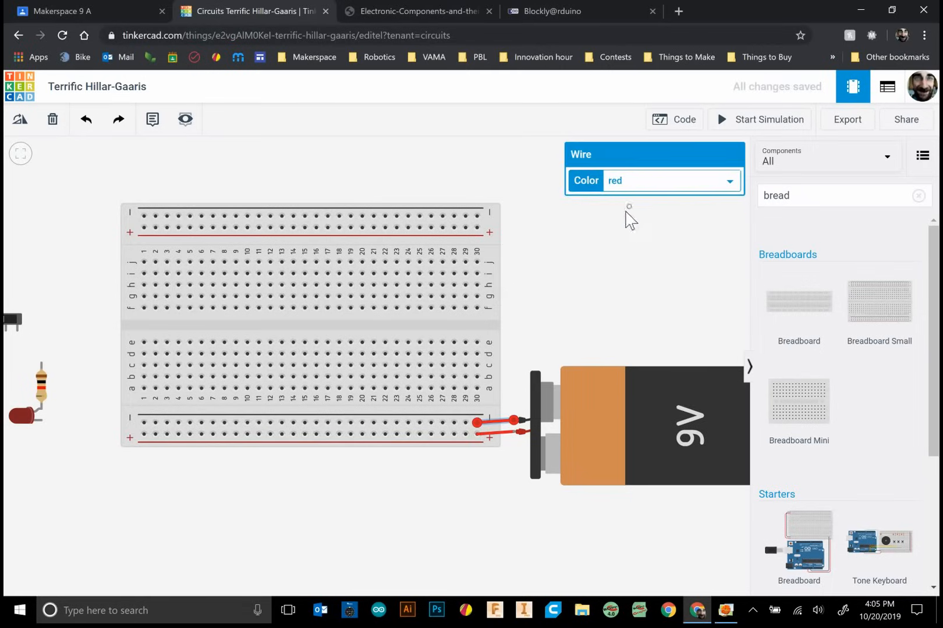
pyautogui.click(457, 496)
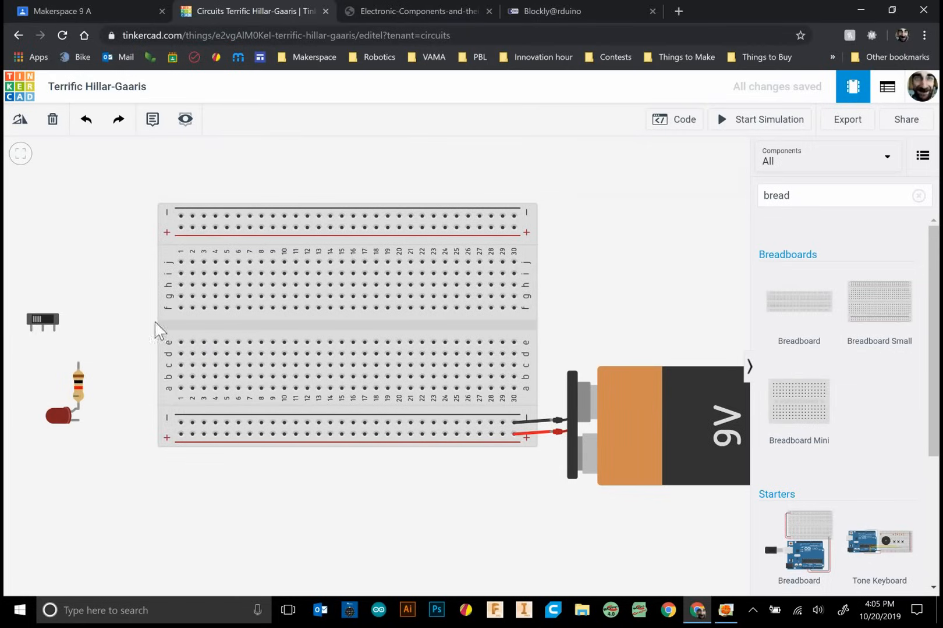
pyautogui.moveTo(196, 214)
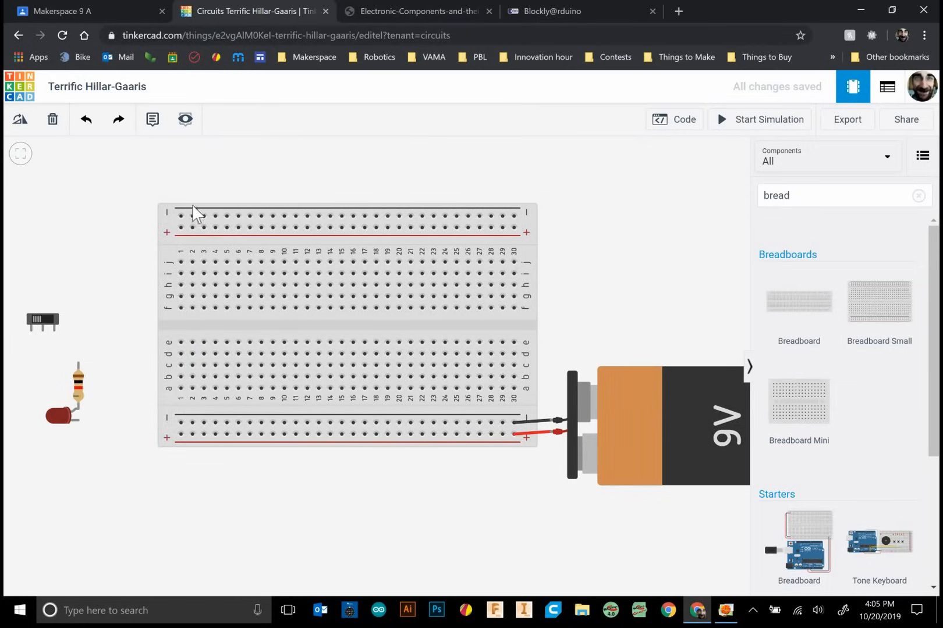
pyautogui.click(180, 423)
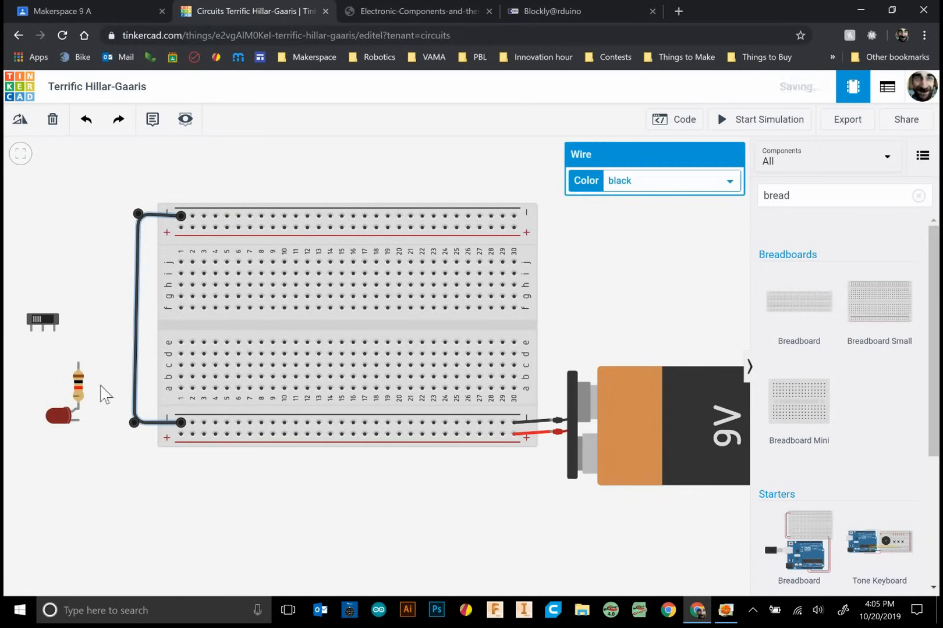
pyautogui.click(182, 434)
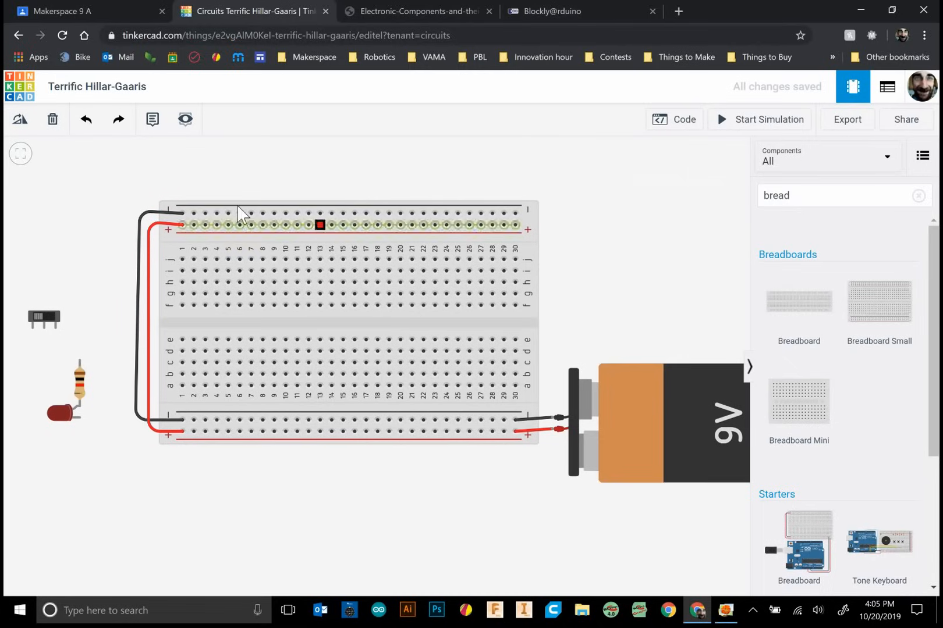
# Step: Seat the red LED on the breadboard in row e, straddling the centre gap
pyautogui.moveTo(320, 225); pyautogui.dragTo(504, 225)
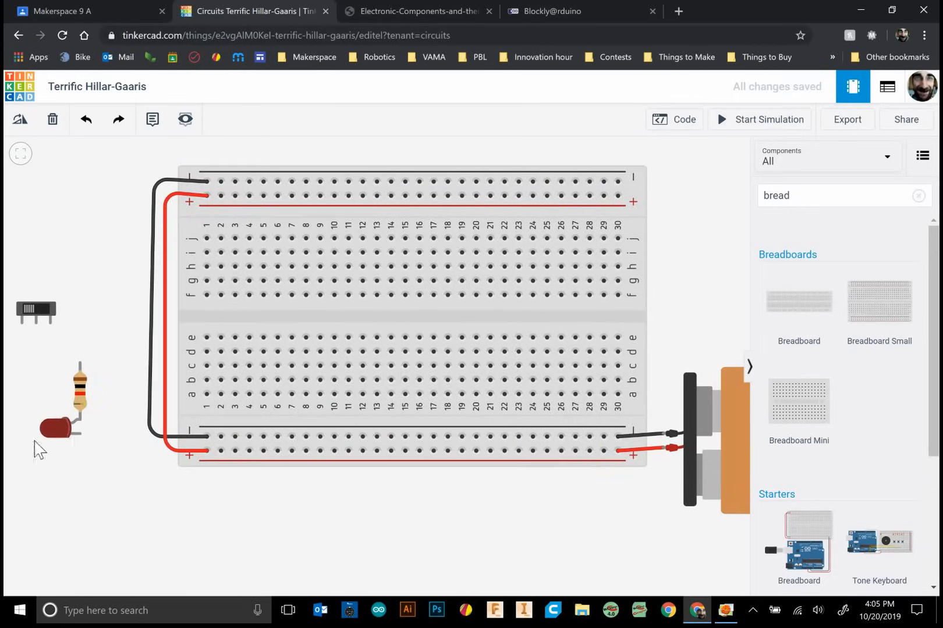
pyautogui.moveTo(57, 430); pyautogui.dragTo(318, 499)
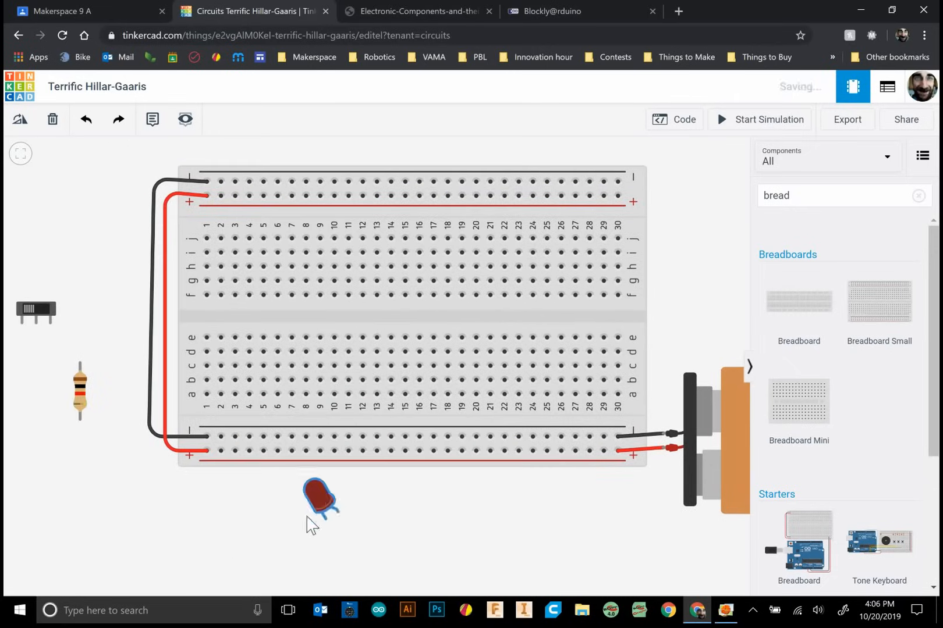
pyautogui.moveTo(318, 499); pyautogui.dragTo(278, 316)
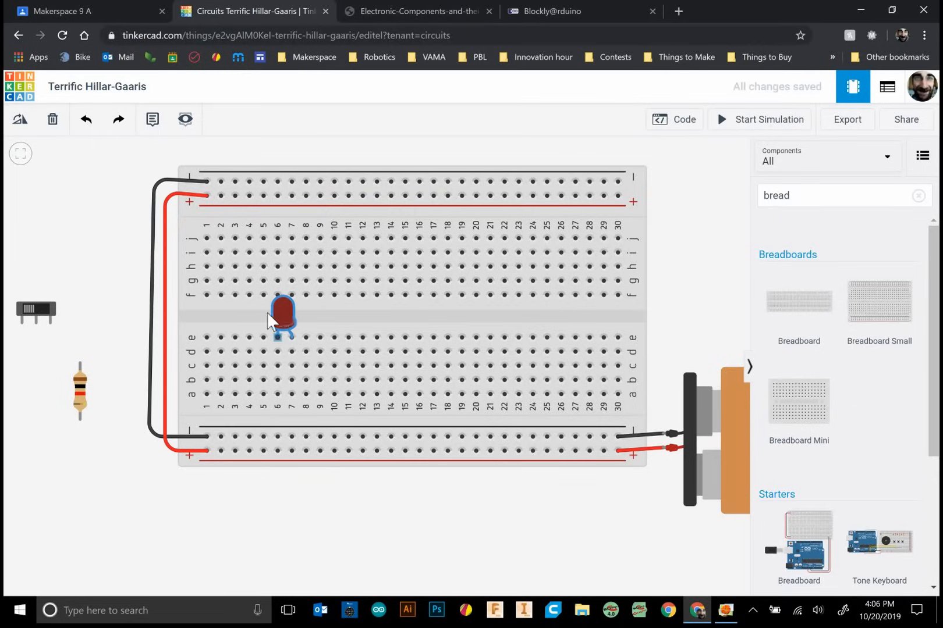
pyautogui.moveTo(281, 316); pyautogui.dragTo(265, 313)
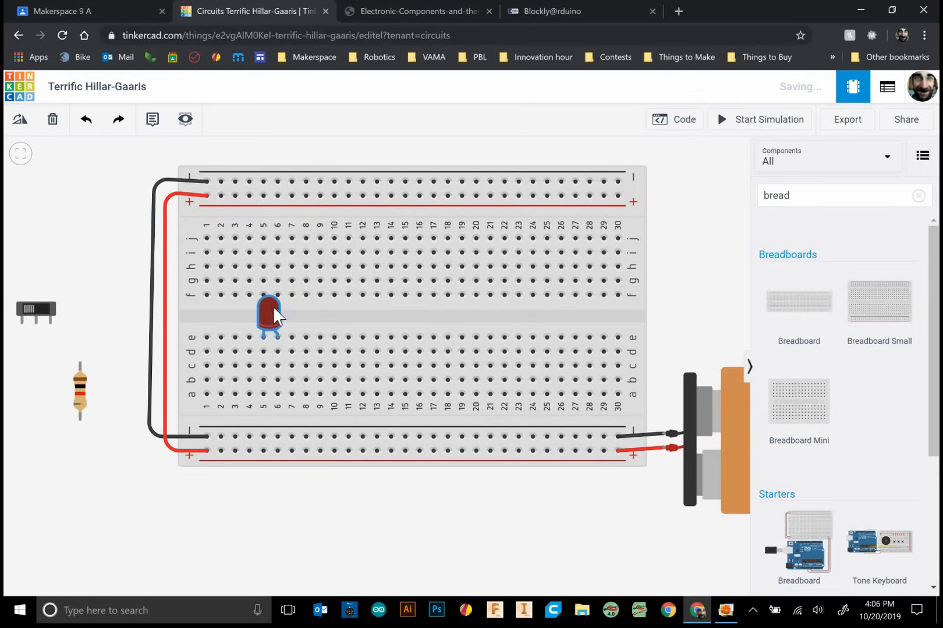
pyautogui.moveTo(269, 317); pyautogui.dragTo(494, 317)
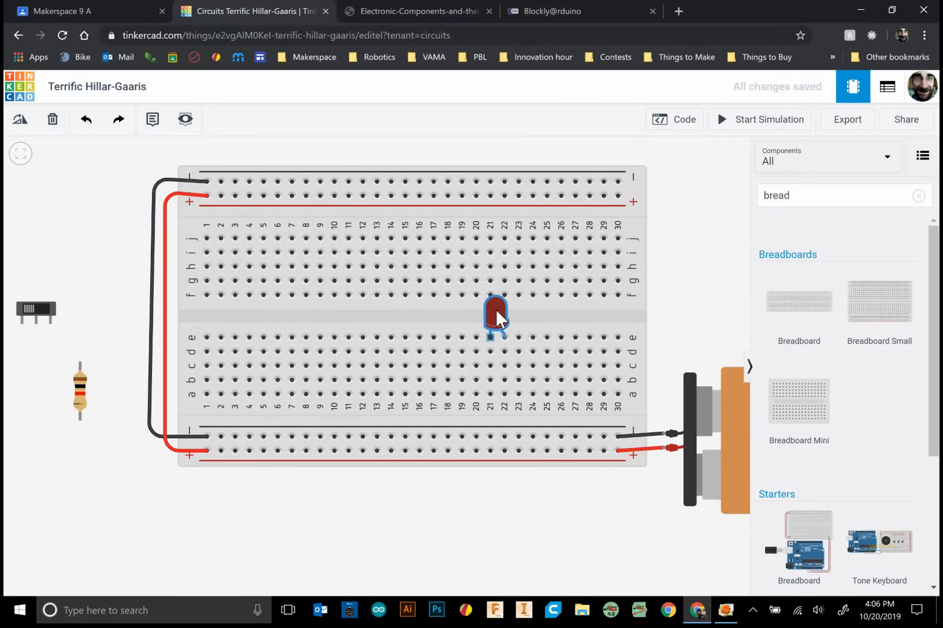
# Step: Turn the resistor horizontal and plug it into row c, columns 22–26
pyautogui.moveTo(79, 391); pyautogui.dragTo(312, 500)
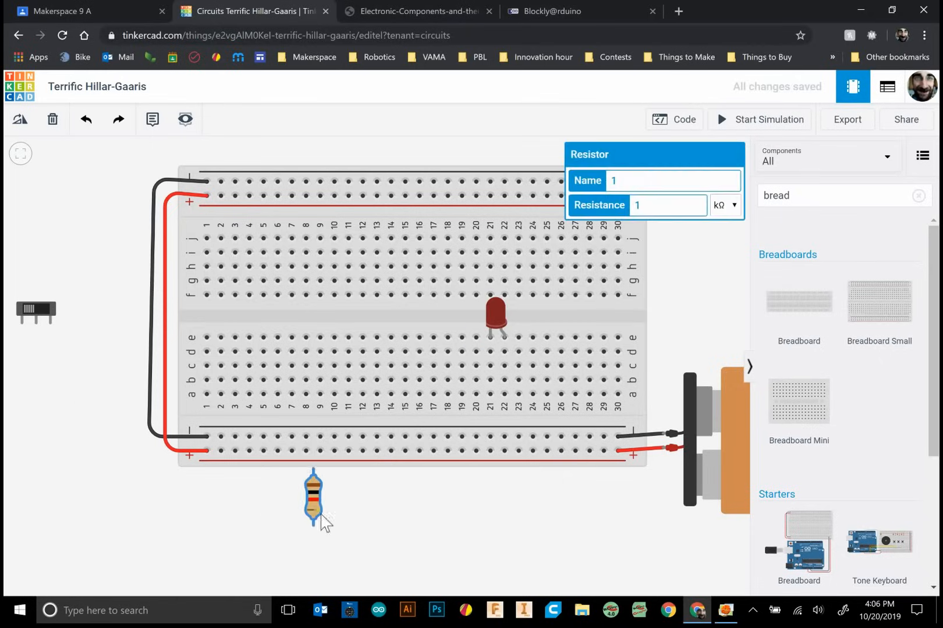
pyautogui.moveTo(312, 499); pyautogui.dragTo(421, 539)
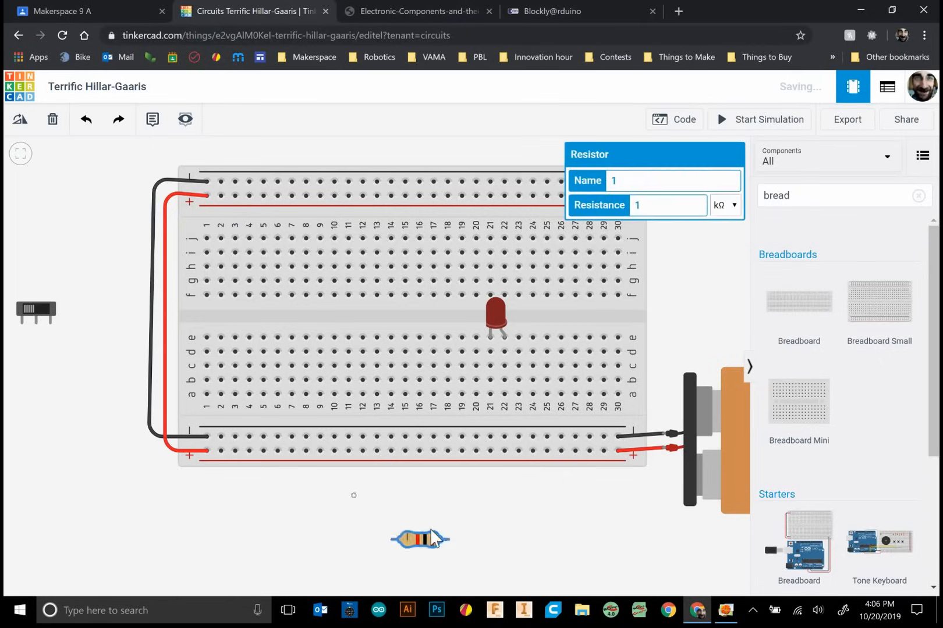
pyautogui.moveTo(421, 538); pyautogui.dragTo(529, 365)
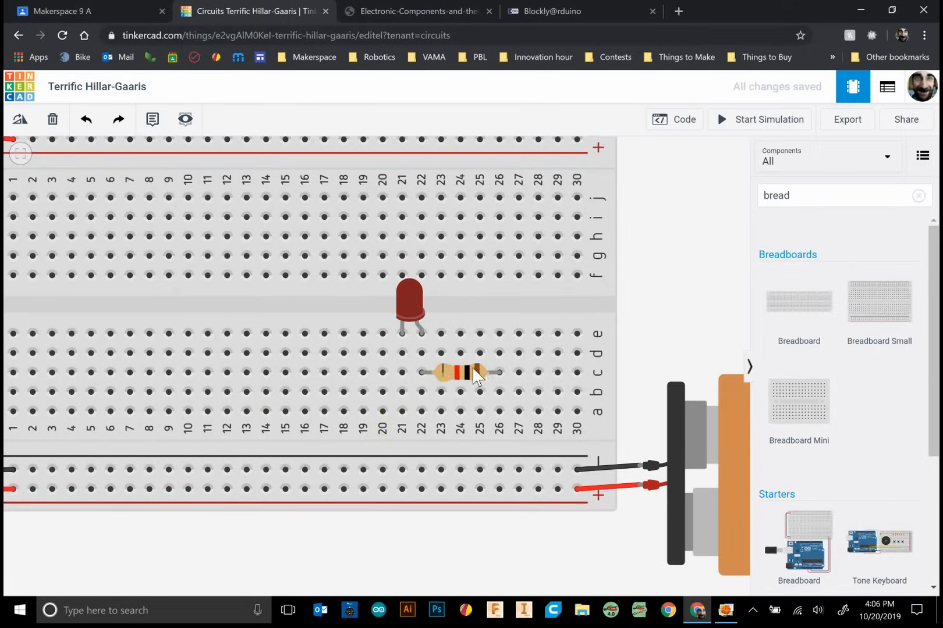
pyautogui.moveTo(472, 372); pyautogui.dragTo(363, 372)
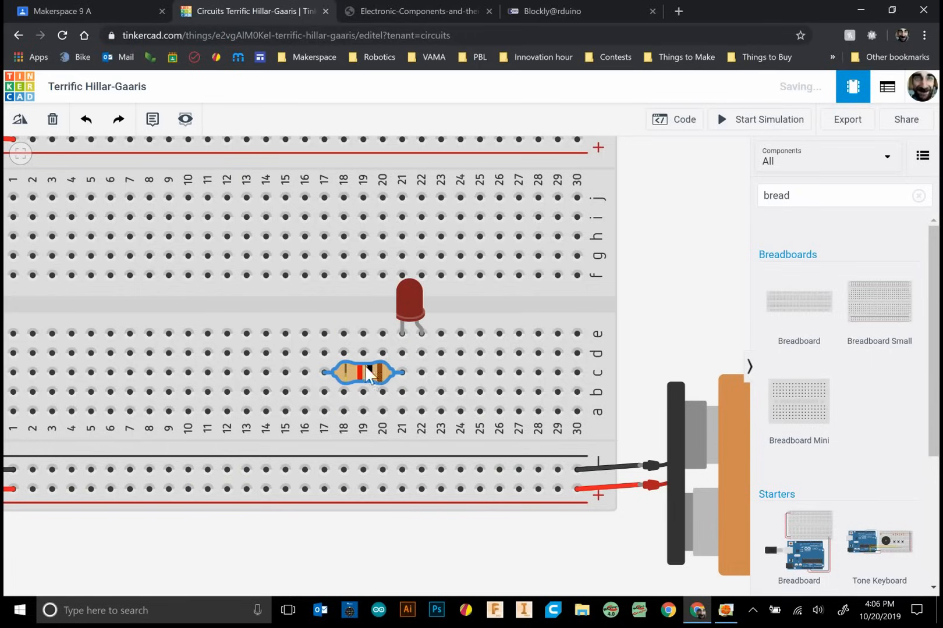
pyautogui.moveTo(364, 372); pyautogui.dragTo(420, 372)
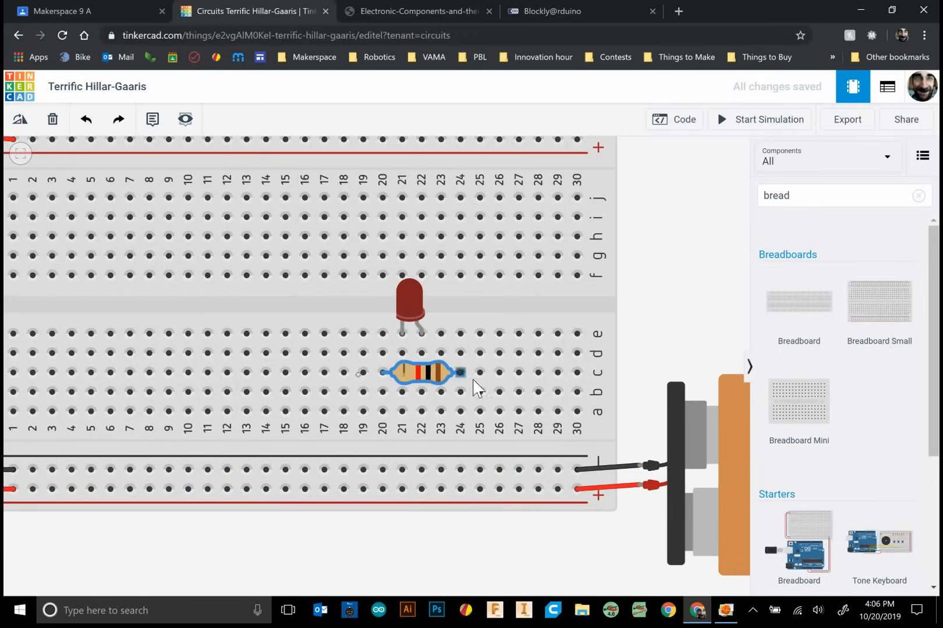
pyautogui.moveTo(420, 373); pyautogui.dragTo(460, 373)
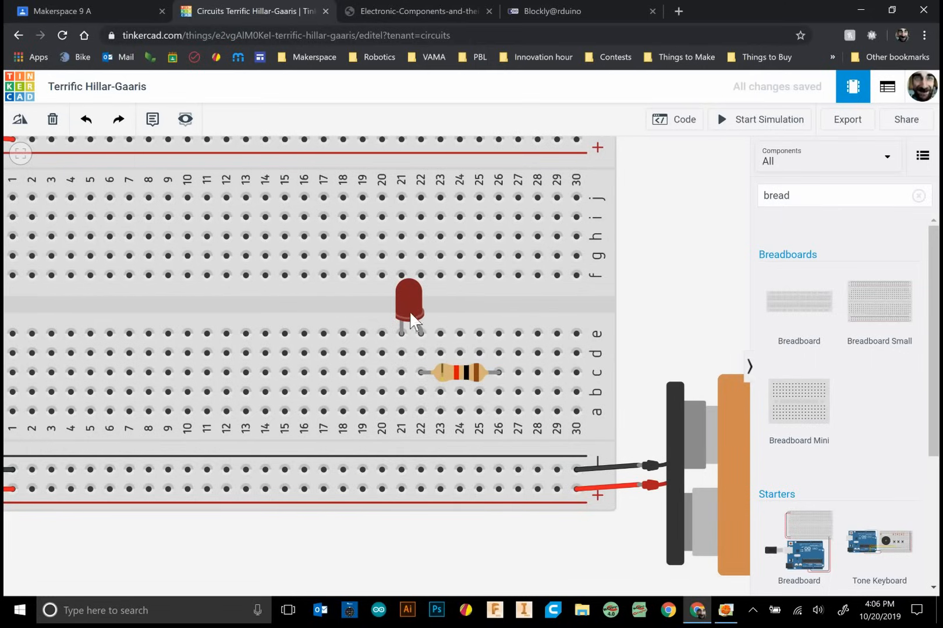
pyautogui.click(497, 488)
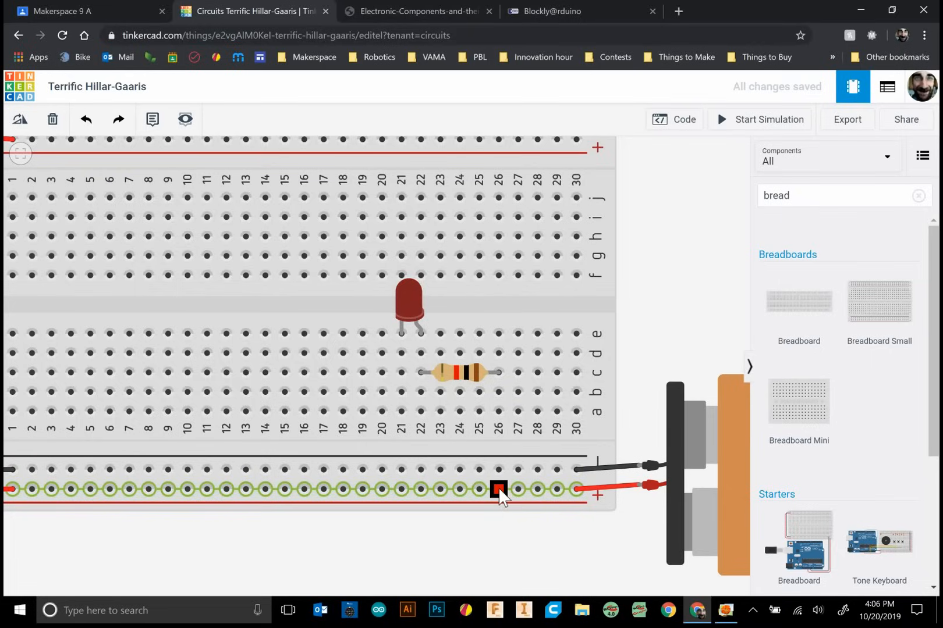
# Step: Wire the + rail to column 26 in red and column 21 to the − rail in black
pyautogui.moveTo(497, 490); pyautogui.dragTo(497, 427)
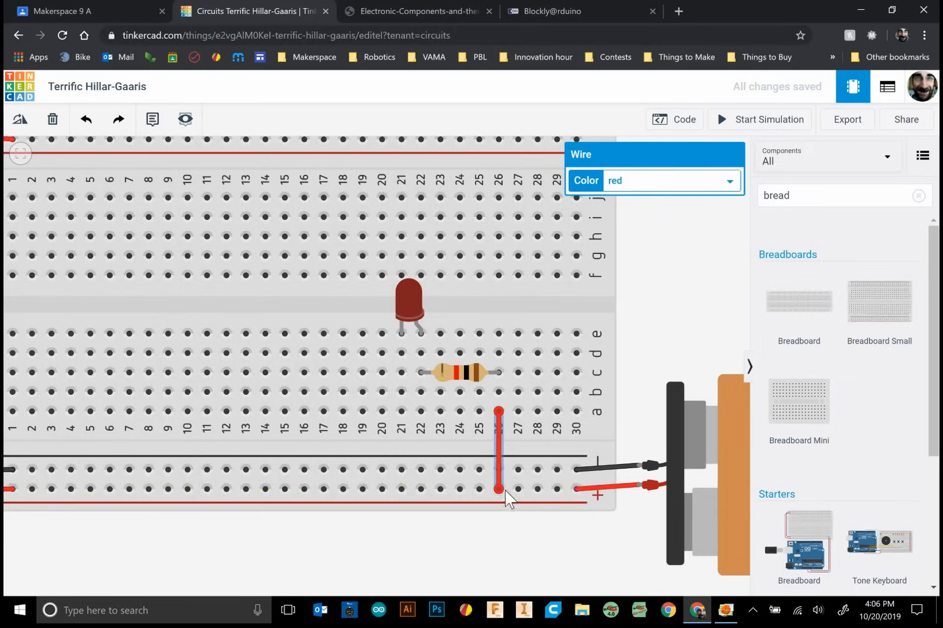
pyautogui.moveTo(572, 499)
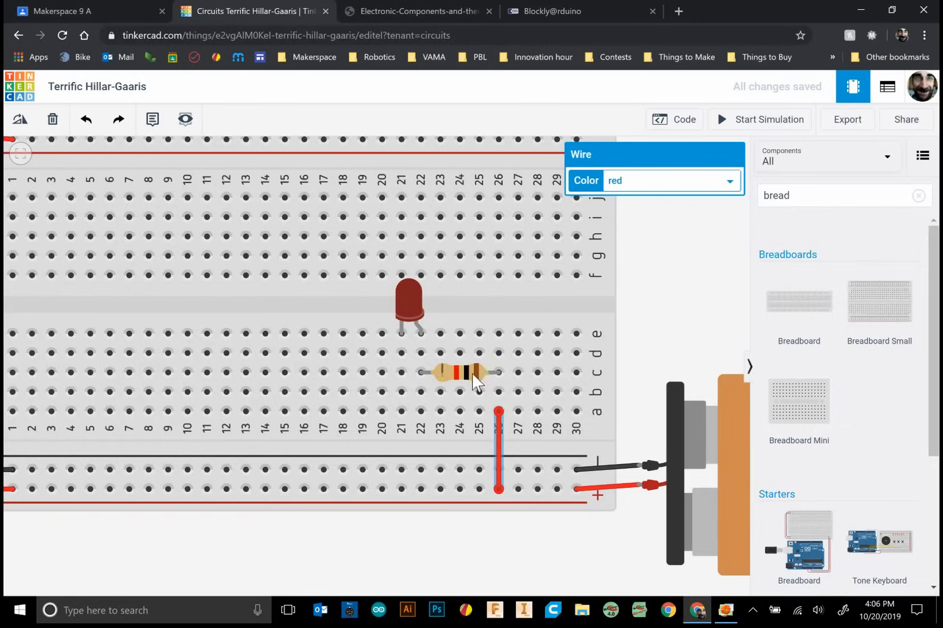
pyautogui.moveTo(420, 373)
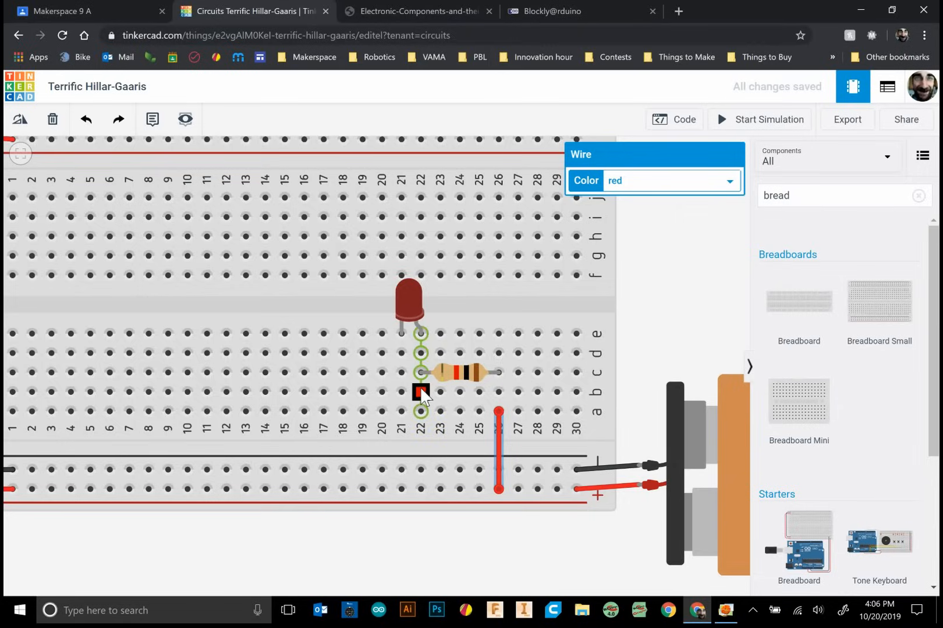
pyautogui.moveTo(423, 397)
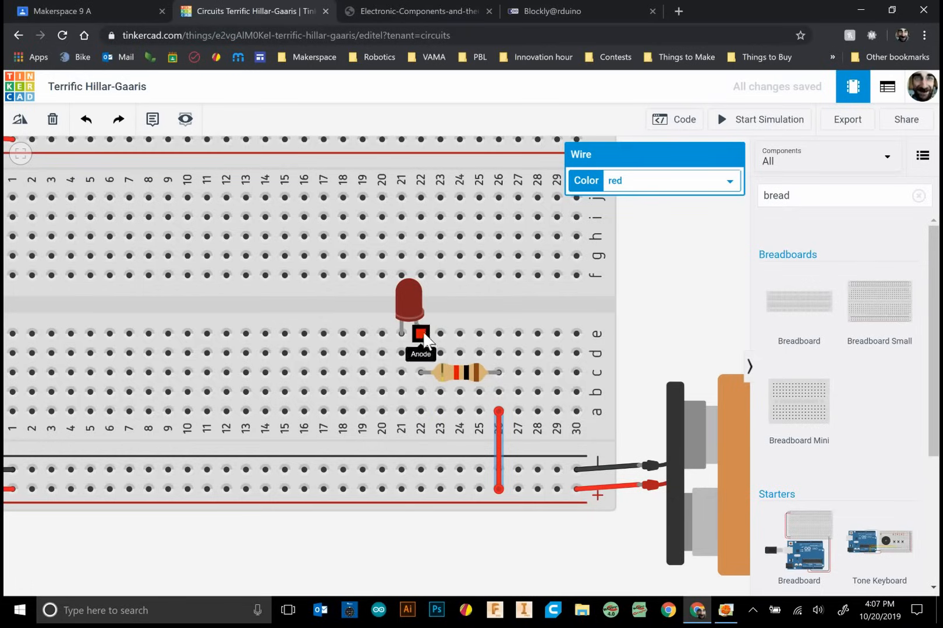
pyautogui.moveTo(425, 352)
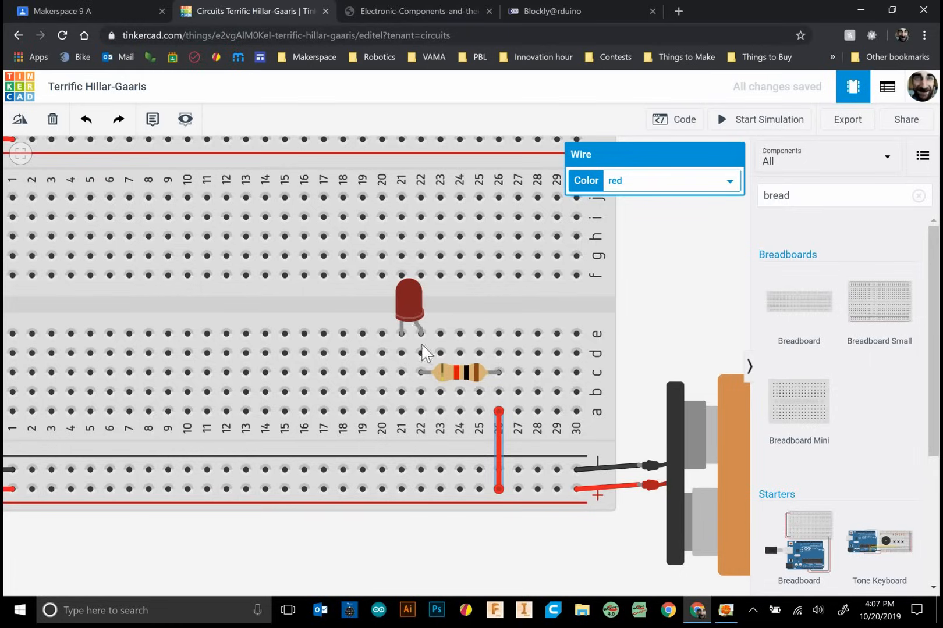
pyautogui.moveTo(401, 337)
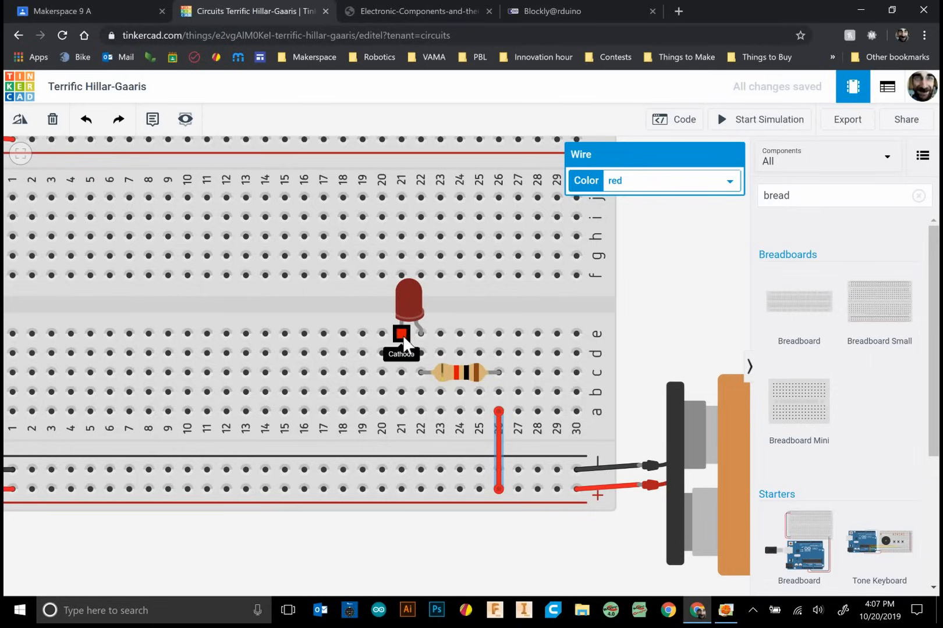
pyautogui.moveTo(400, 336); pyautogui.dragTo(401, 412)
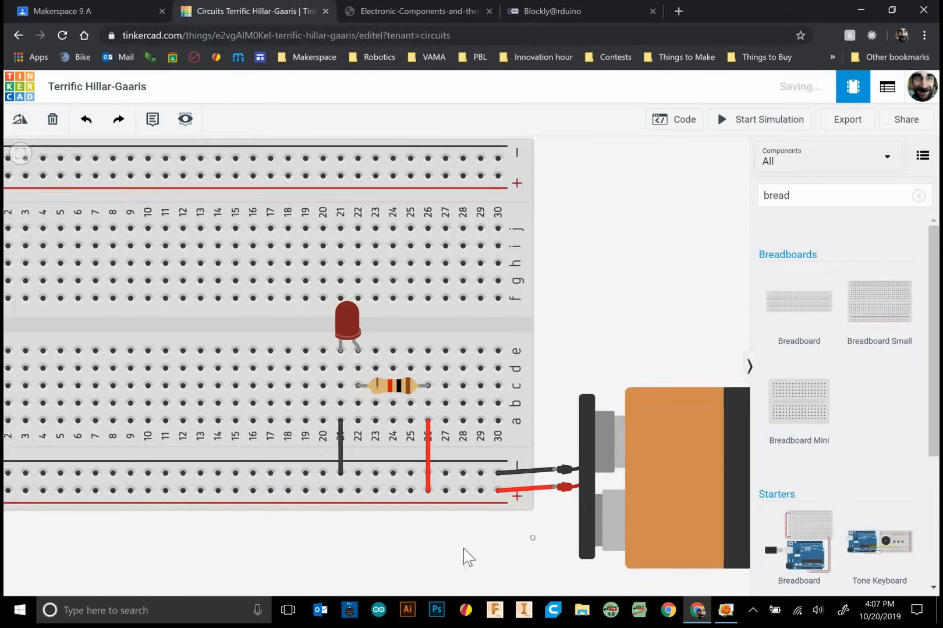
pyautogui.click(768, 119)
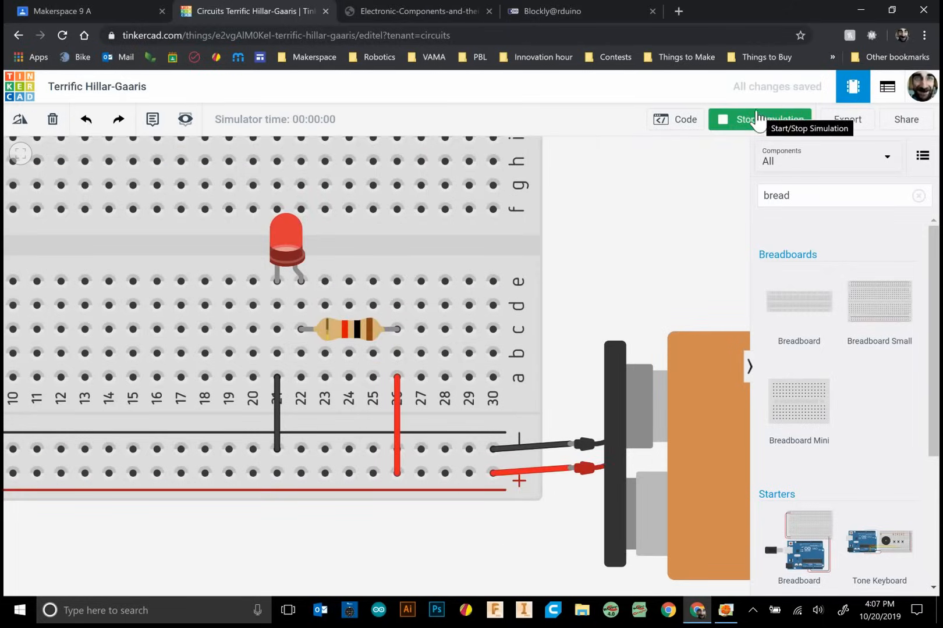
pyautogui.click(762, 119)
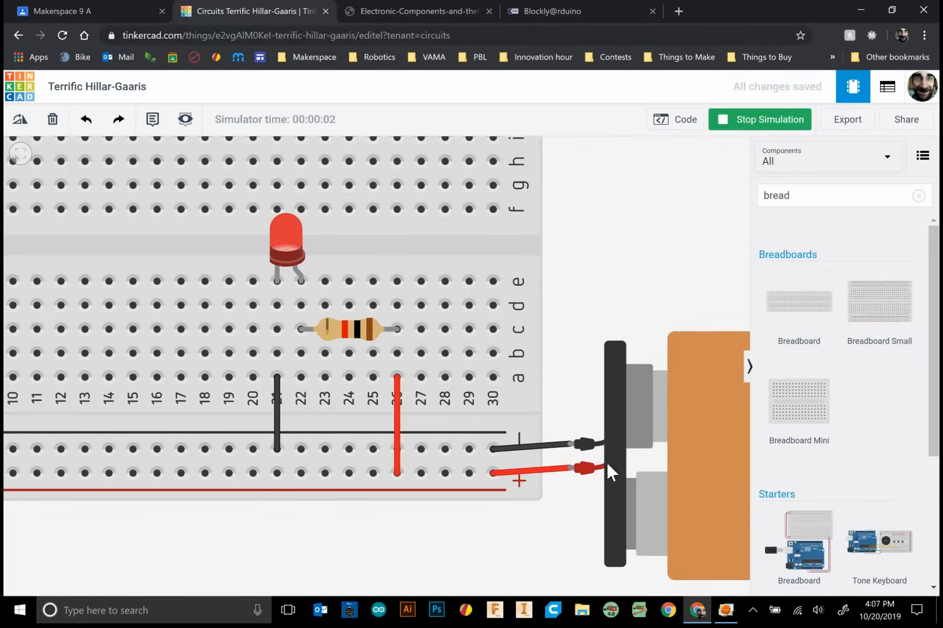
pyautogui.moveTo(536, 475)
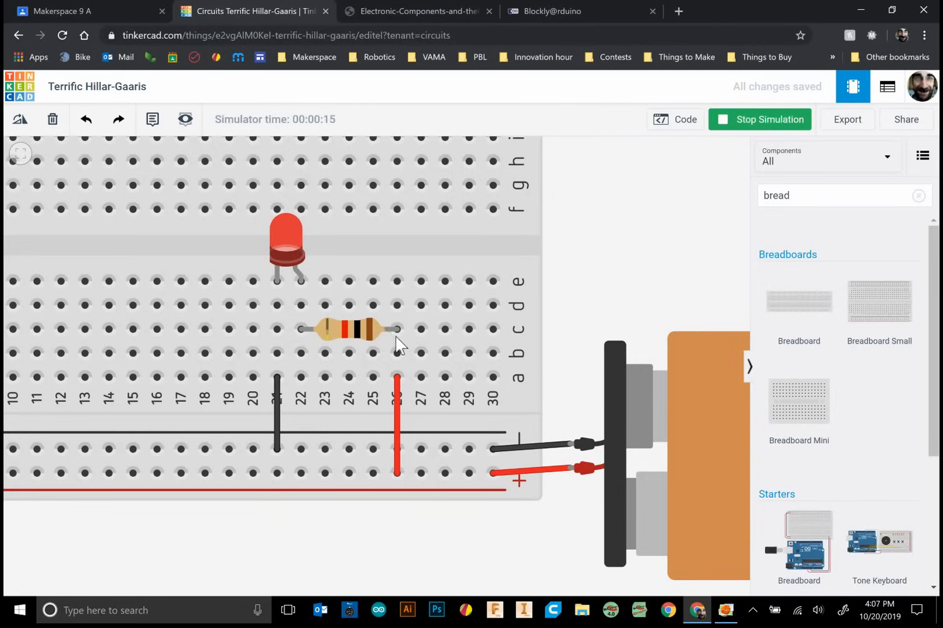
pyautogui.moveTo(358, 337)
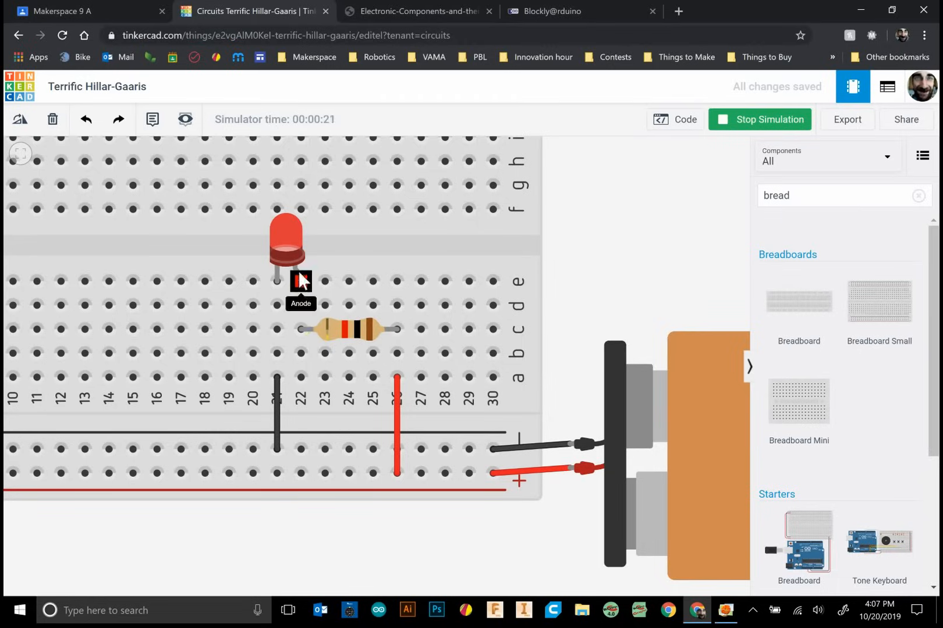
pyautogui.moveTo(276, 281)
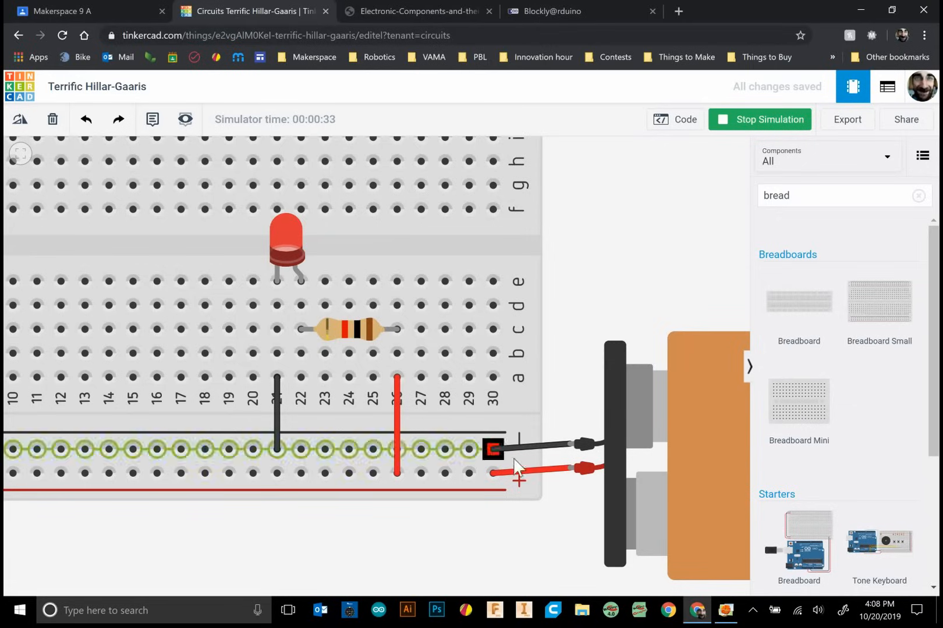
pyautogui.click(276, 415)
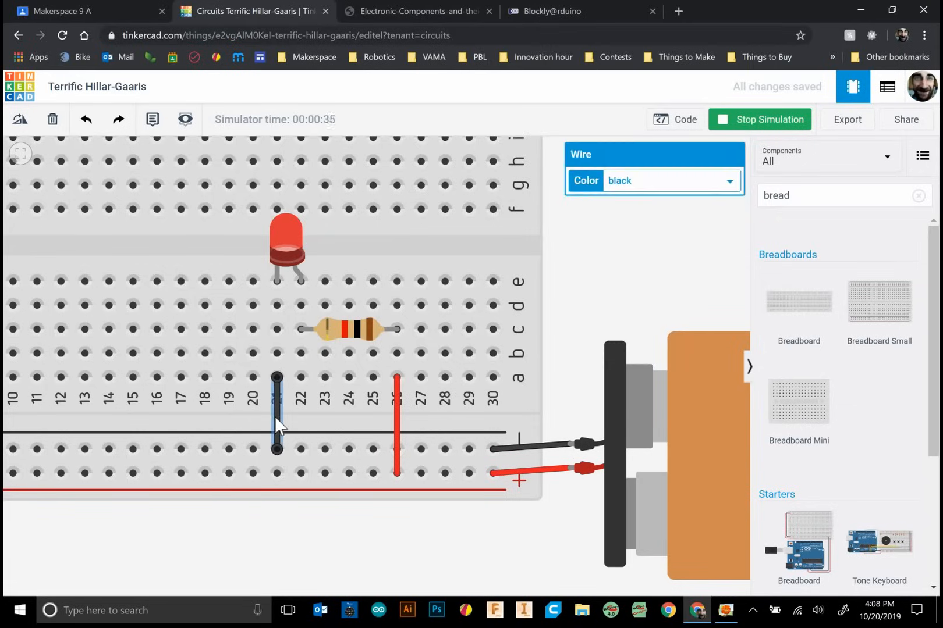
pyautogui.click(758, 119)
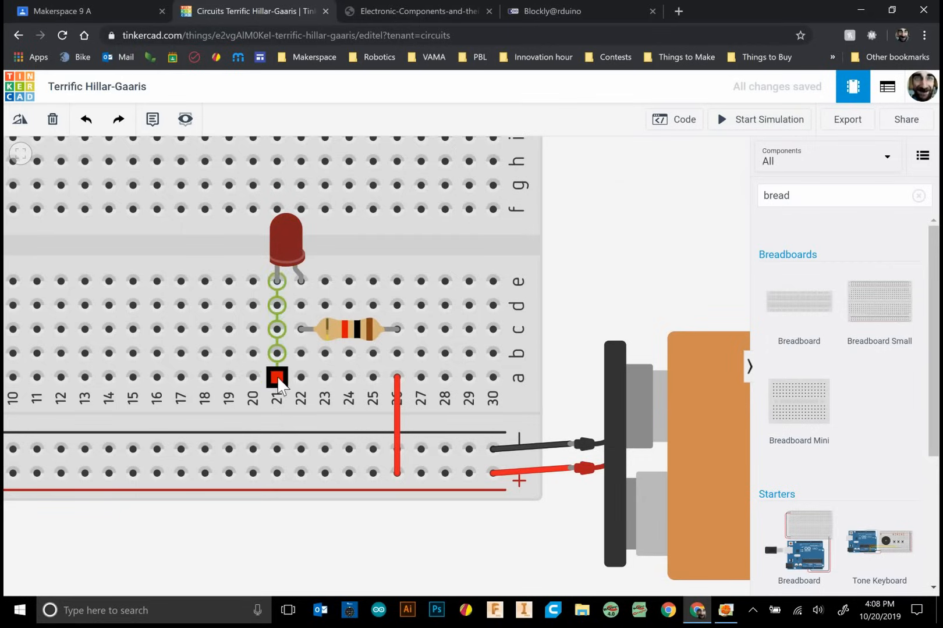
pyautogui.click(276, 377)
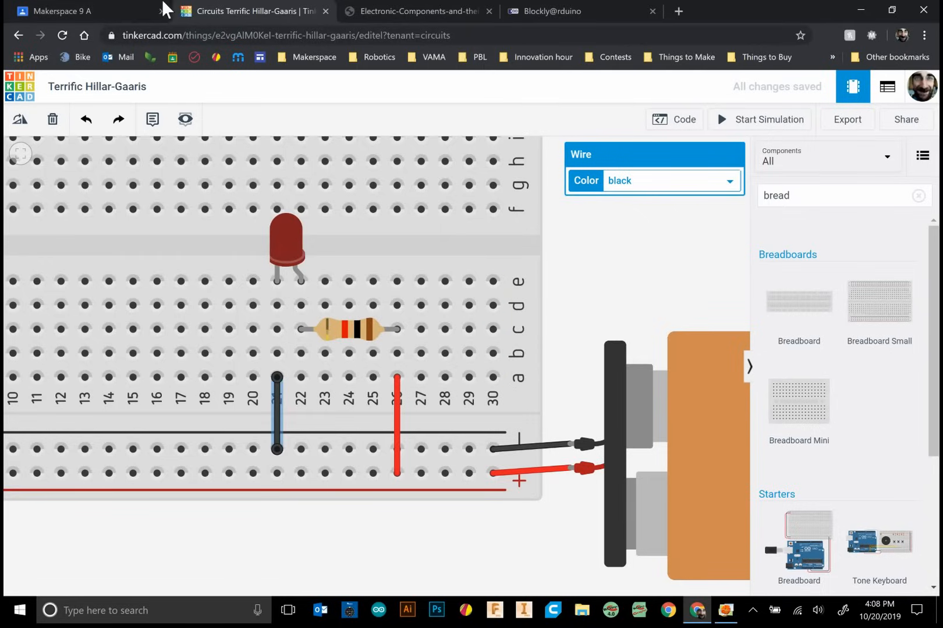
pyautogui.moveTo(73, 11)
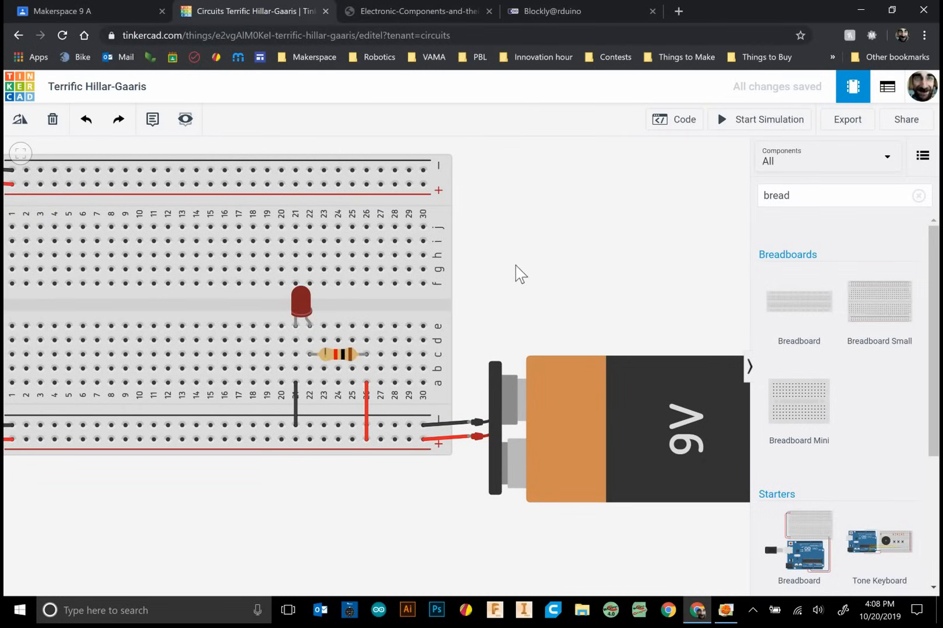
pyautogui.moveTo(474, 310)
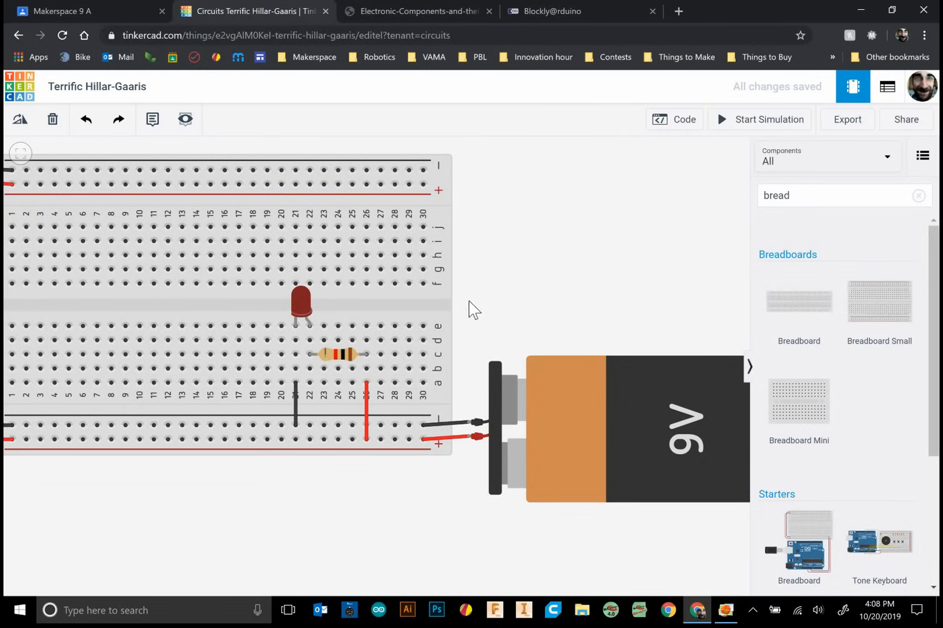